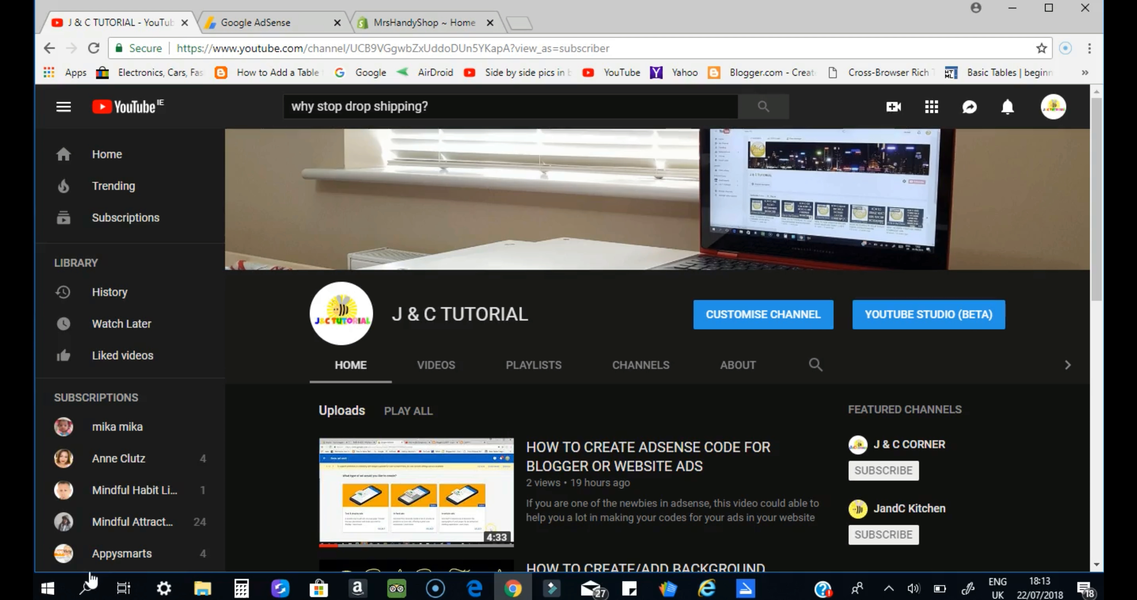
mouse_move(274, 341)
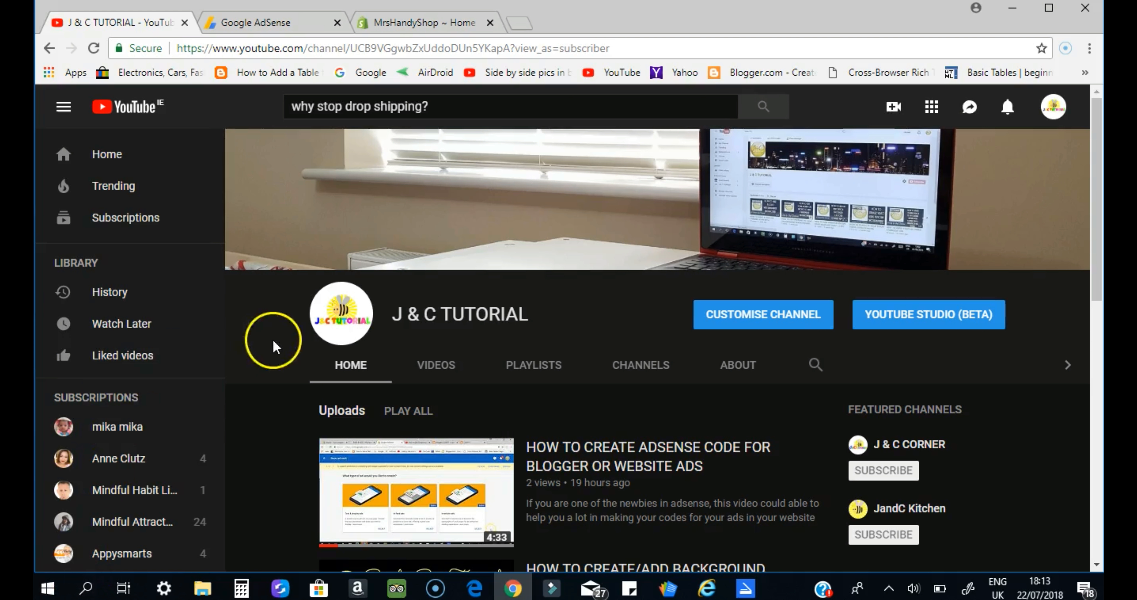
mouse_move(456, 267)
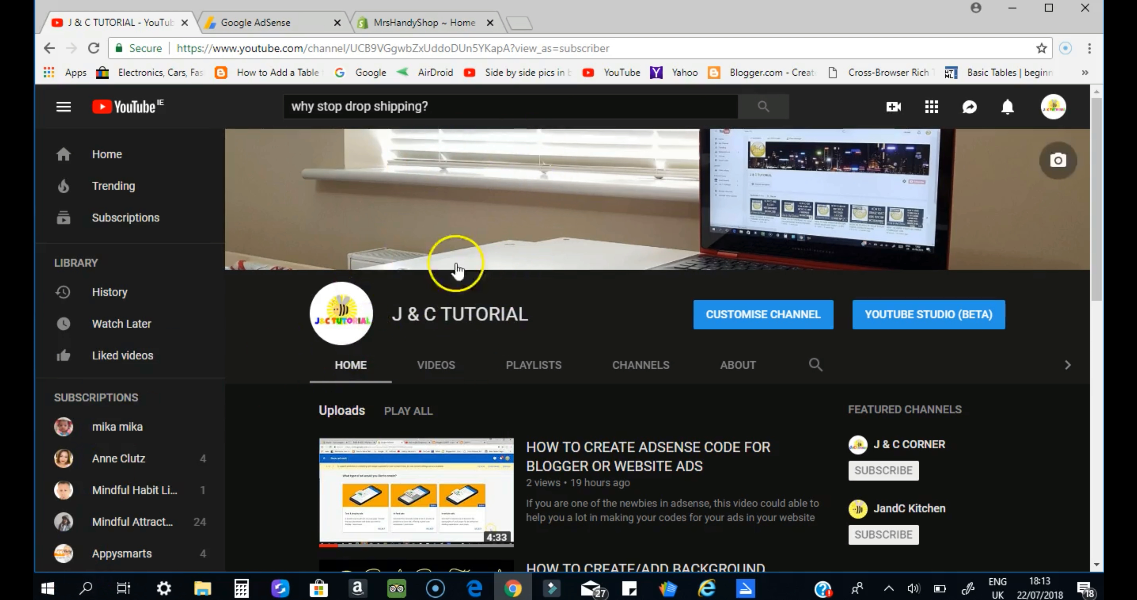
mouse_move(472, 345)
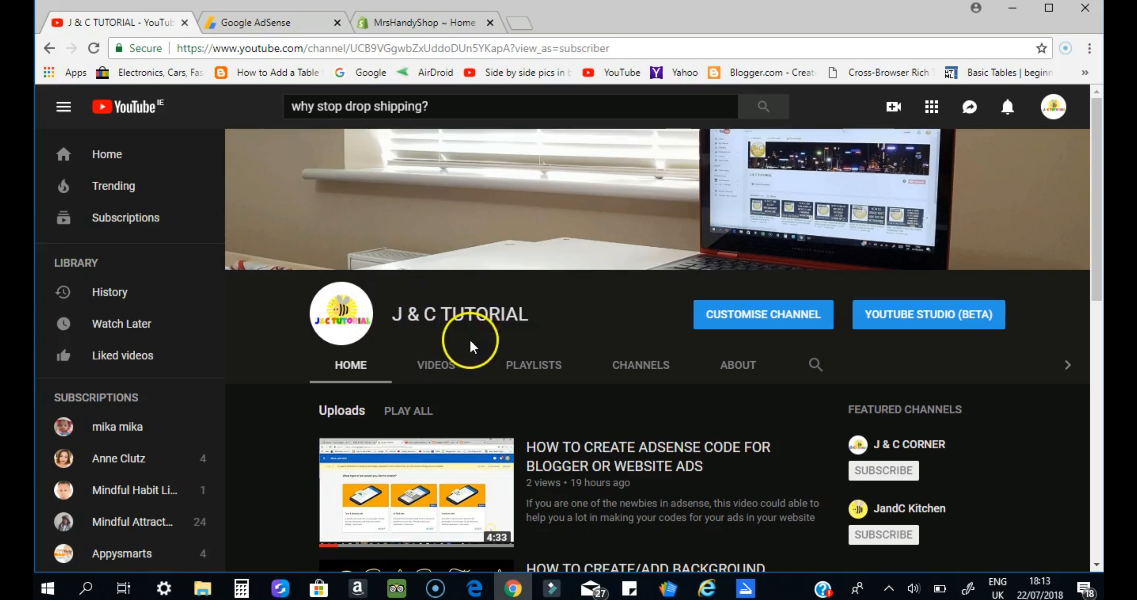
mouse_move(1023, 338)
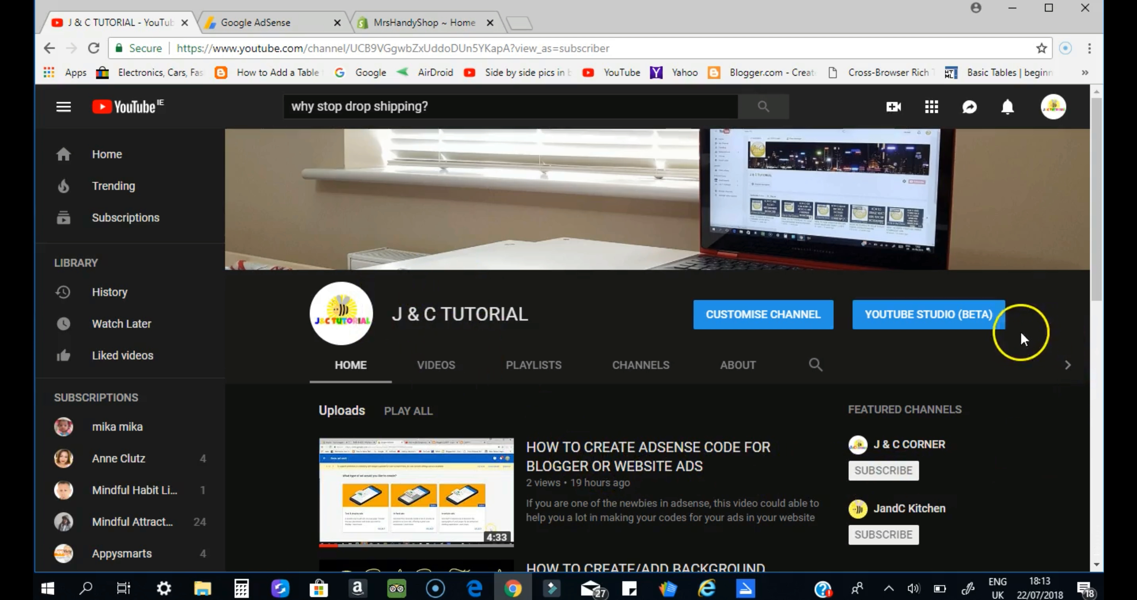
mouse_move(930, 313)
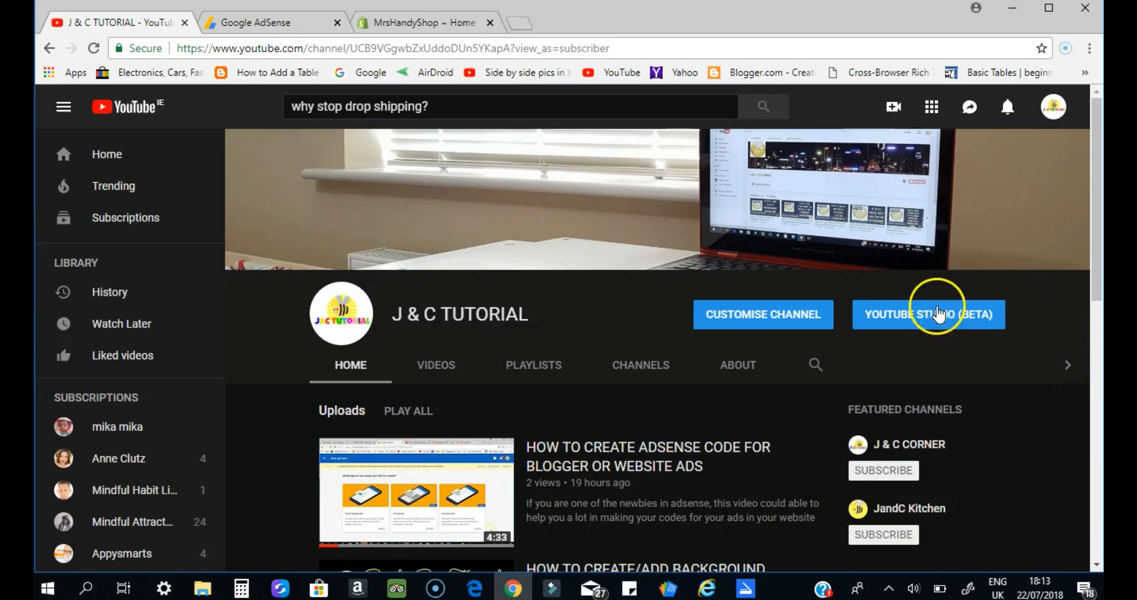
mouse_move(931, 347)
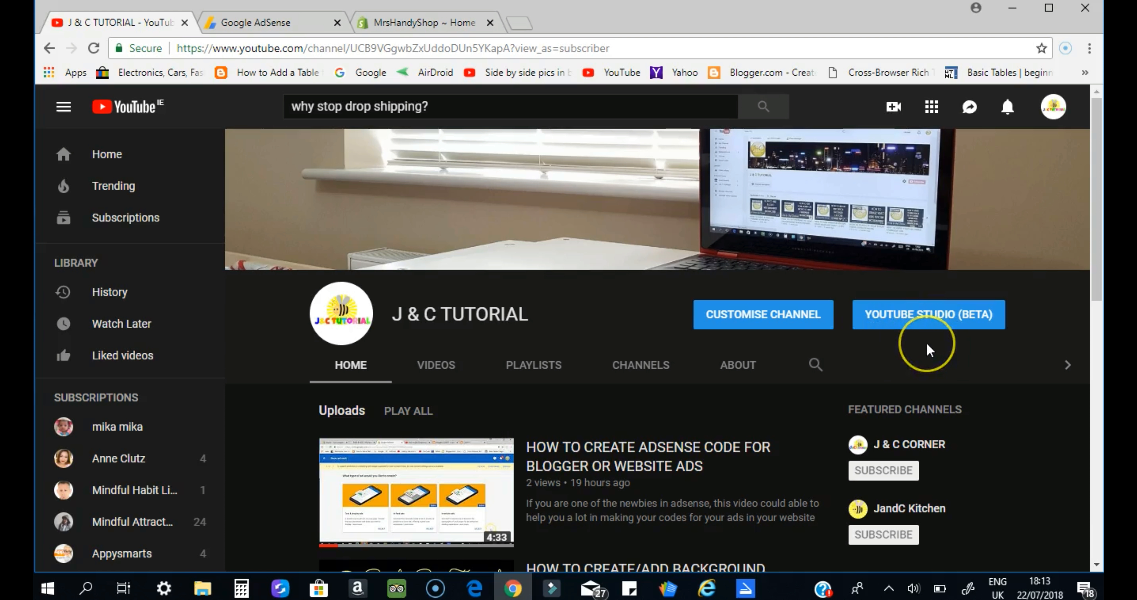
mouse_move(928, 347)
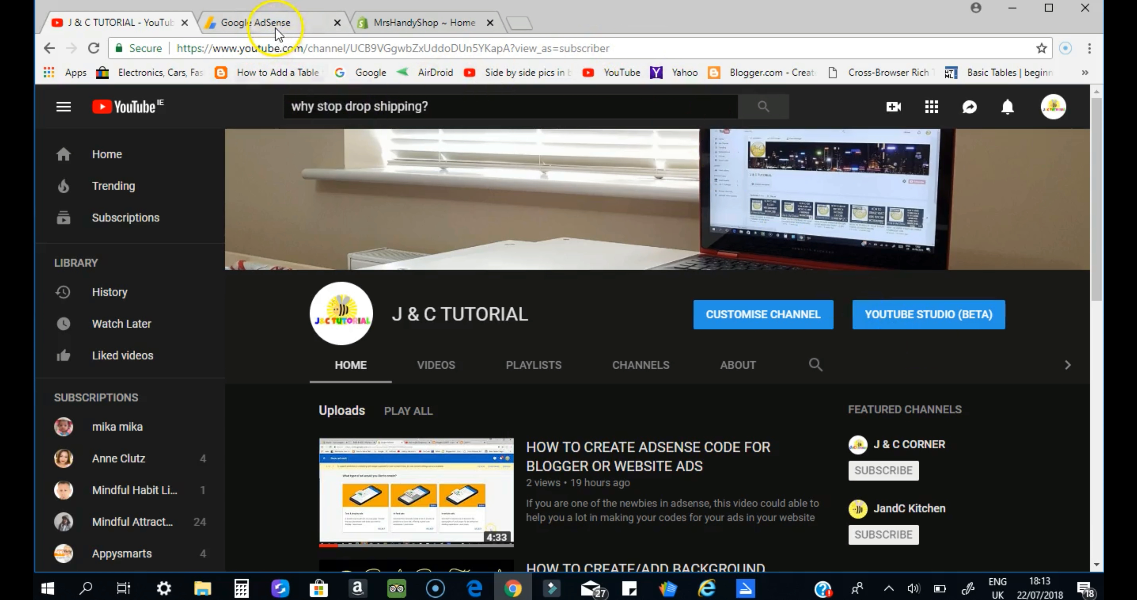
Step: Switch to the Google AdSense Home dashboard, glancing at the MrsHandyShop admin on the way
left_click(272, 22)
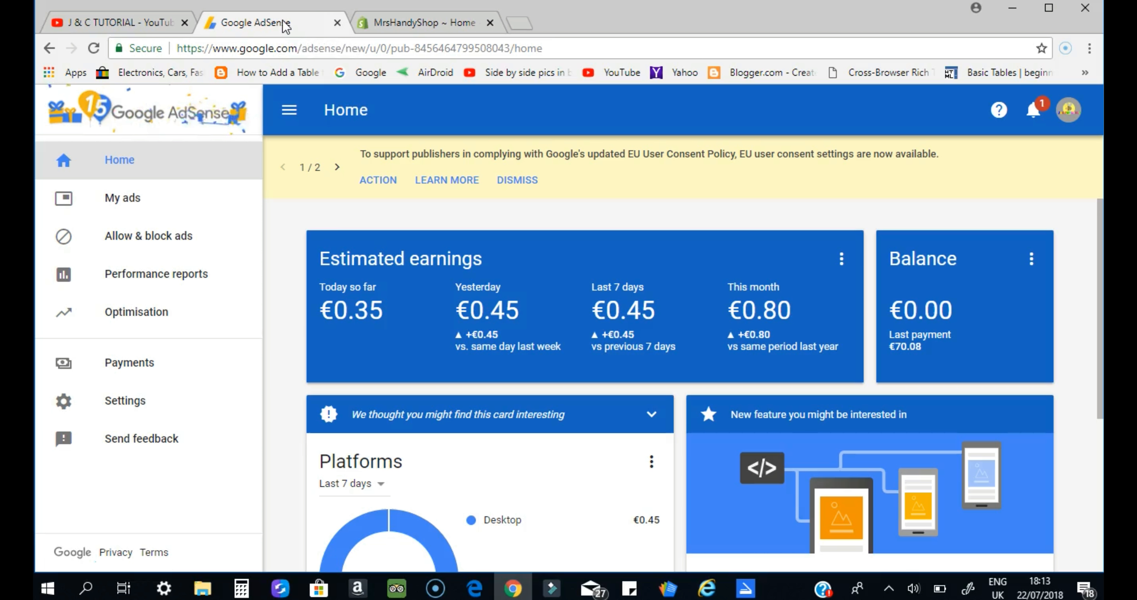
left_click(423, 23)
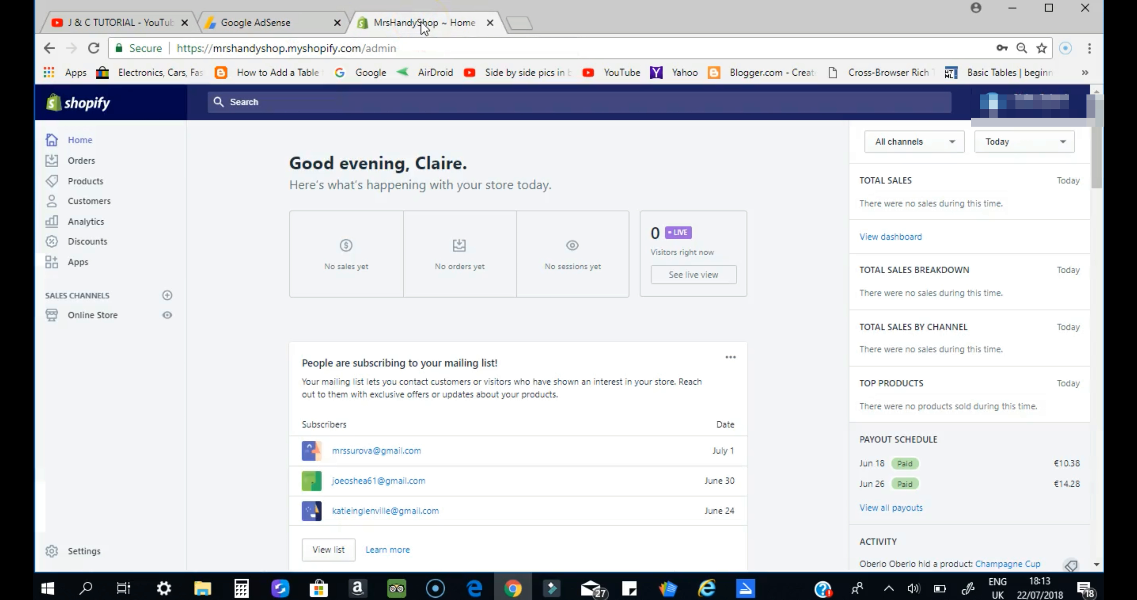
mouse_move(269, 23)
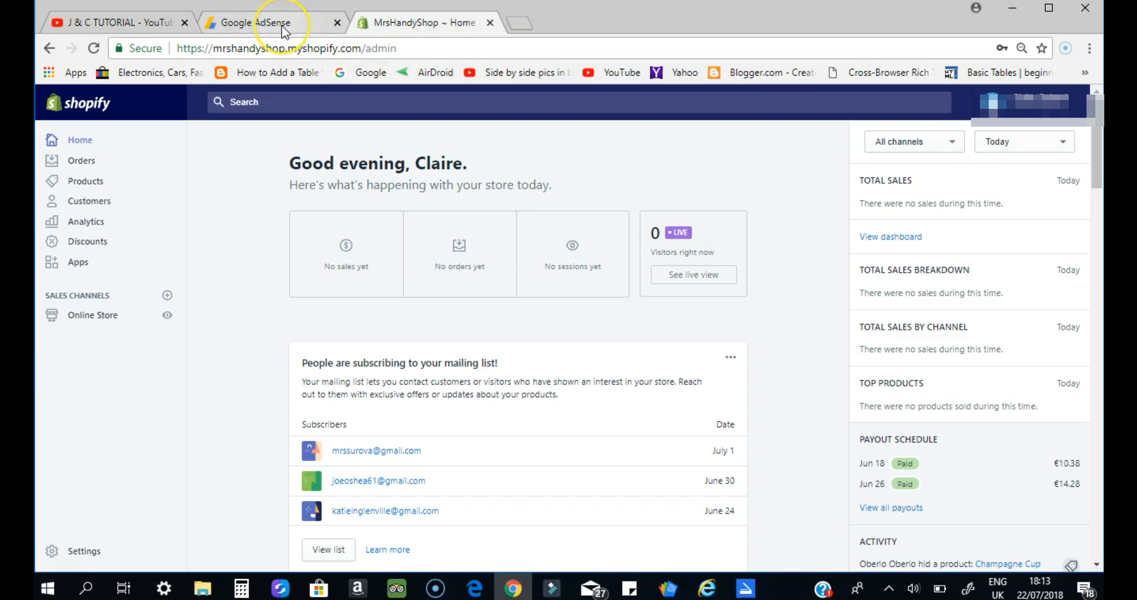
left_click(255, 22)
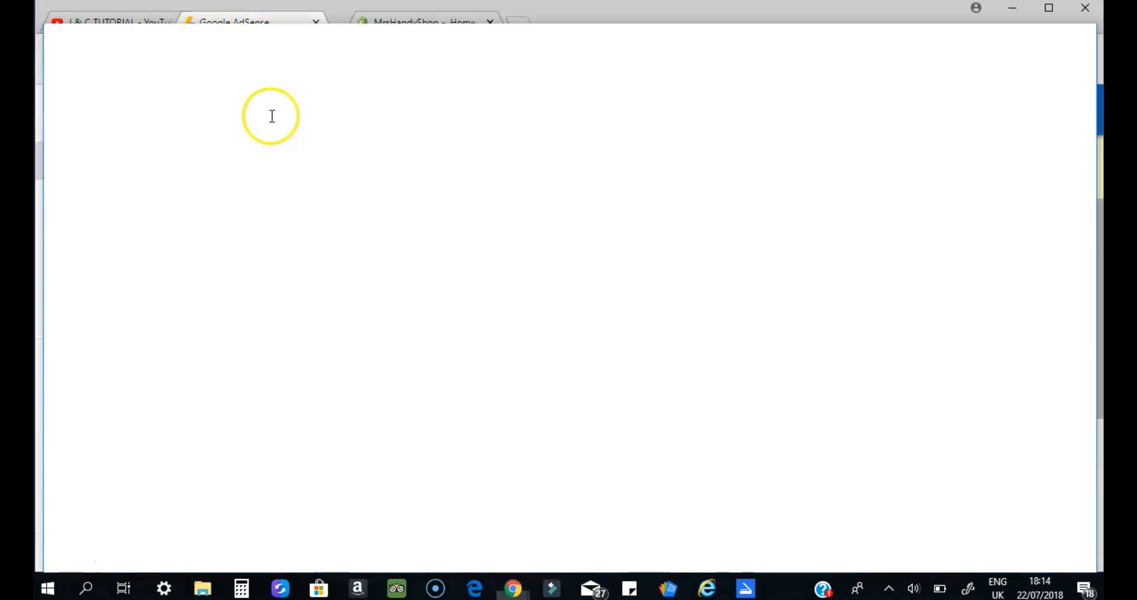
left_click(217, 22)
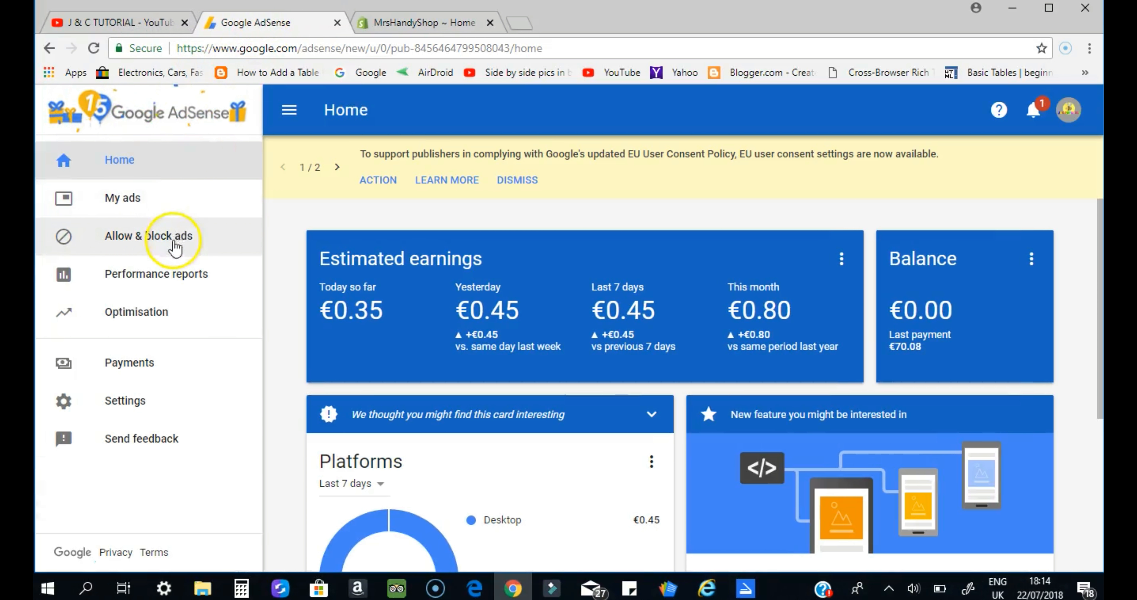
Step: Navigate to My ads > Content > Ad units to list all ad units with IDs and statuses
left_click(122, 197)
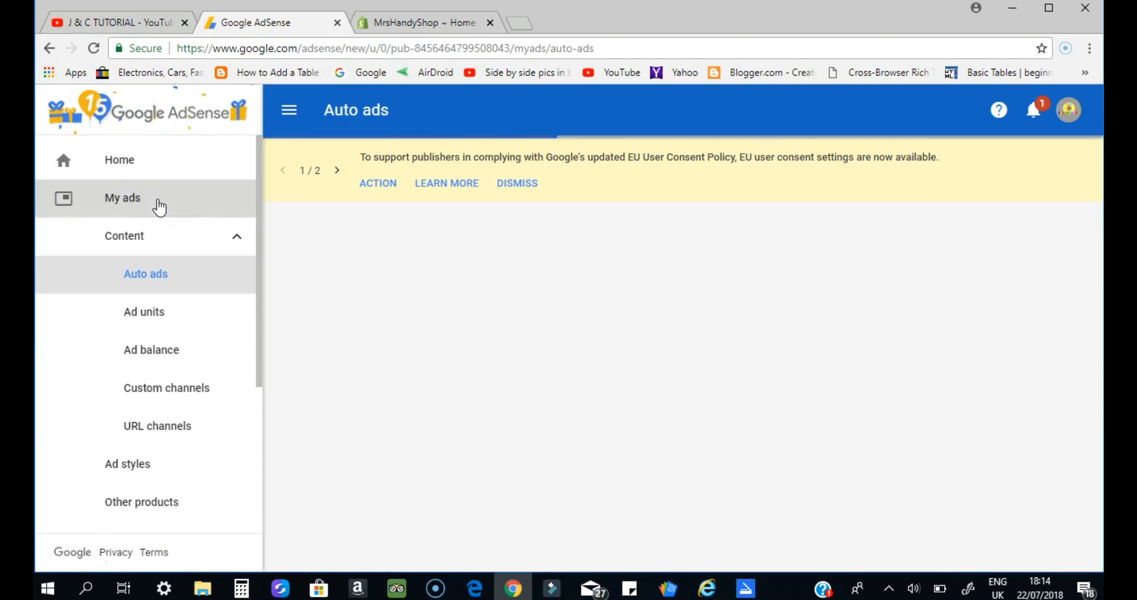
mouse_move(200, 339)
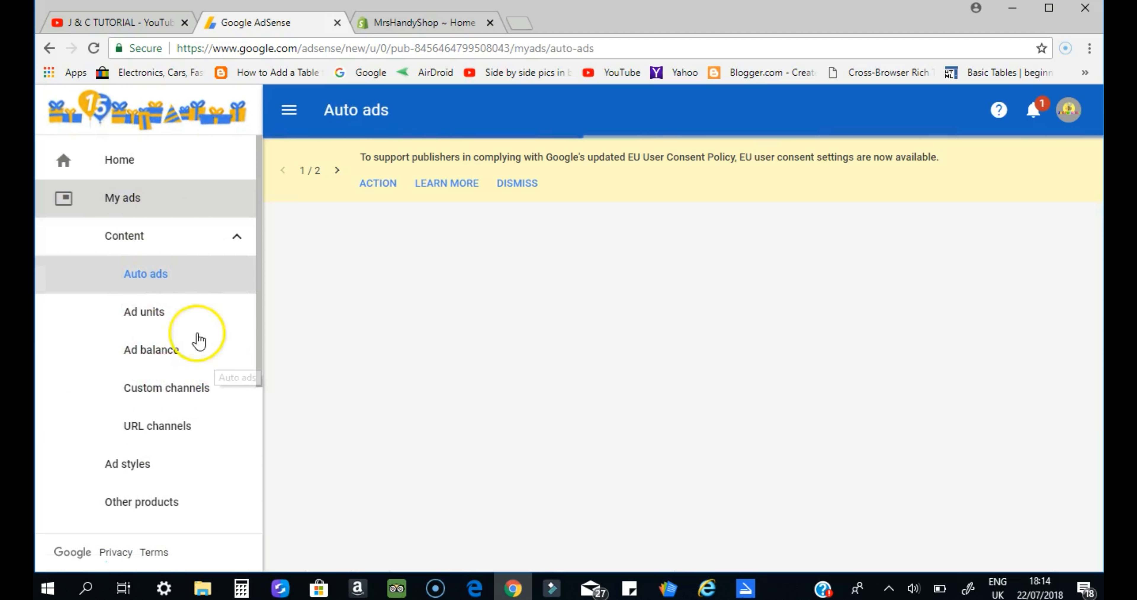
left_click(143, 312)
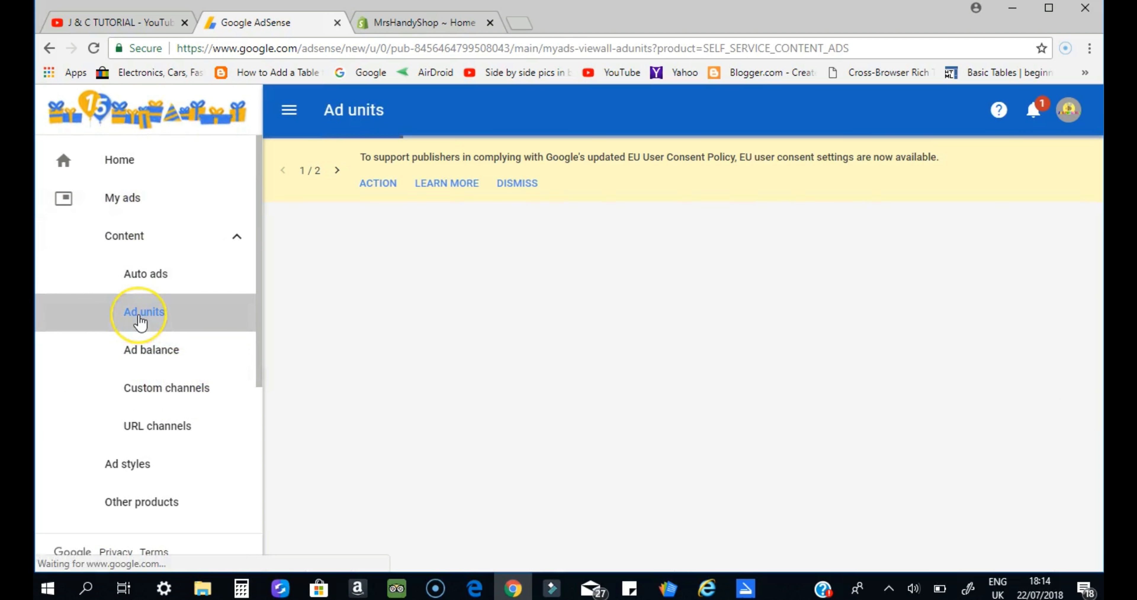
left_click(144, 312)
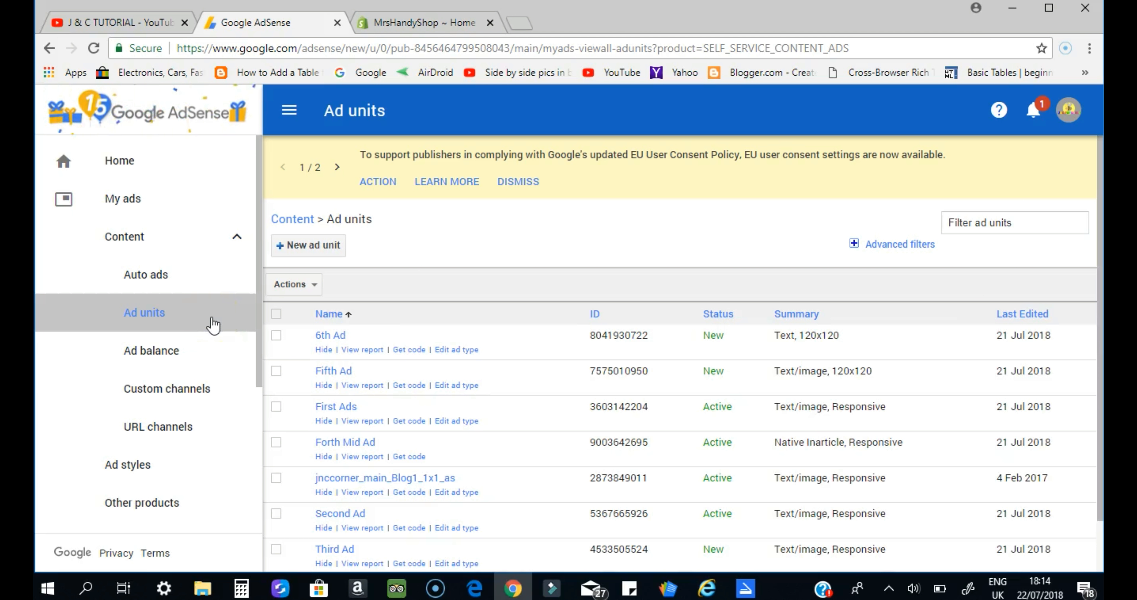
mouse_move(435, 313)
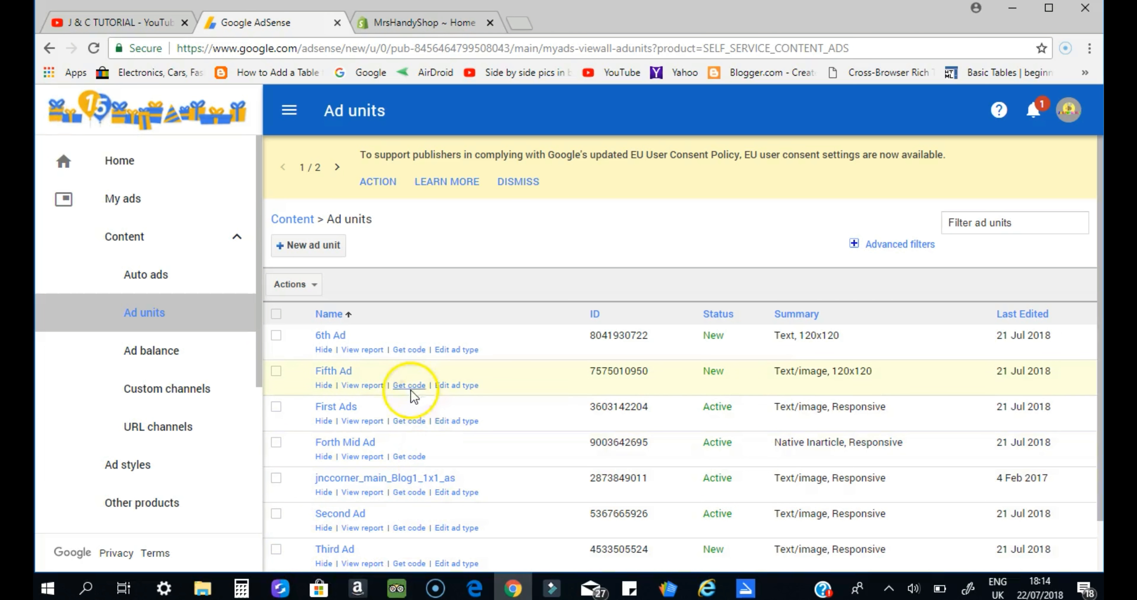
mouse_move(363, 342)
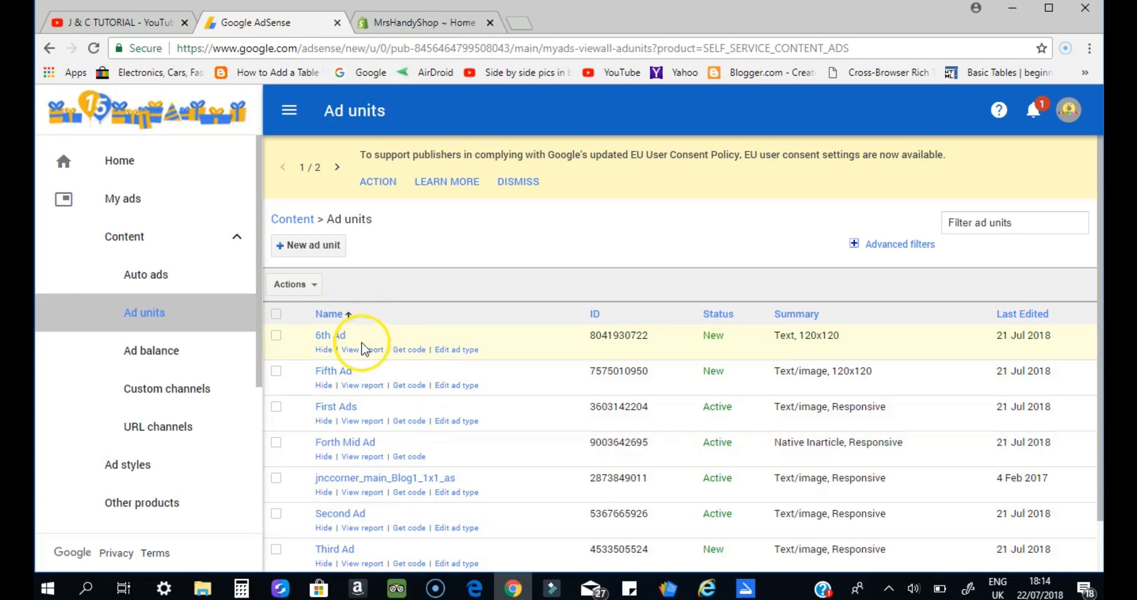
mouse_move(736, 415)
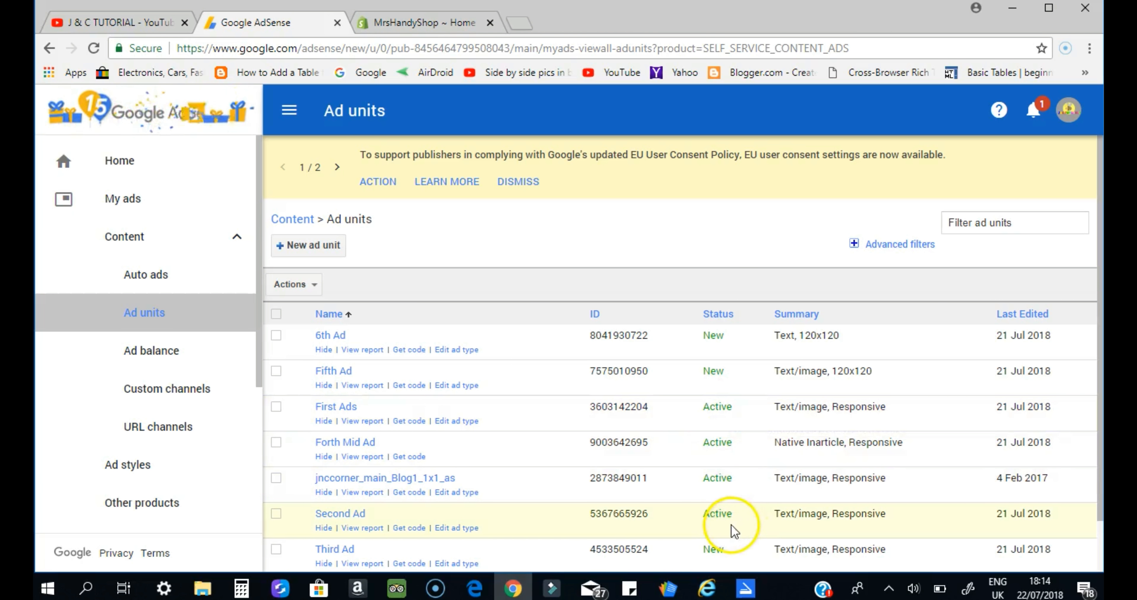
mouse_move(408, 421)
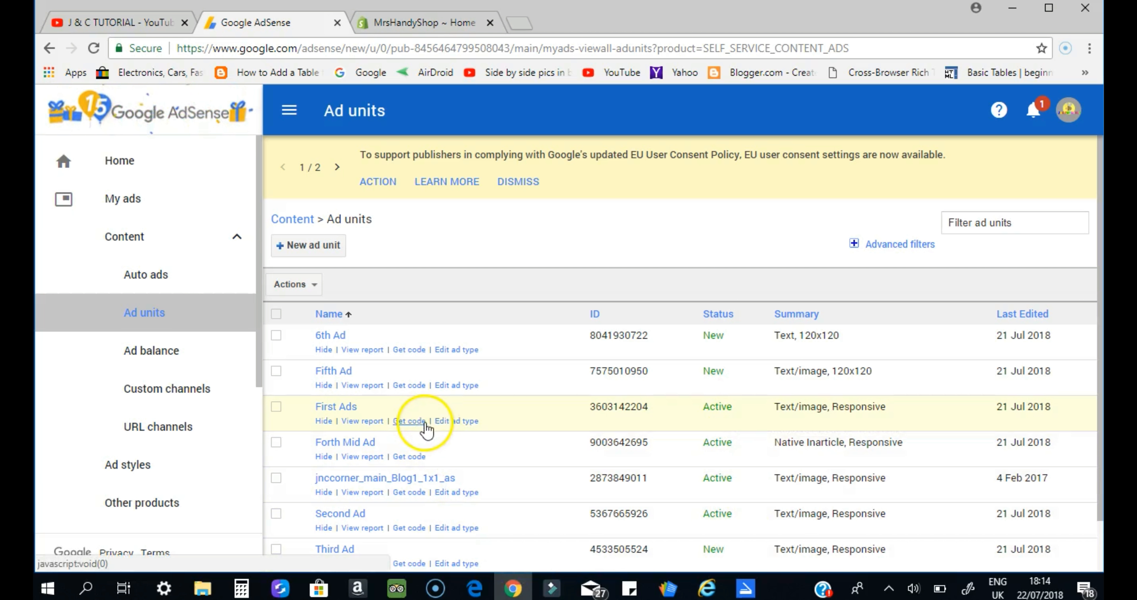
mouse_move(336, 308)
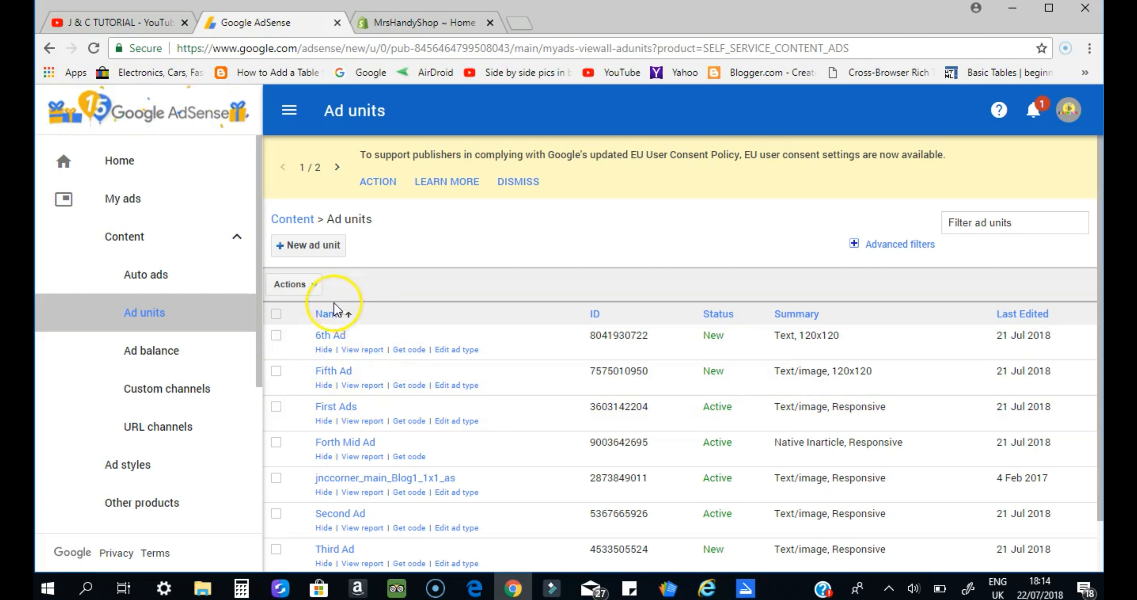
mouse_move(323, 385)
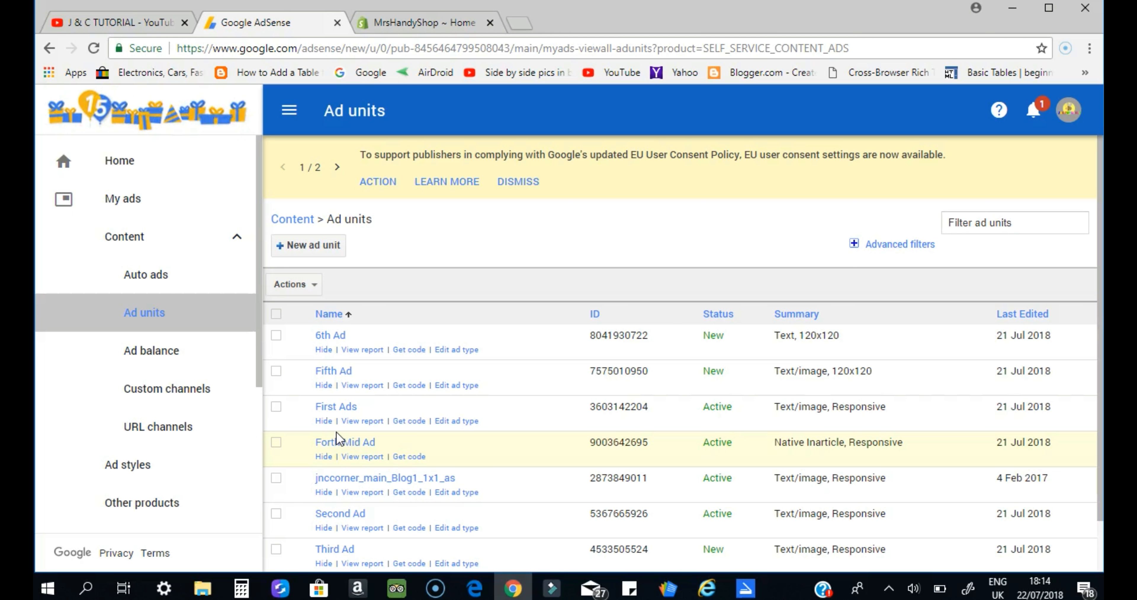
mouse_move(409, 431)
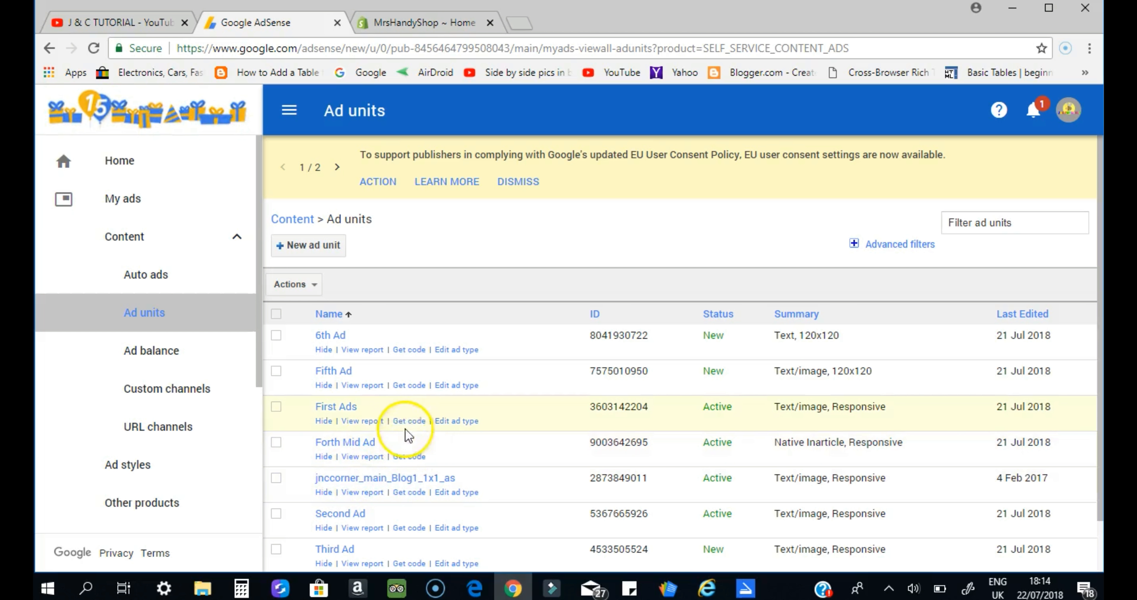
mouse_move(424, 367)
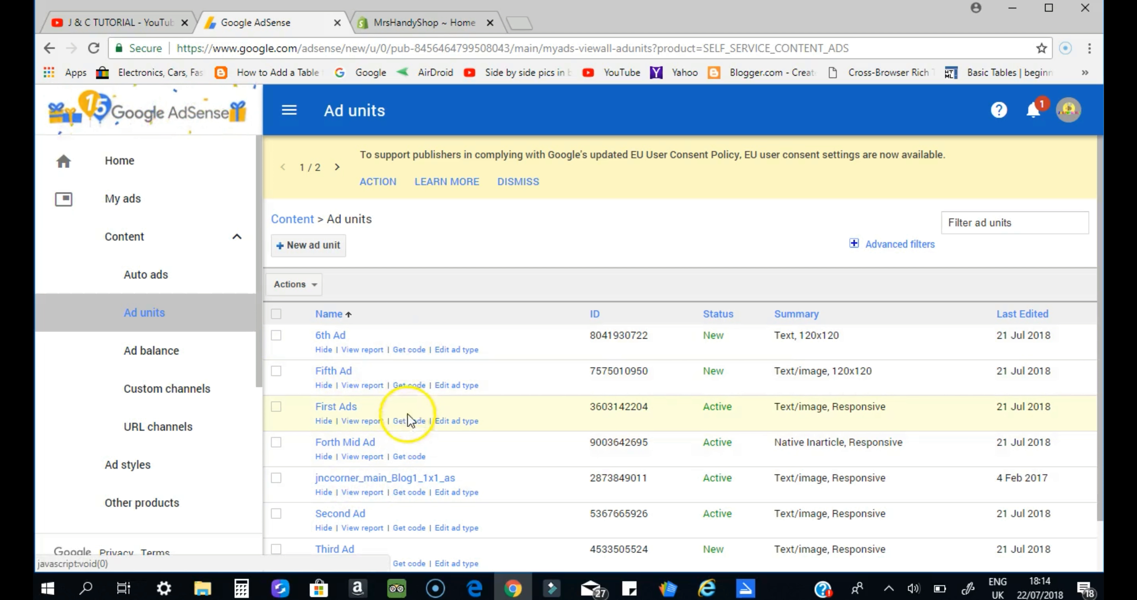
mouse_move(404, 376)
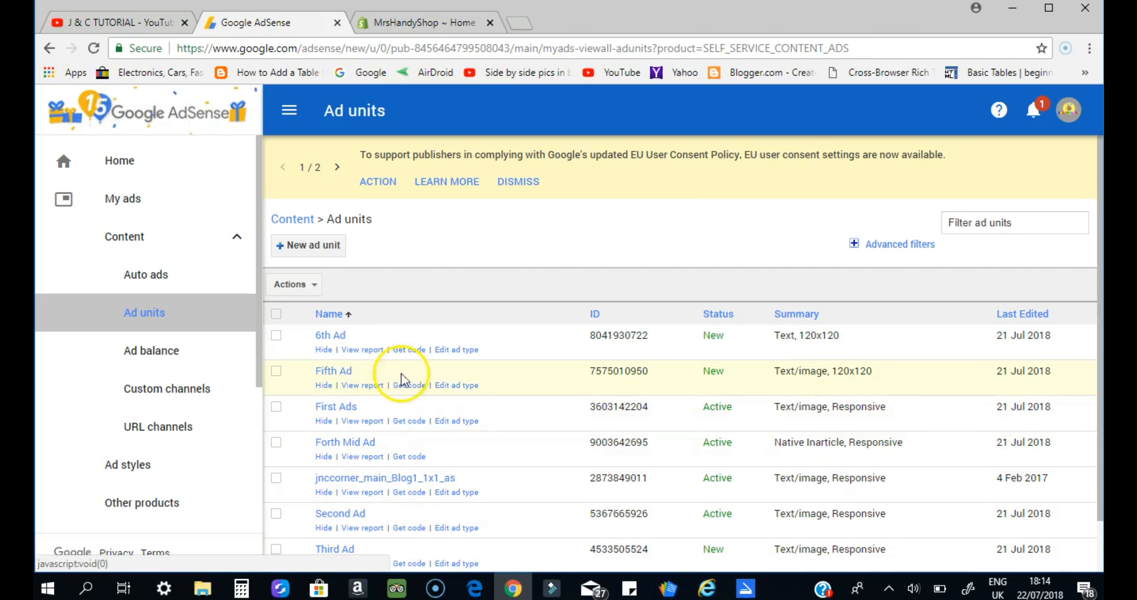
mouse_move(714, 526)
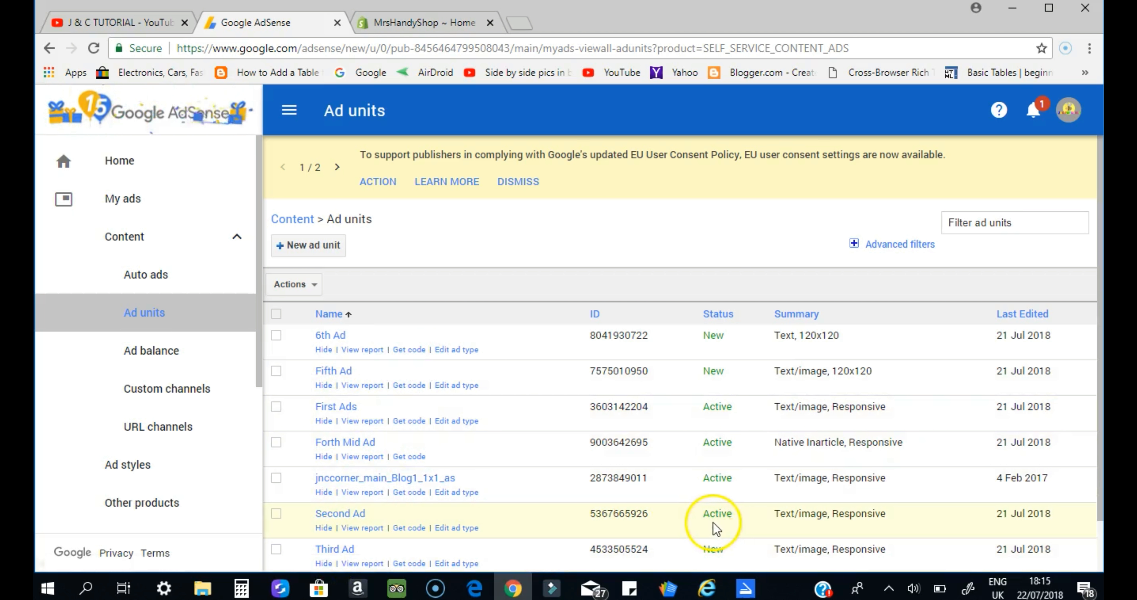
mouse_move(410, 528)
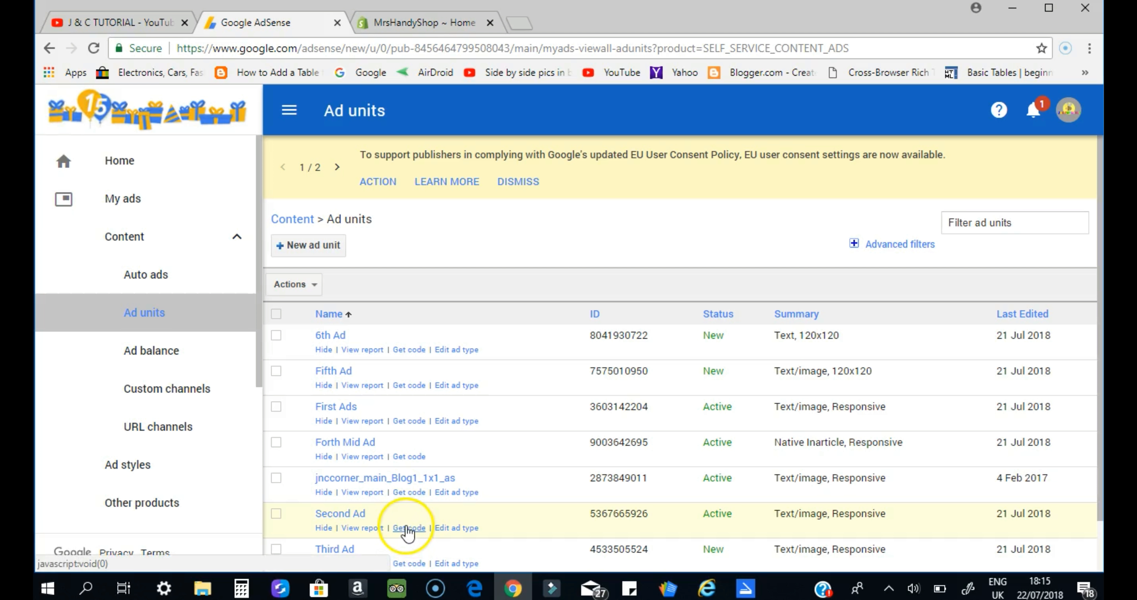
mouse_move(408, 527)
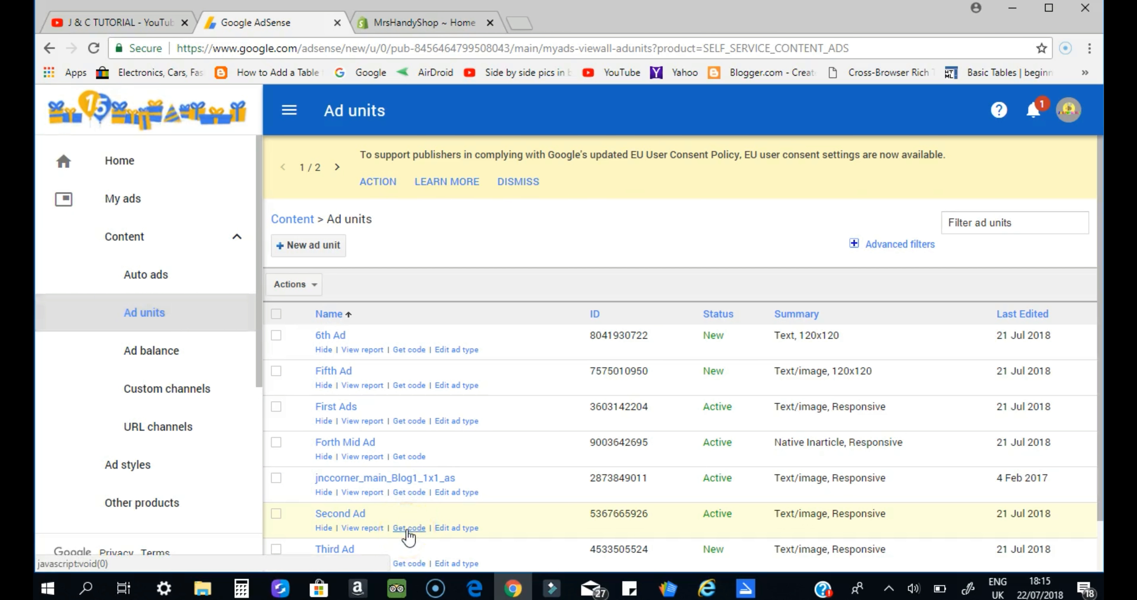
left_click(408, 528)
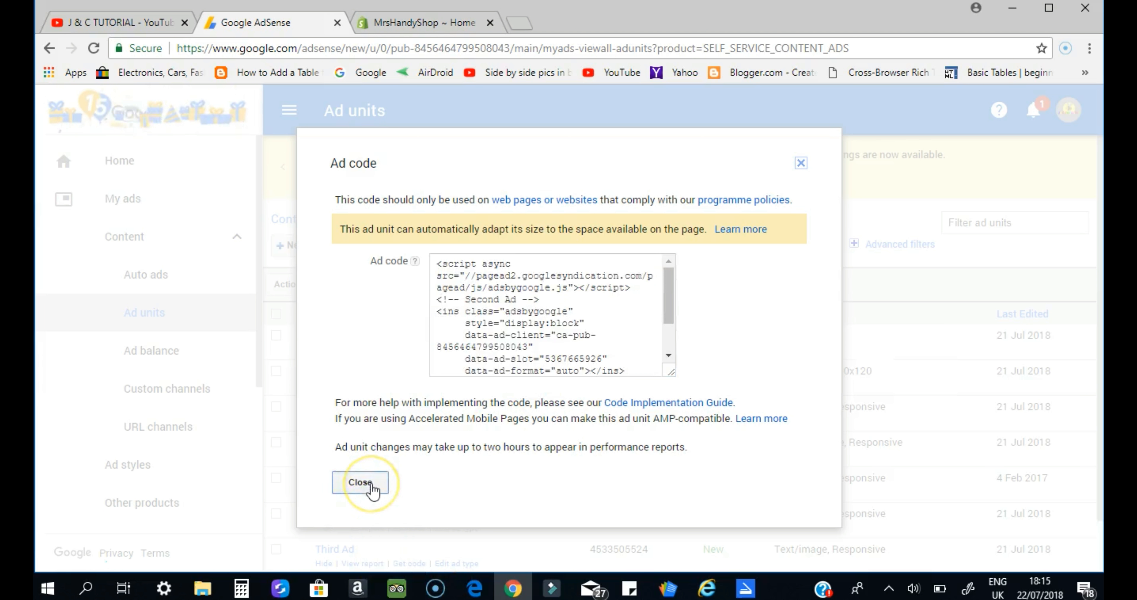
left_click(361, 483)
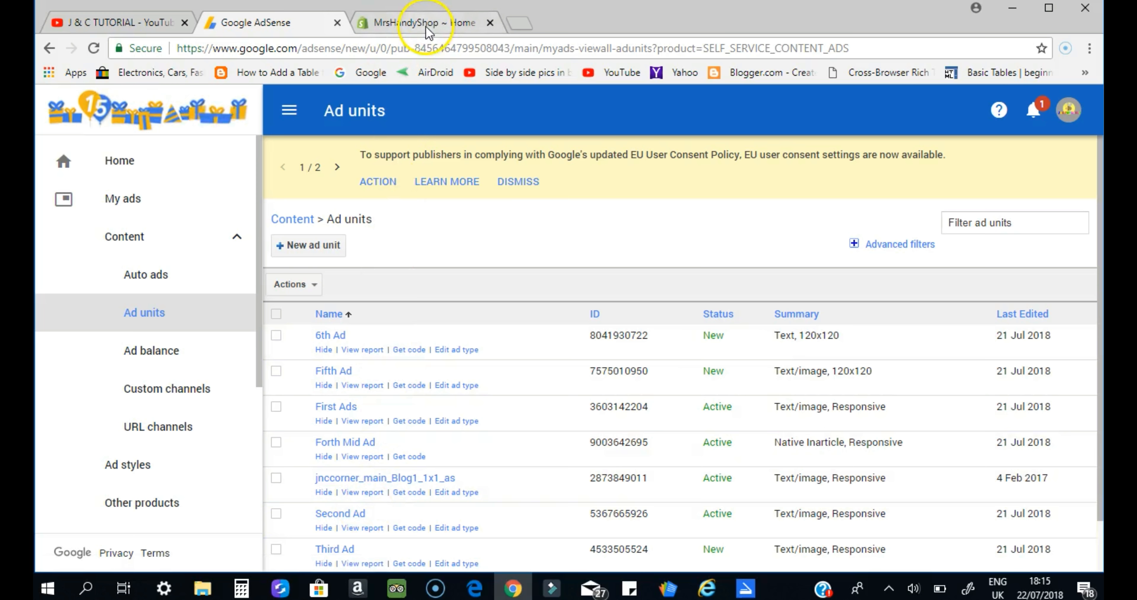
Step: From the MrsHandyShop admin, go to Online Store and choose Edit code on the Debut theme
left_click(417, 23)
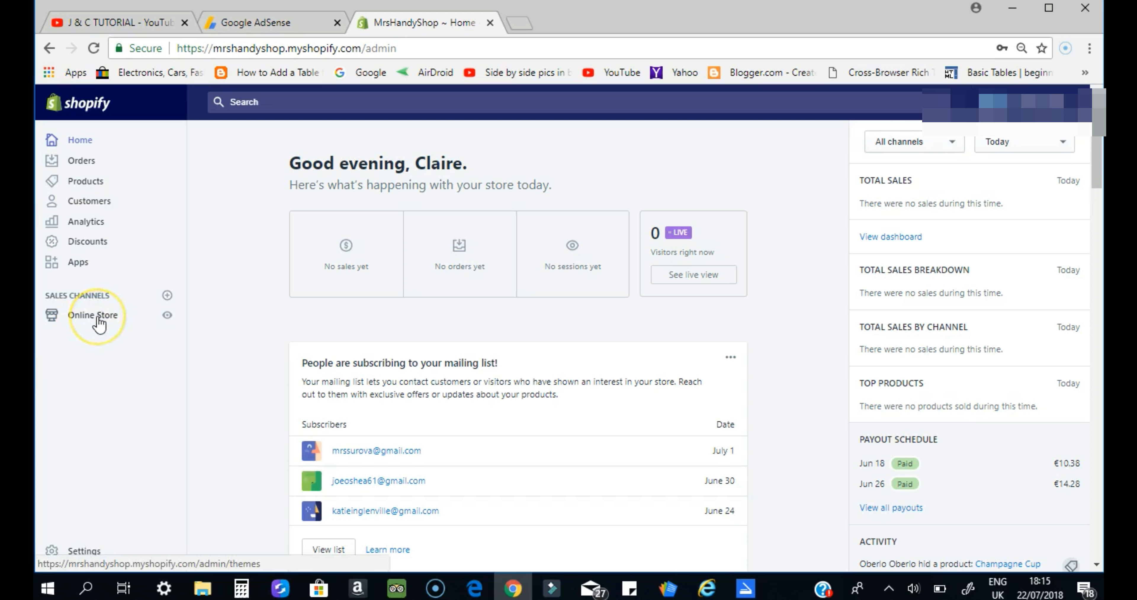
left_click(92, 315)
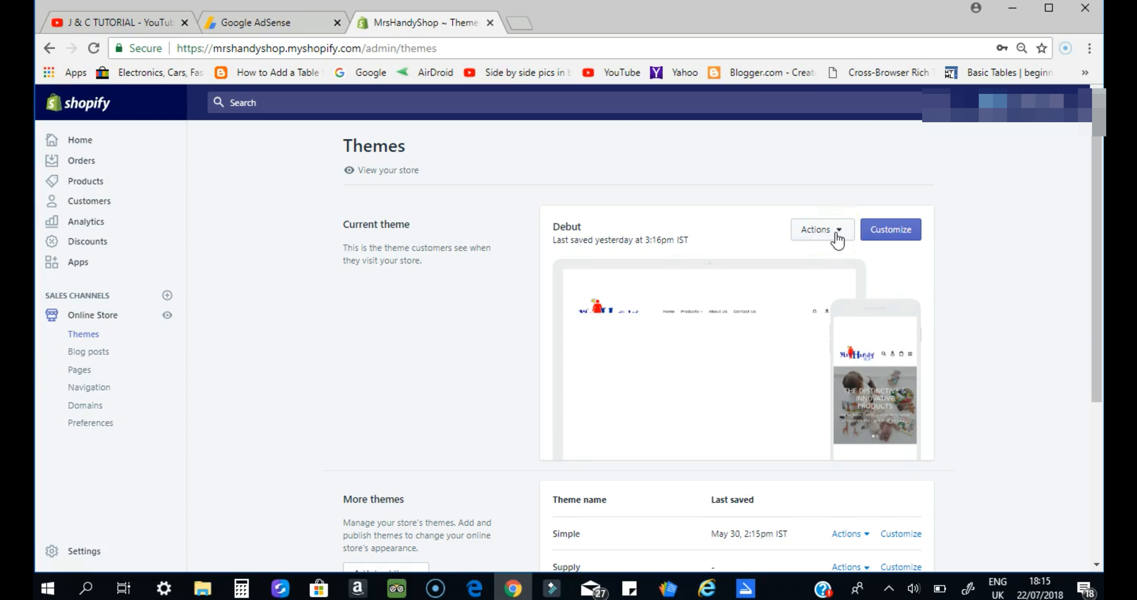
left_click(820, 229)
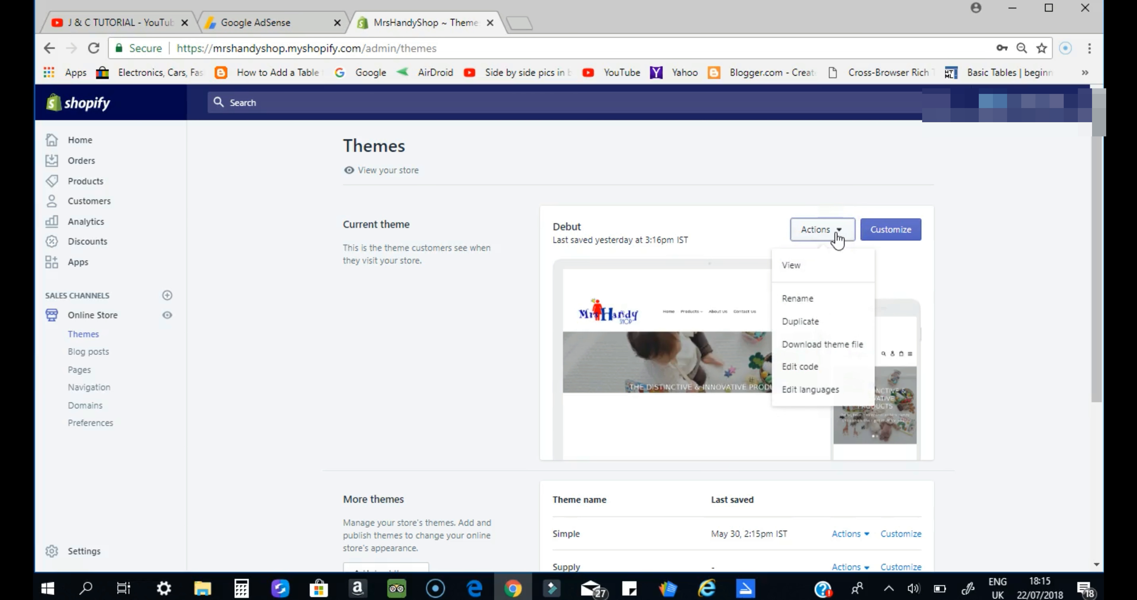
mouse_move(833, 291)
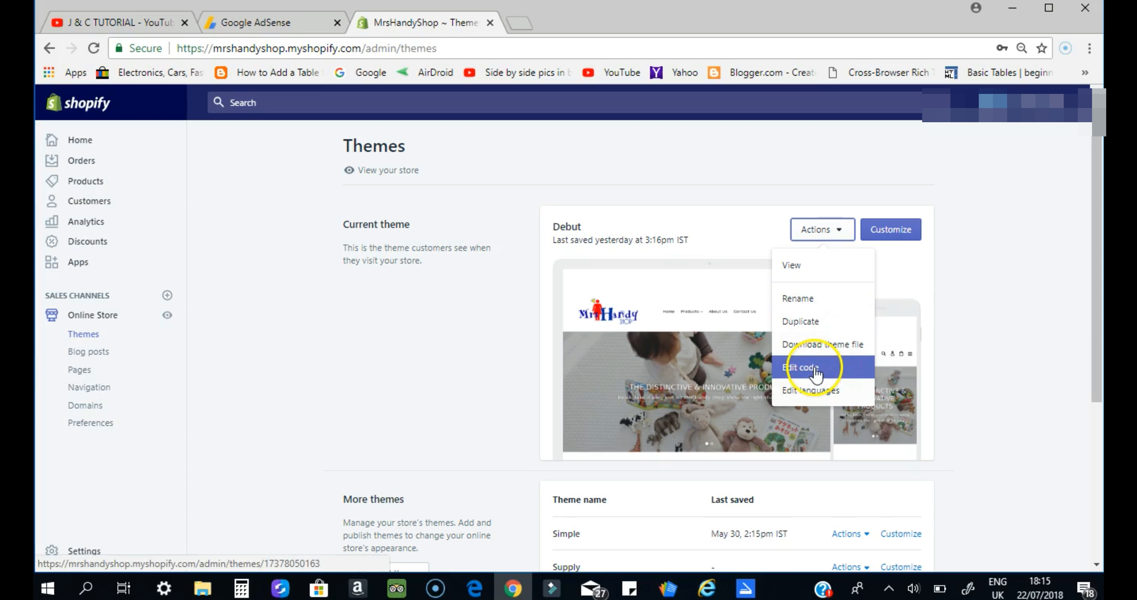
left_click(799, 367)
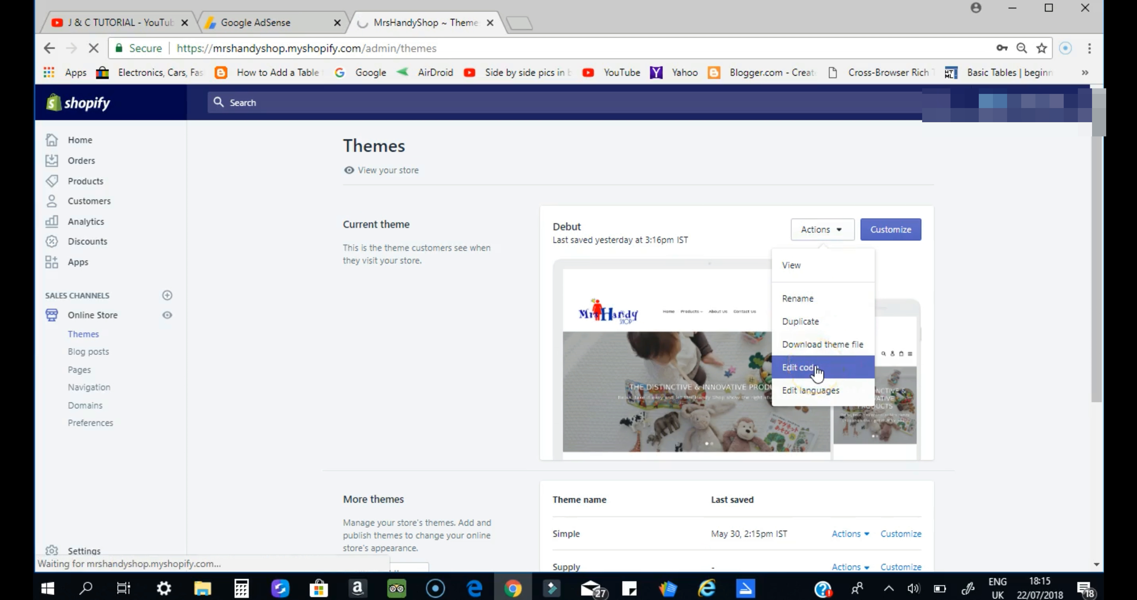
left_click(798, 368)
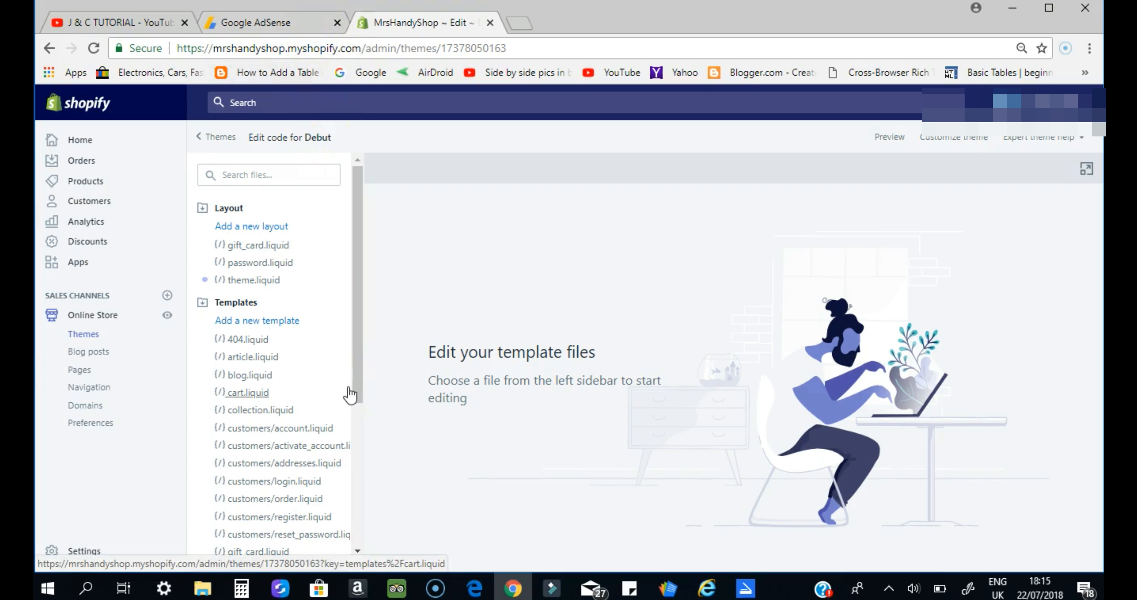
mouse_move(360, 323)
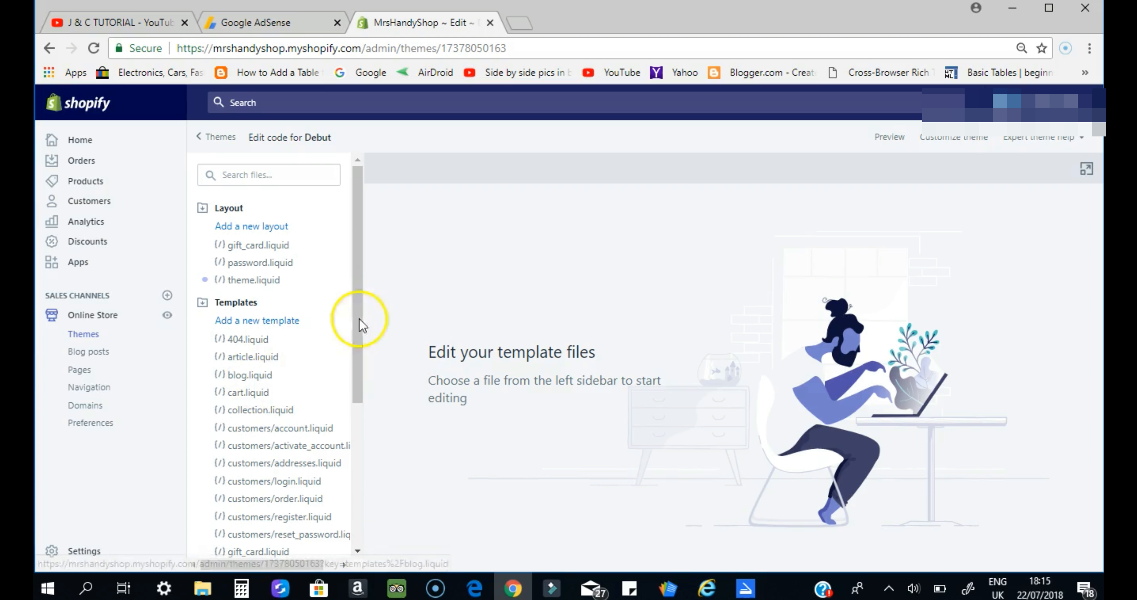
mouse_move(250, 280)
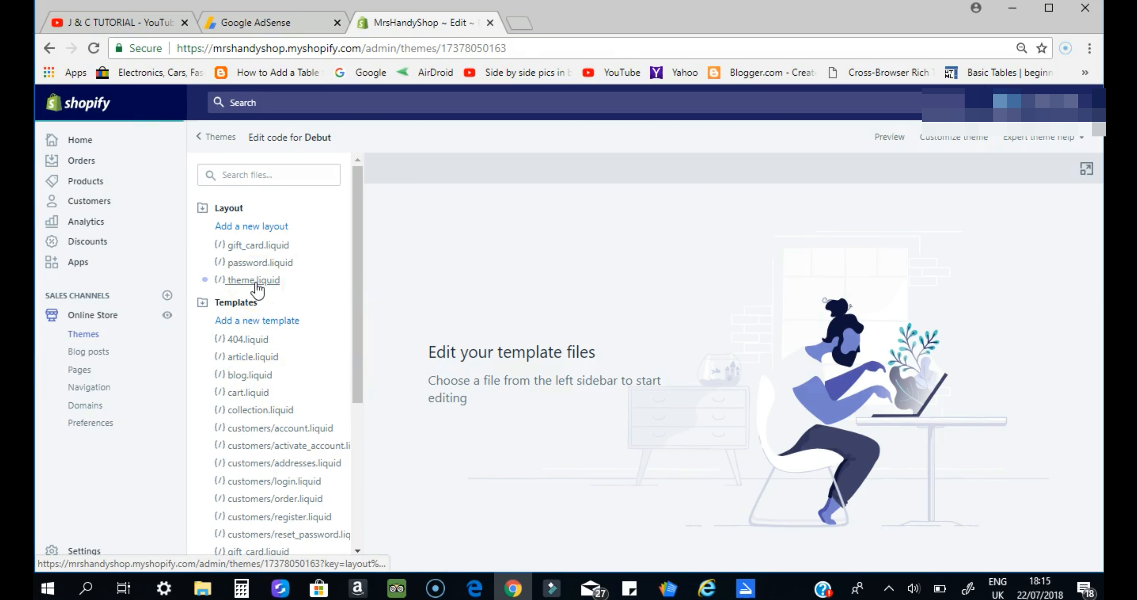
Step: In theme.liquid, paste the AdSense First Ads code directly after the opening <head> tag
left_click(252, 280)
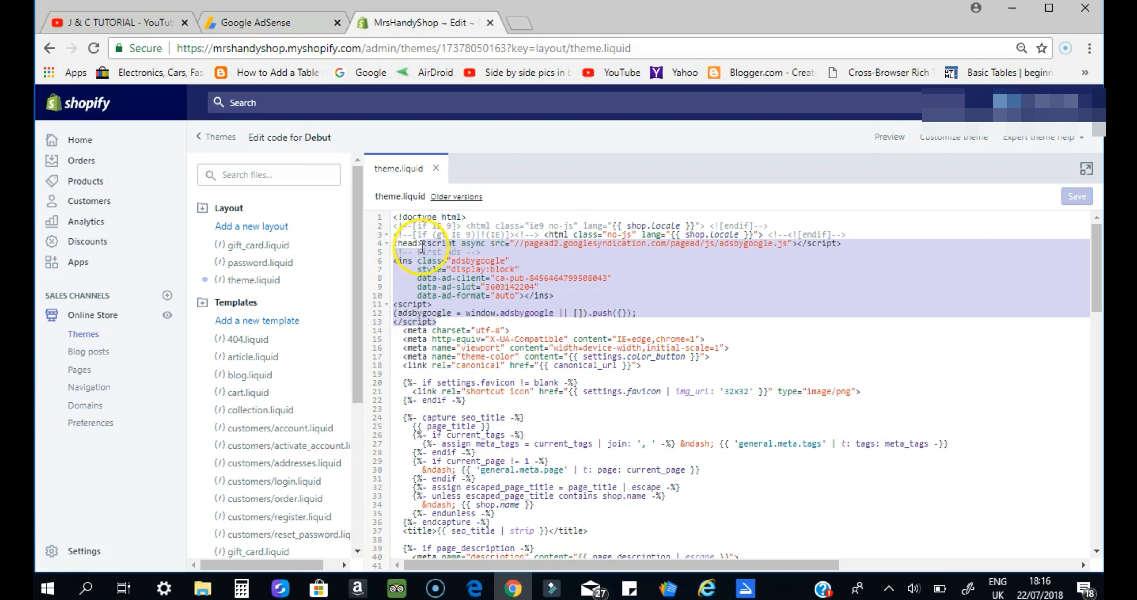
right_click(423, 250)
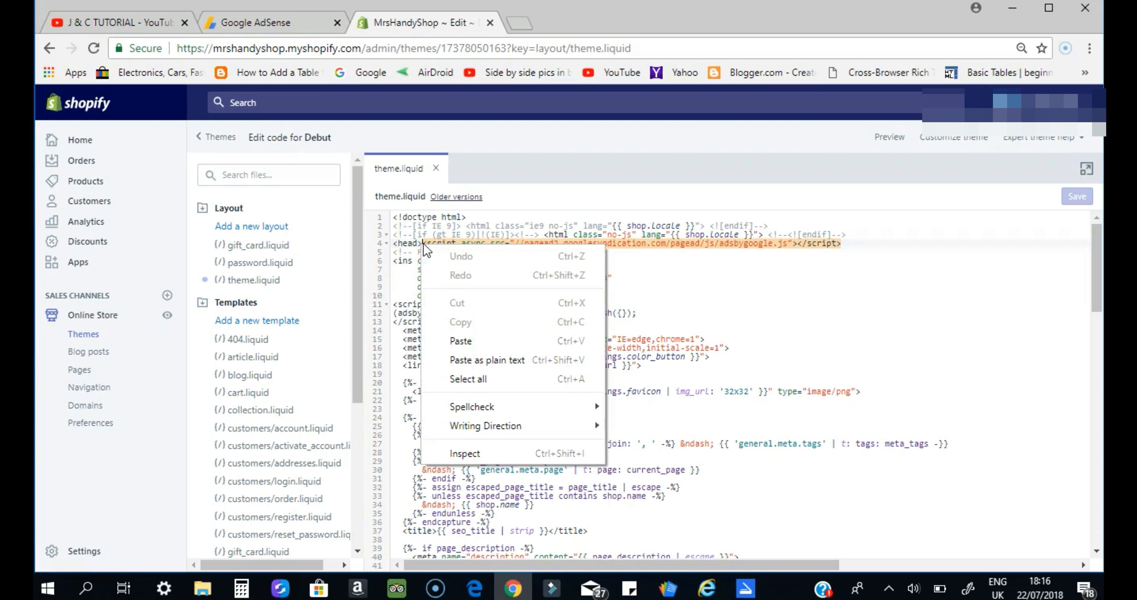
mouse_move(608, 265)
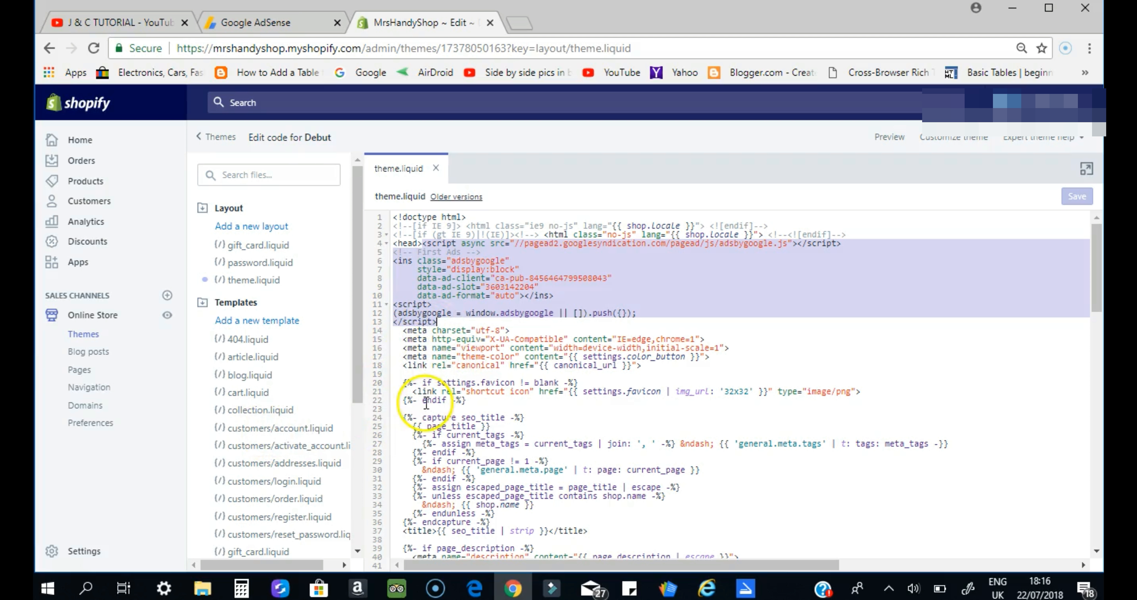
mouse_move(710, 367)
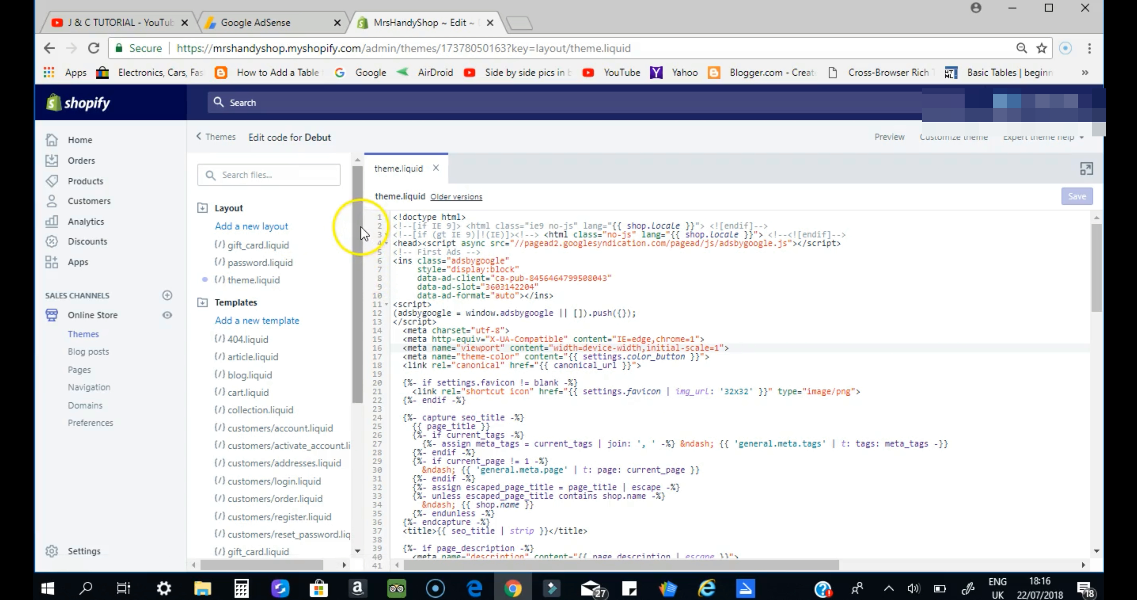
scroll("down", 3)
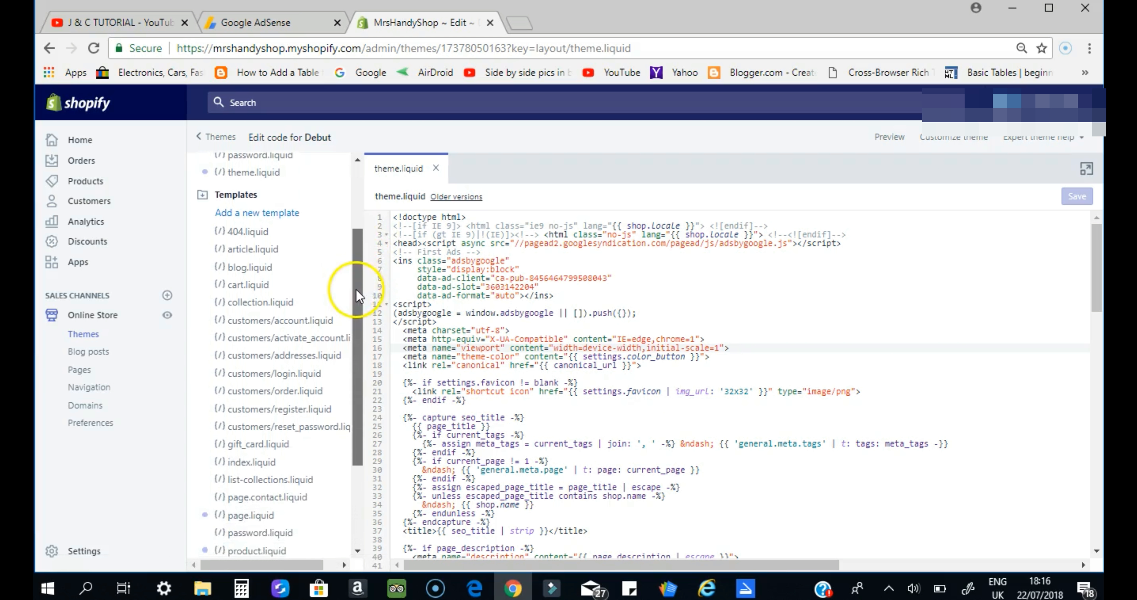
scroll("down", 3)
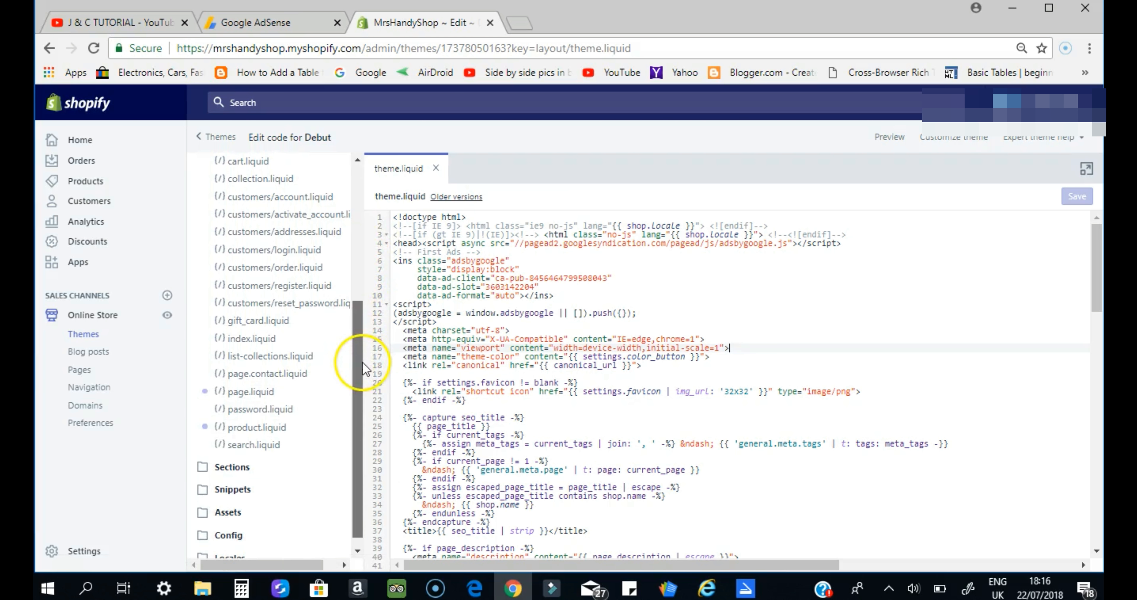
mouse_move(254, 392)
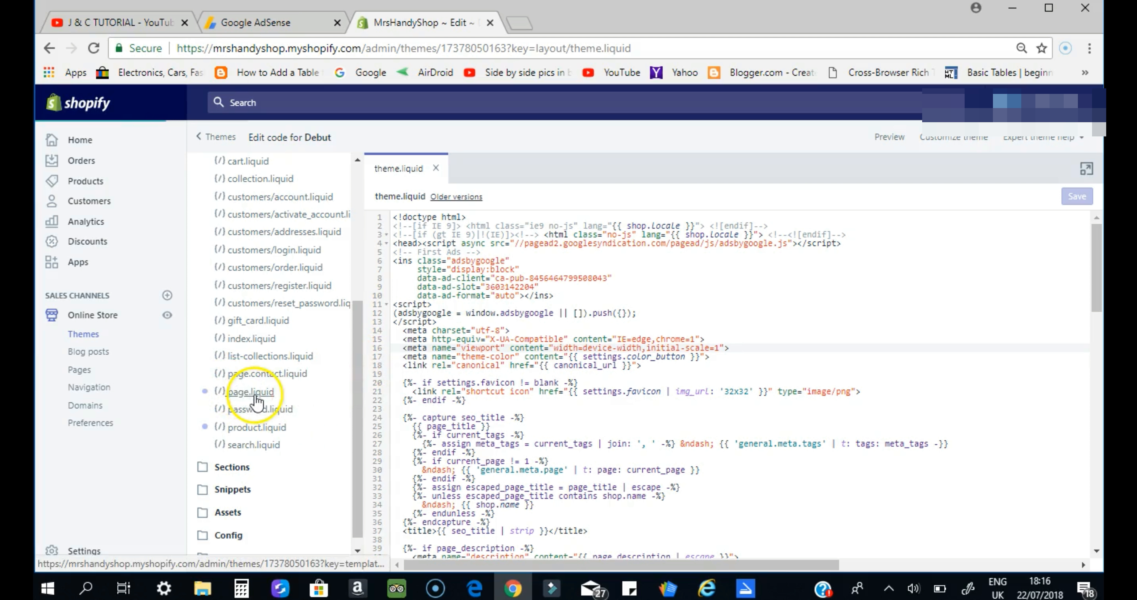
Step: Paste the ad code at the end of page.liquid and product.liquid, then expand the Sections folder
left_click(252, 391)
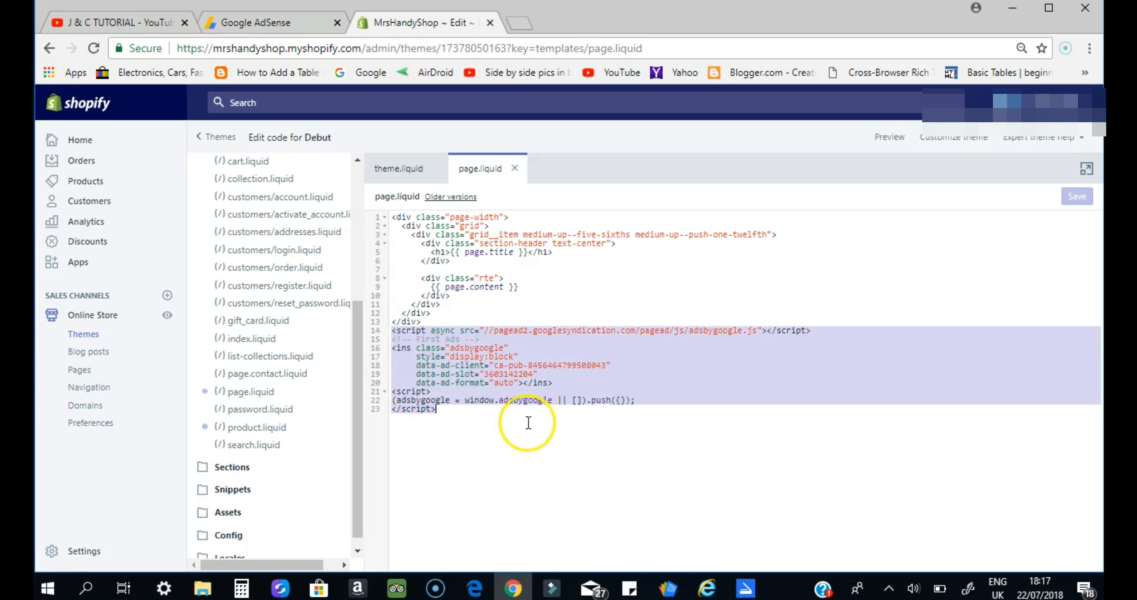
mouse_move(540, 410)
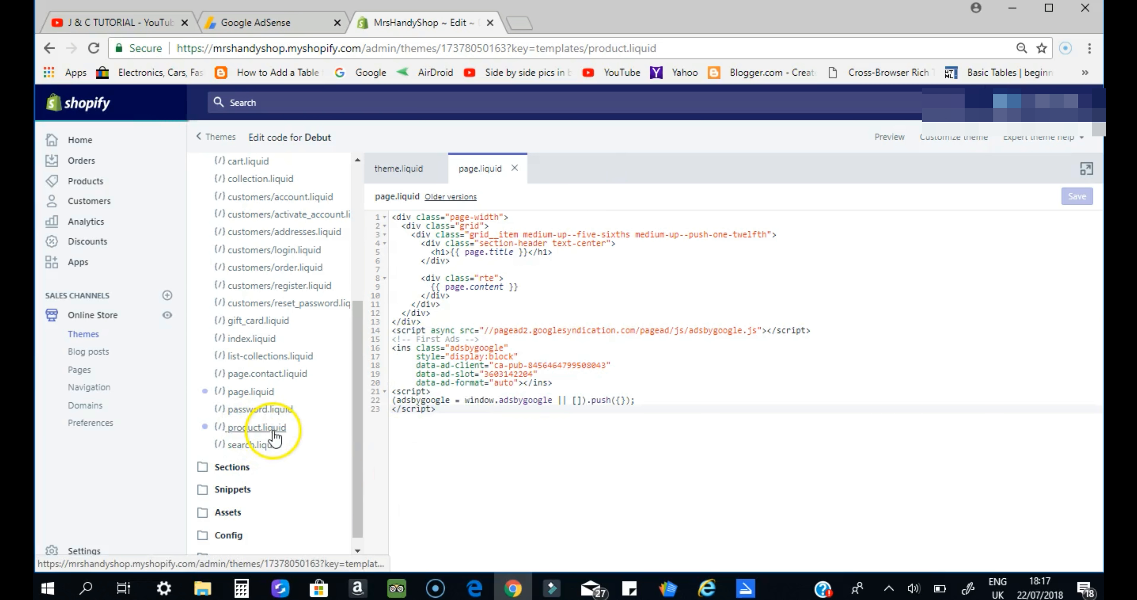
left_click(256, 426)
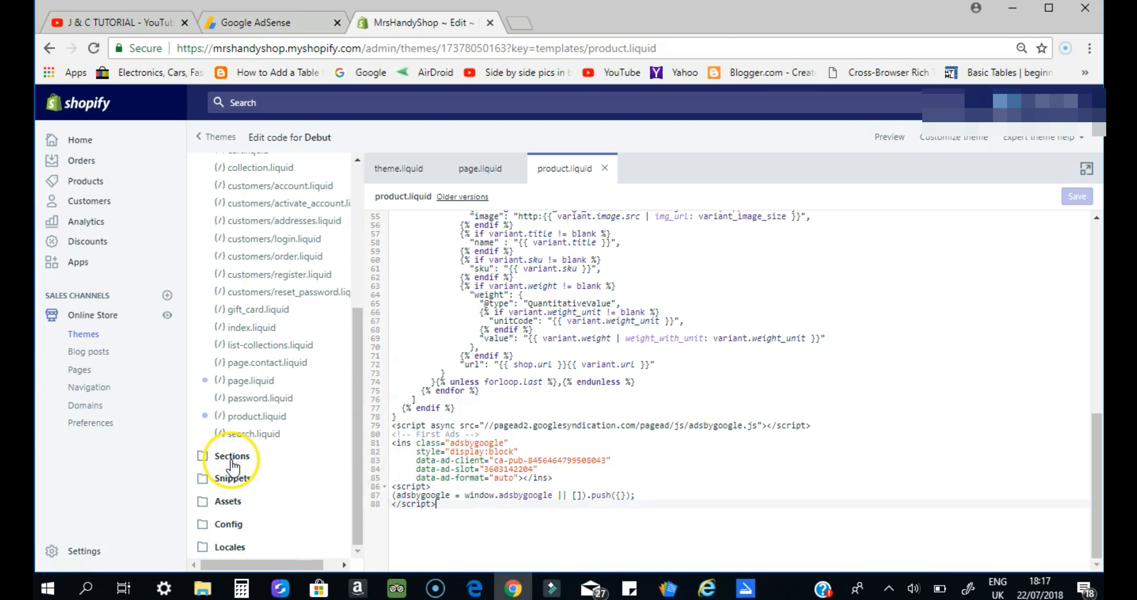
left_click(232, 455)
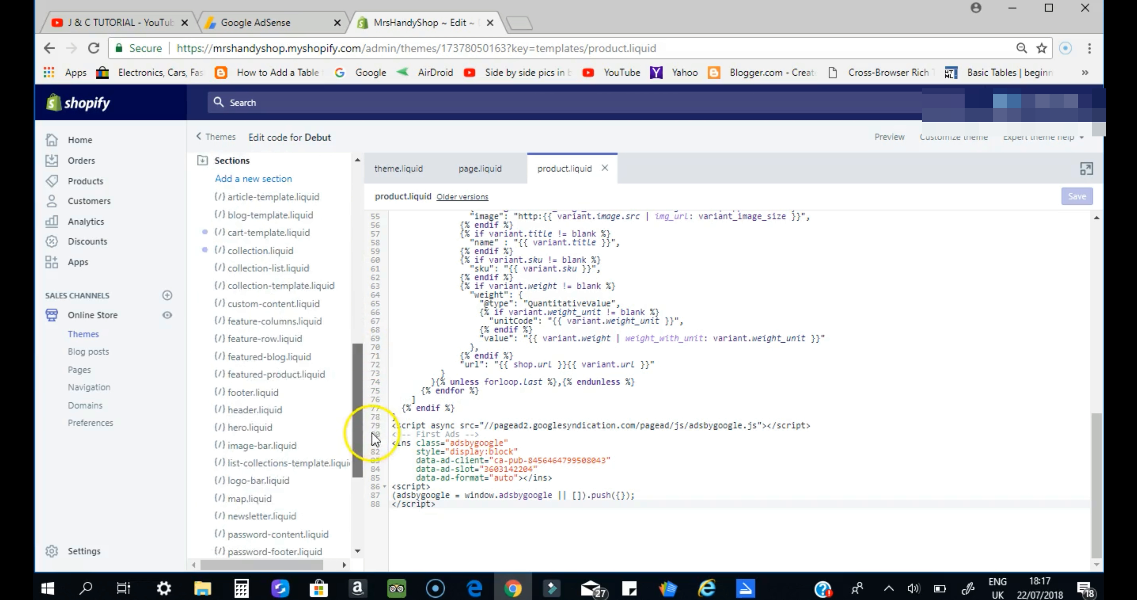
scroll("down", 3)
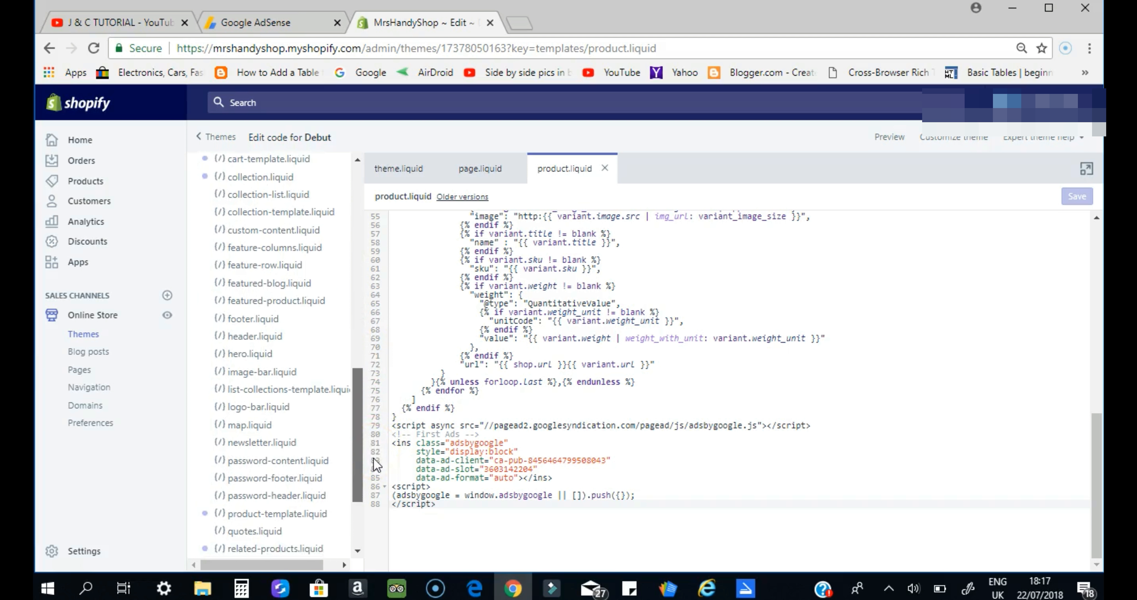
scroll("up", 3)
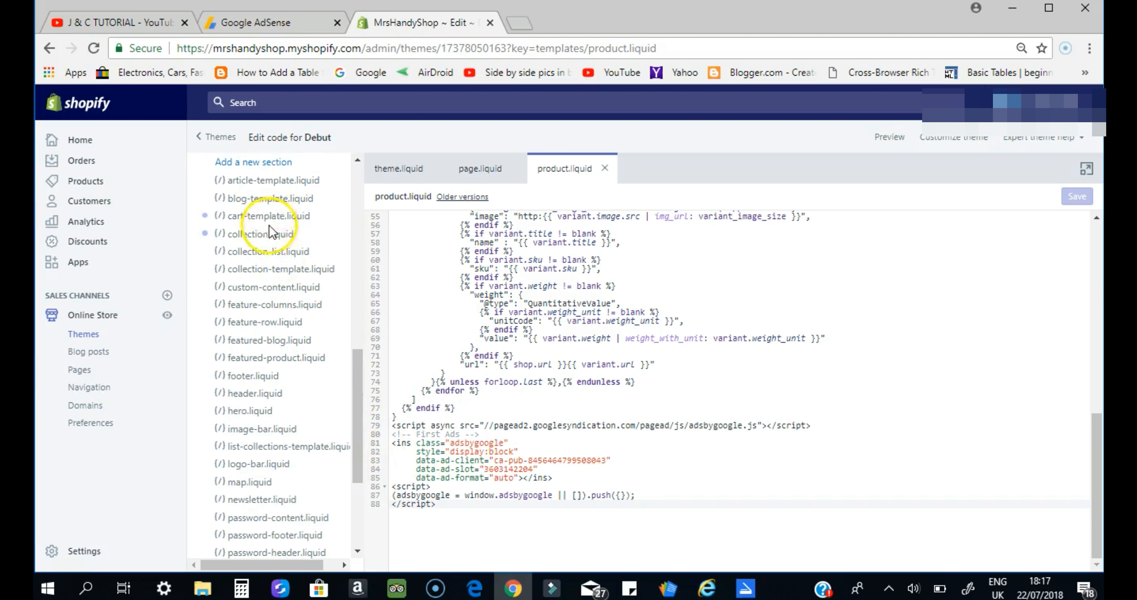
Step: Paste the AdSense Second Ad code below {% endschema %} in collection.liquid and save
left_click(261, 233)
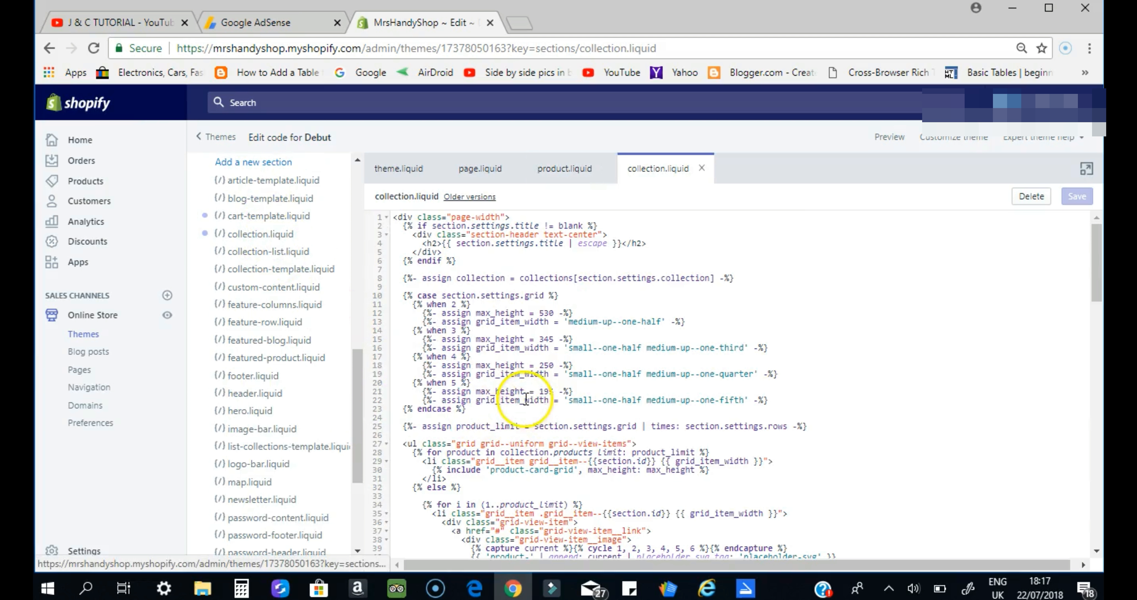
scroll("down", 3)
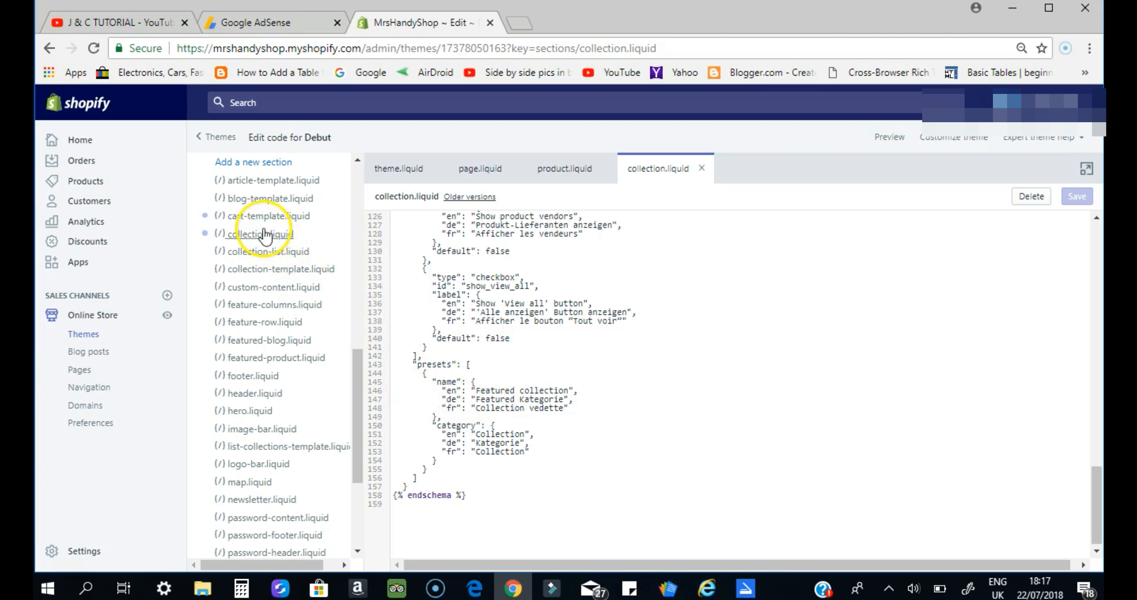
mouse_move(470, 497)
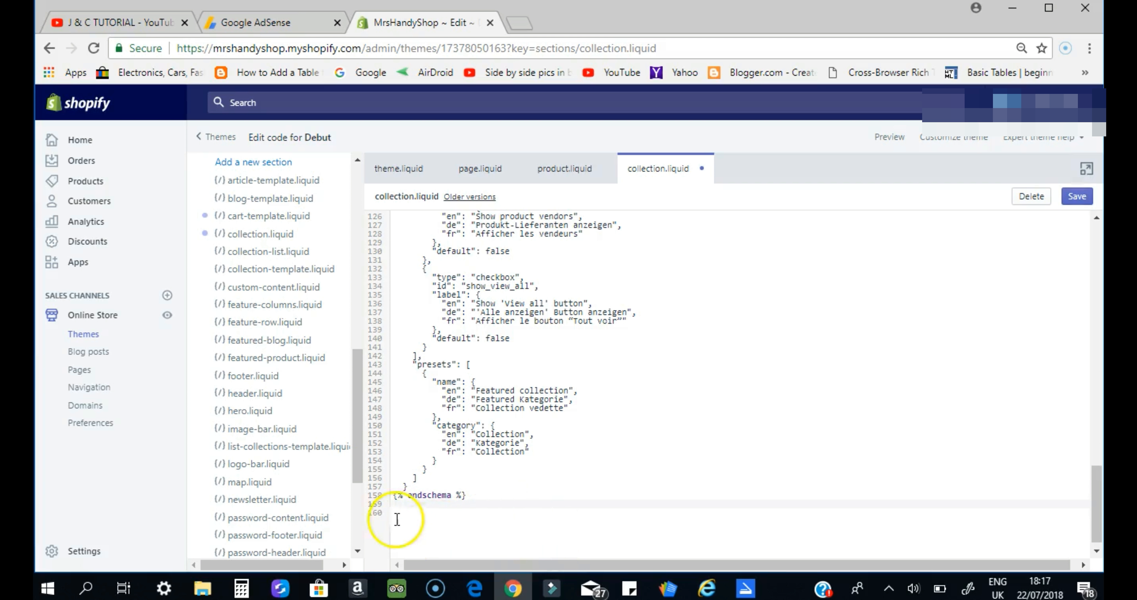
right_click(397, 519)
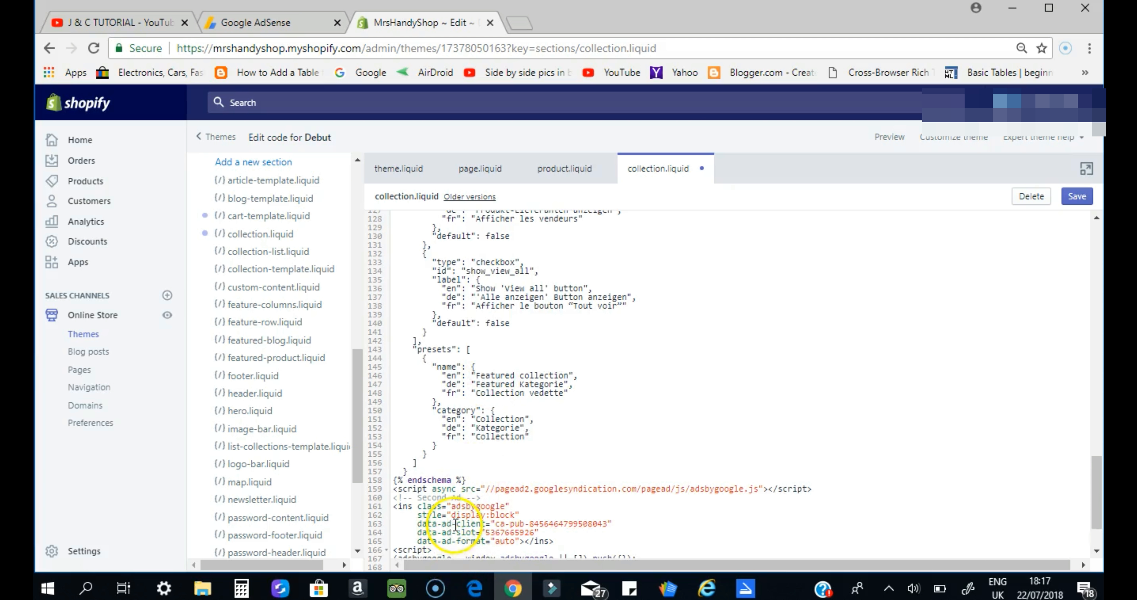
scroll("down", 3)
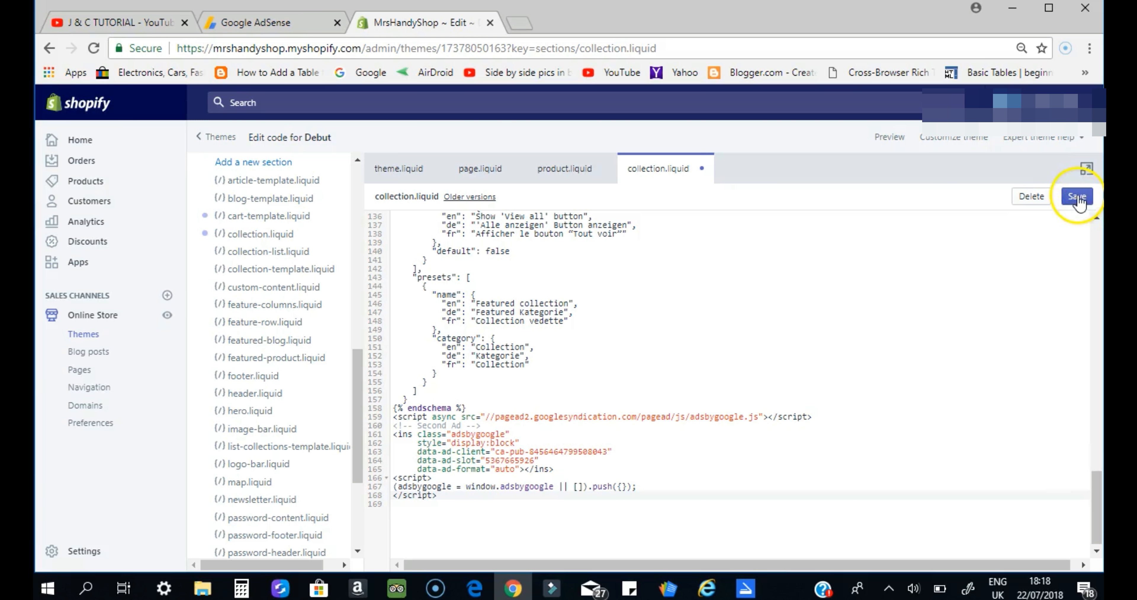
left_click(1077, 196)
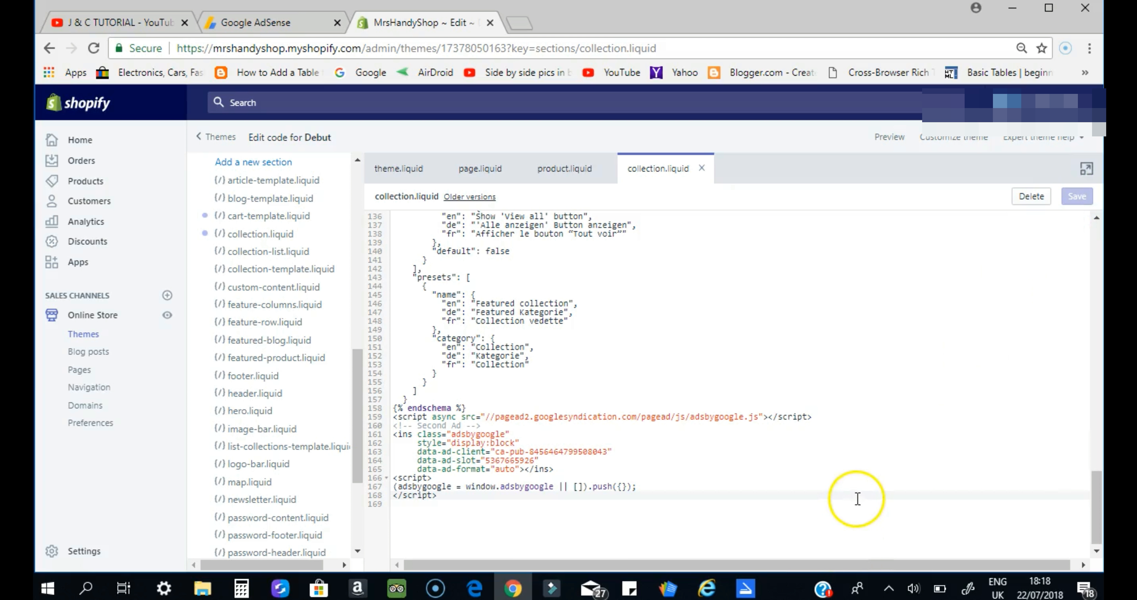
mouse_move(831, 506)
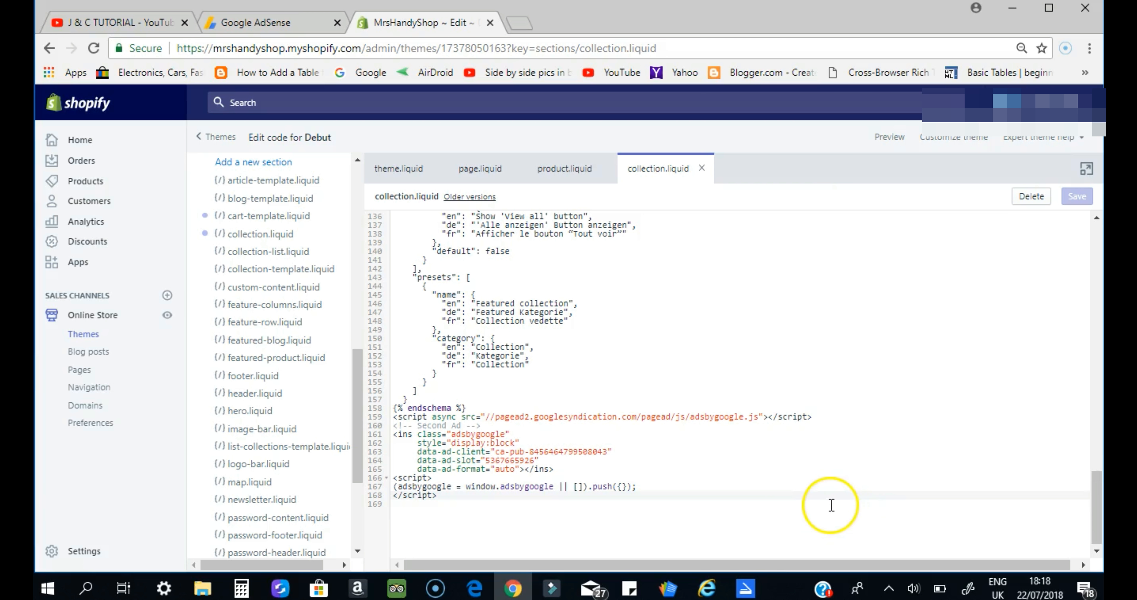
mouse_move(669, 515)
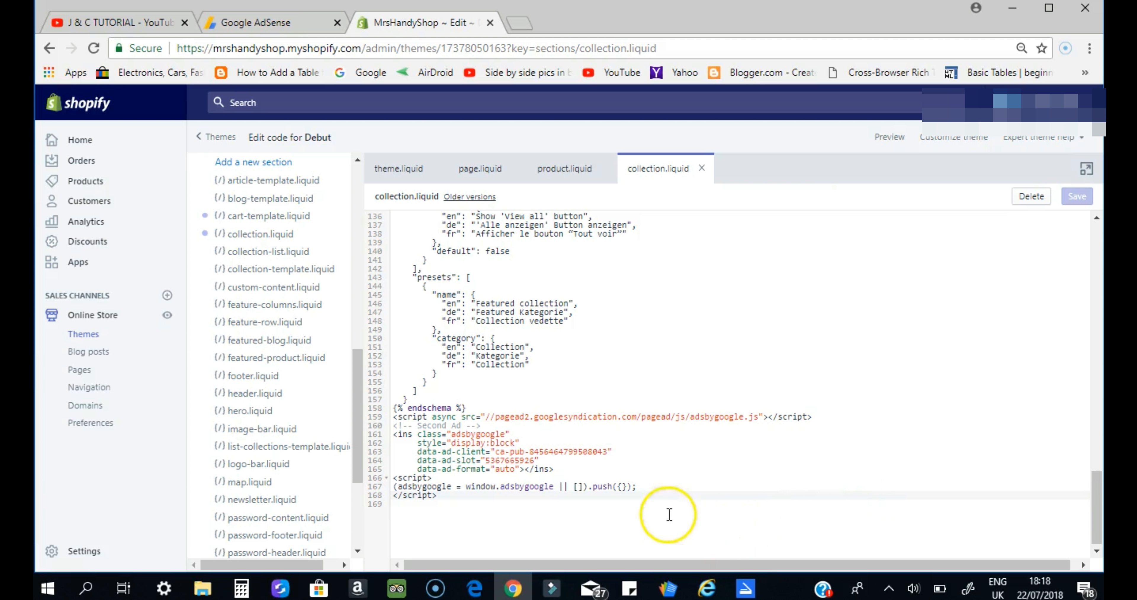
mouse_move(283, 234)
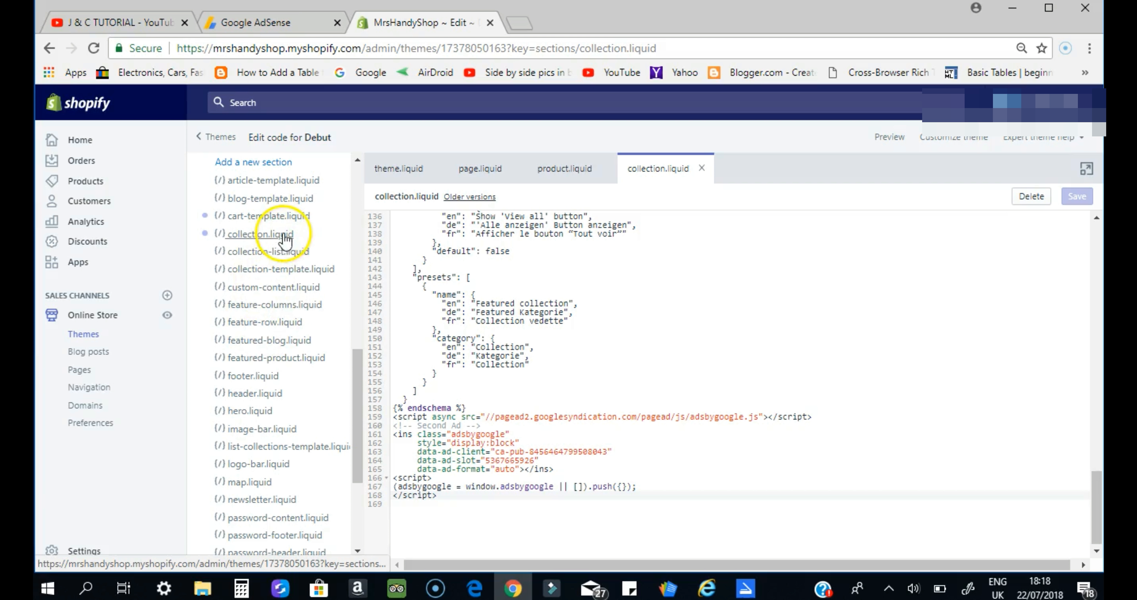
mouse_move(283, 278)
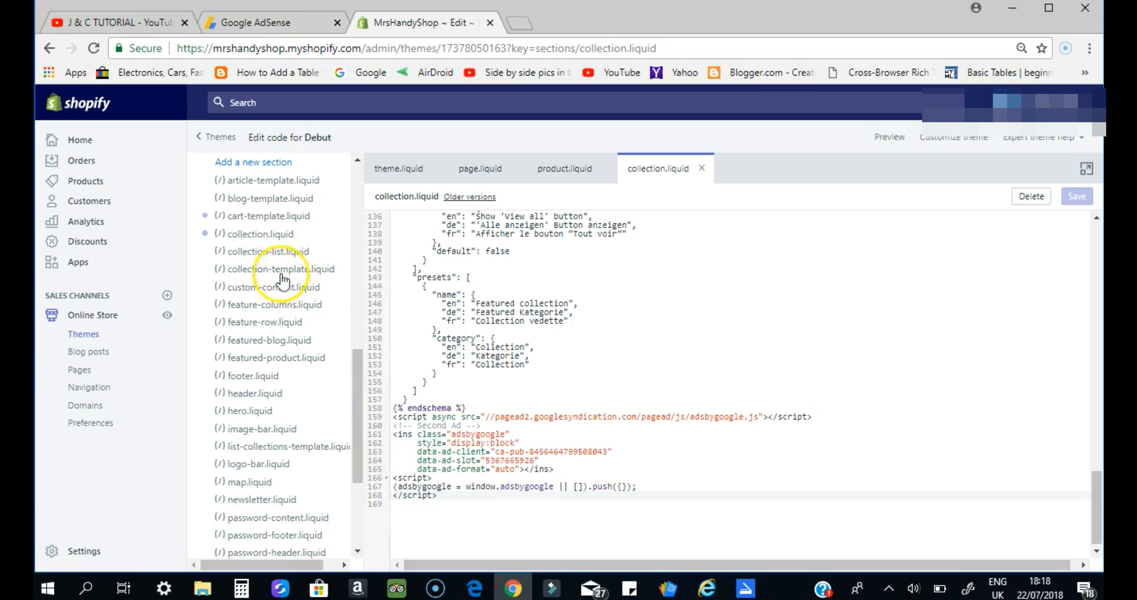
scroll("down", 3)
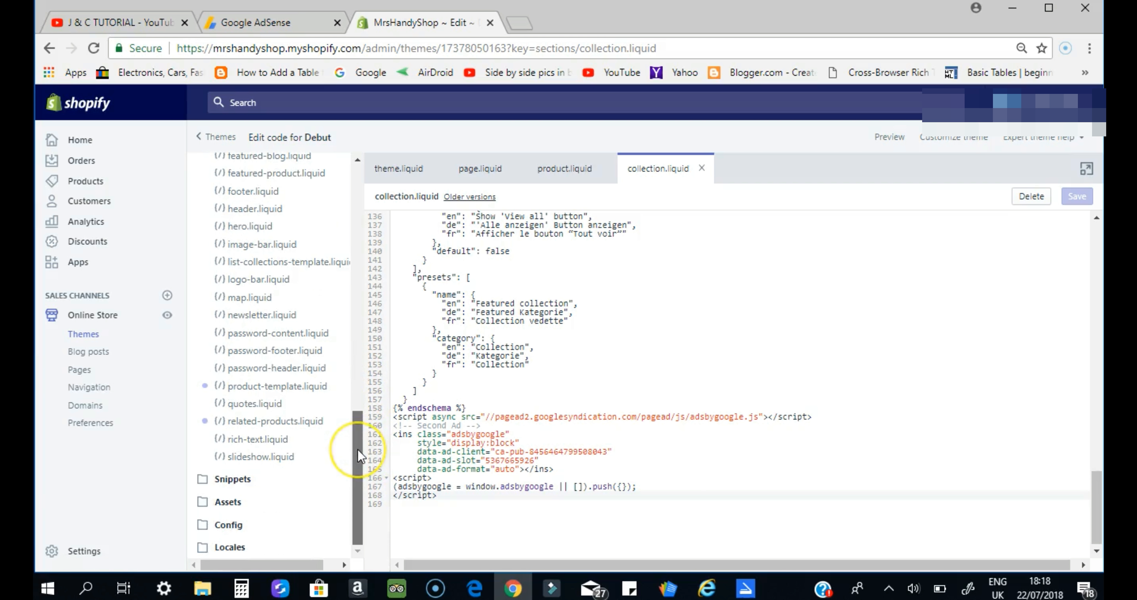
mouse_move(294, 420)
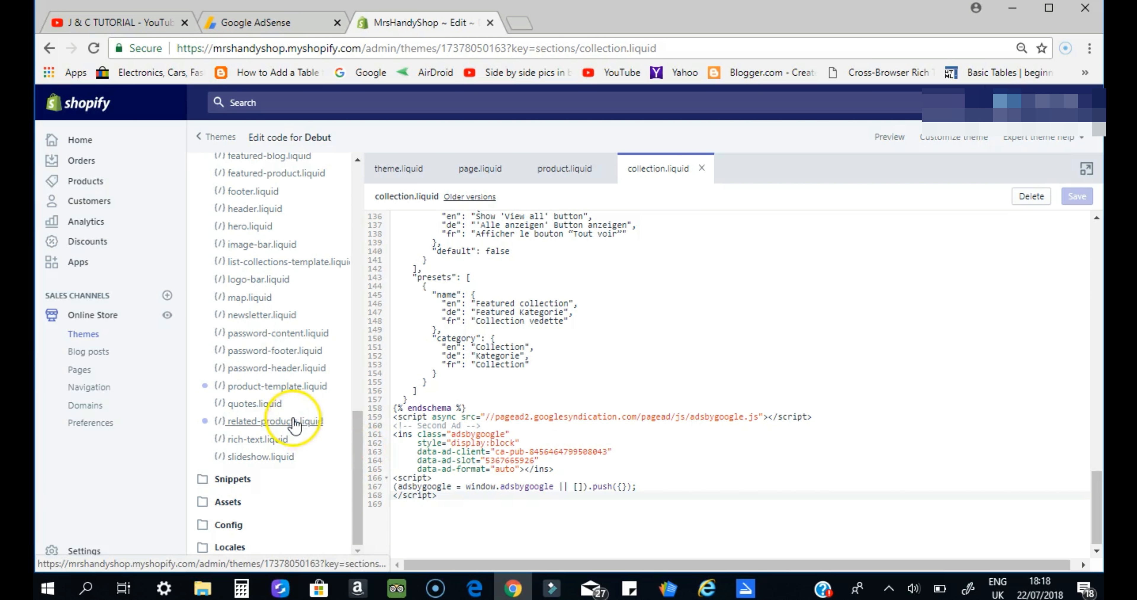
Step: In related-products.liquid, paste the ad code on a new line after {% endschema %} and save
left_click(274, 421)
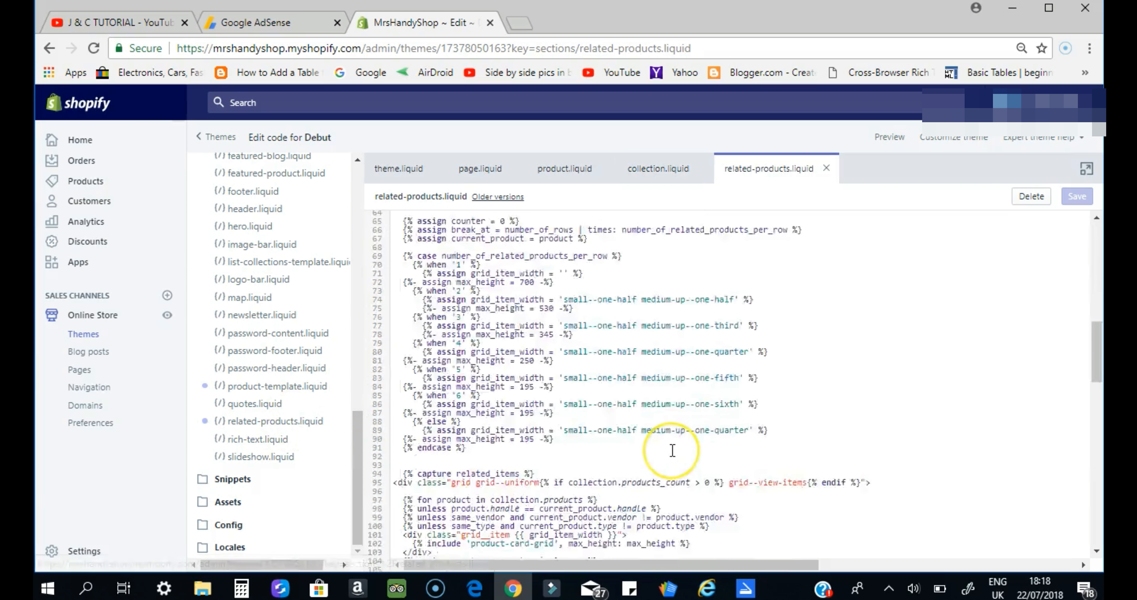
scroll("down", 3)
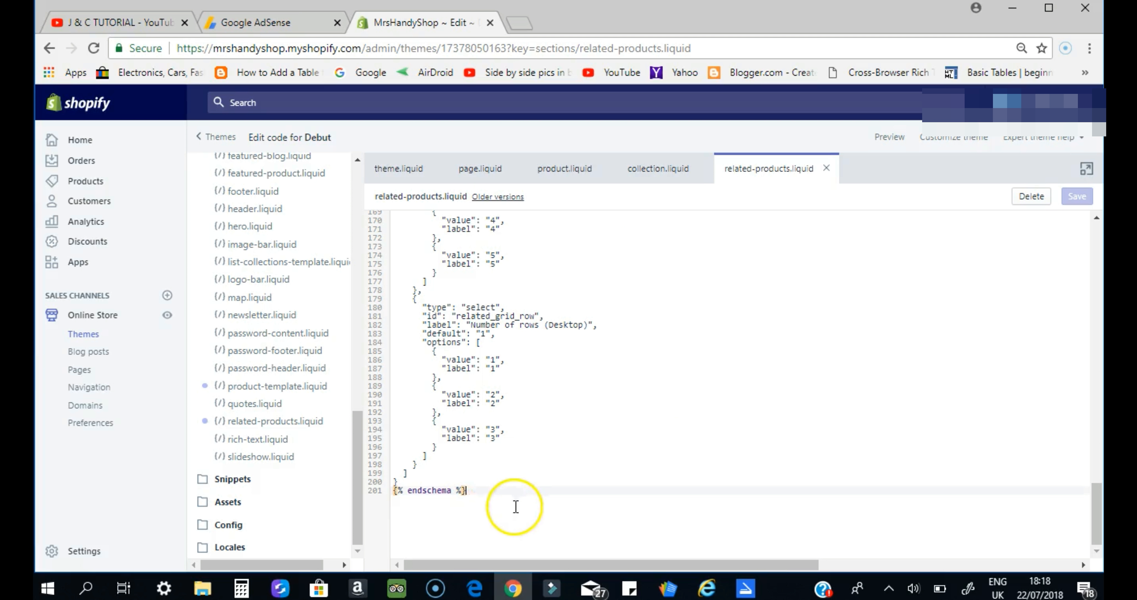
key("enter")
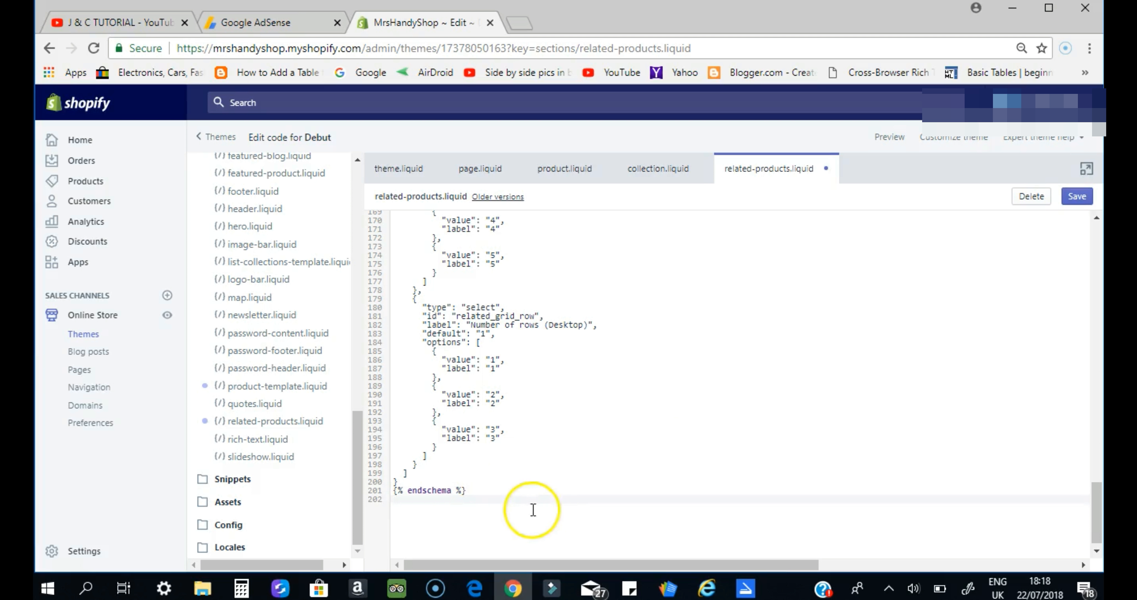
right_click(532, 509)
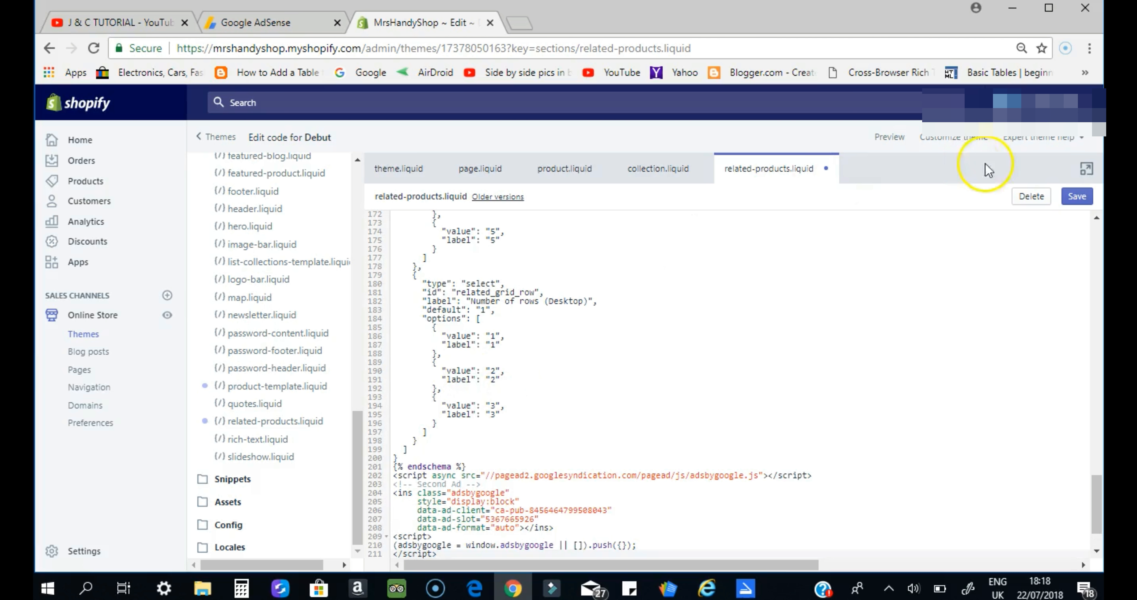
left_click(1076, 196)
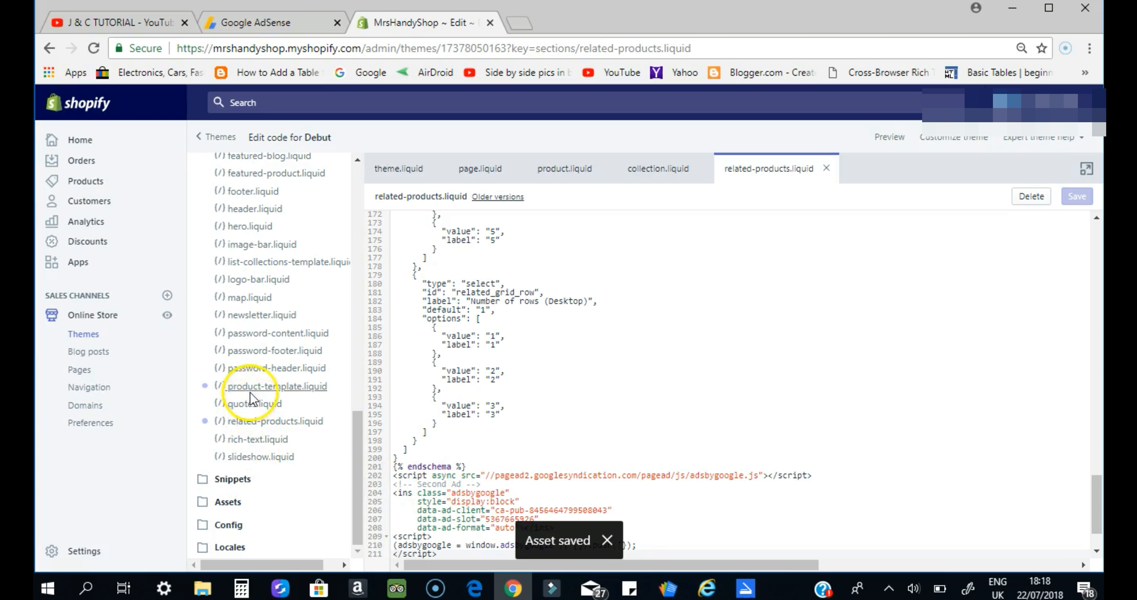
mouse_move(653, 321)
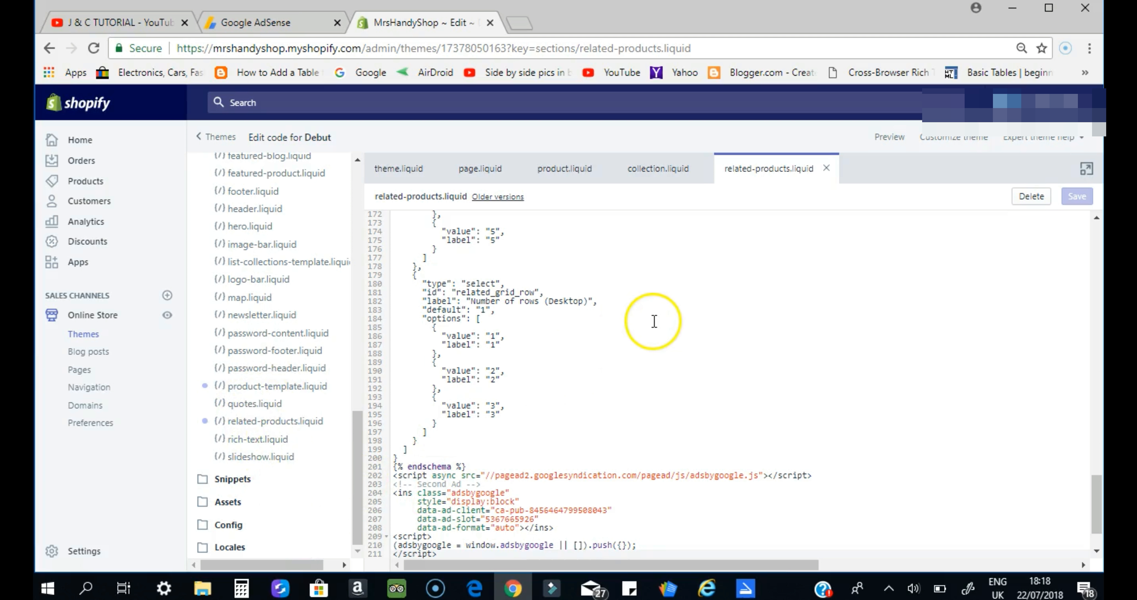
scroll("up", 3)
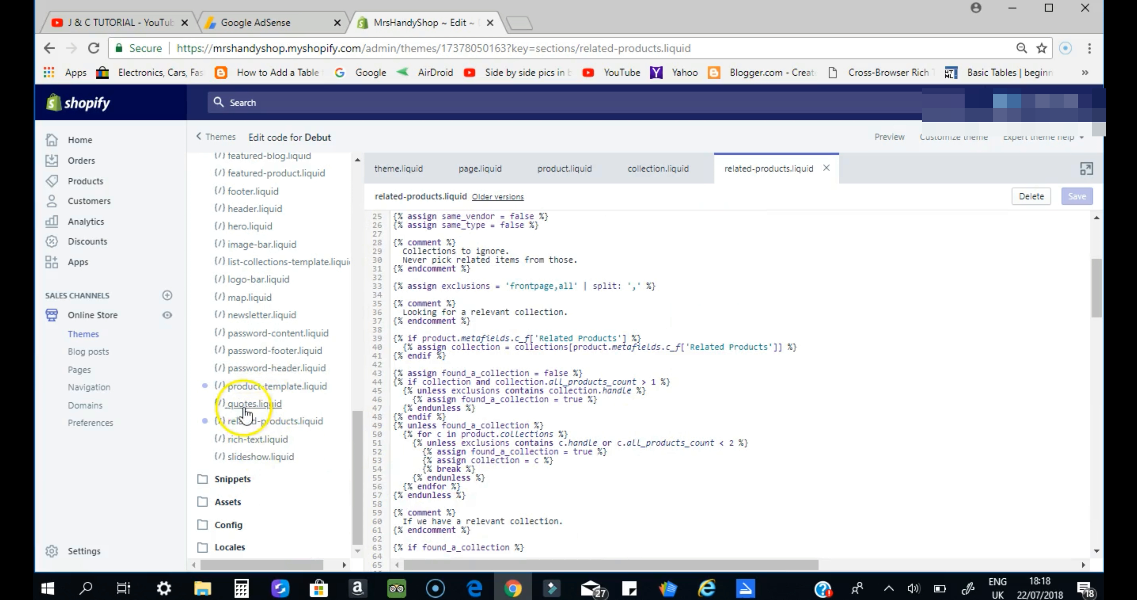
mouse_move(290, 492)
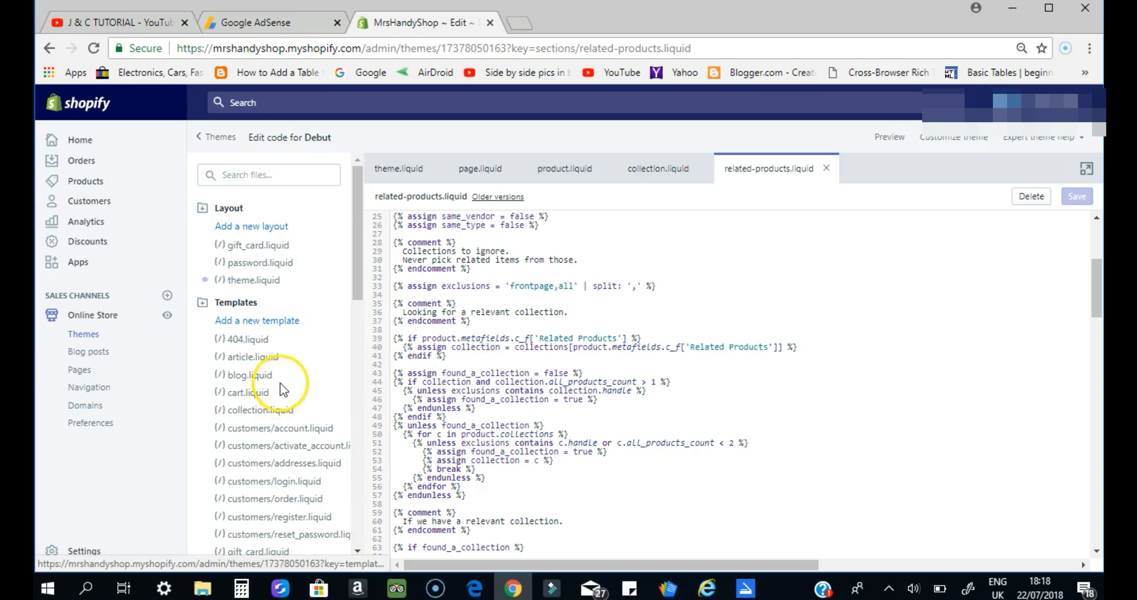
mouse_move(268, 339)
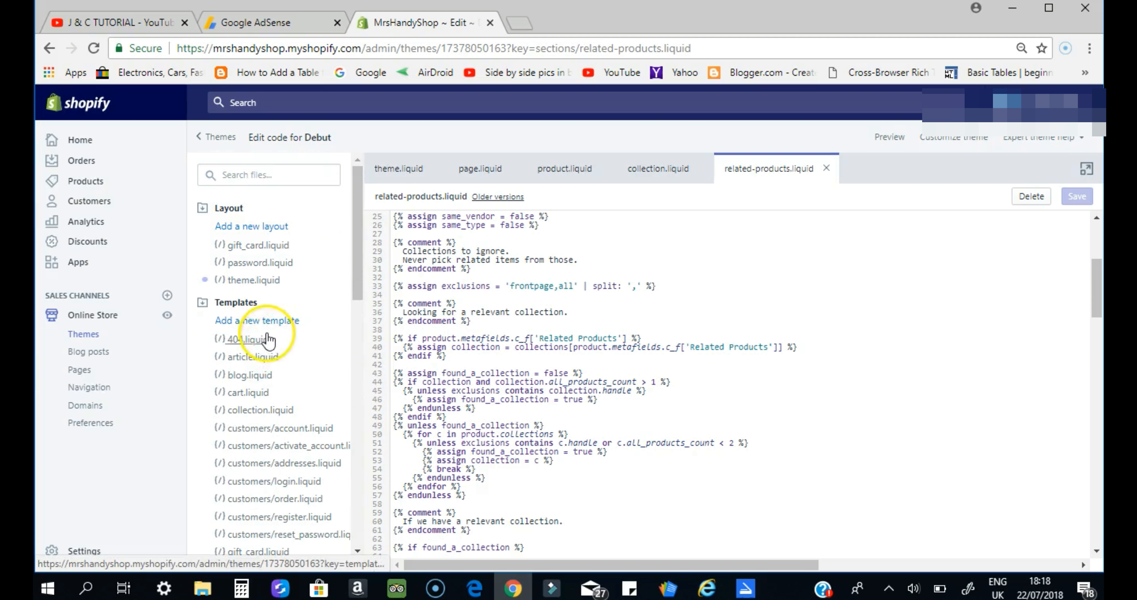
scroll("down", 3)
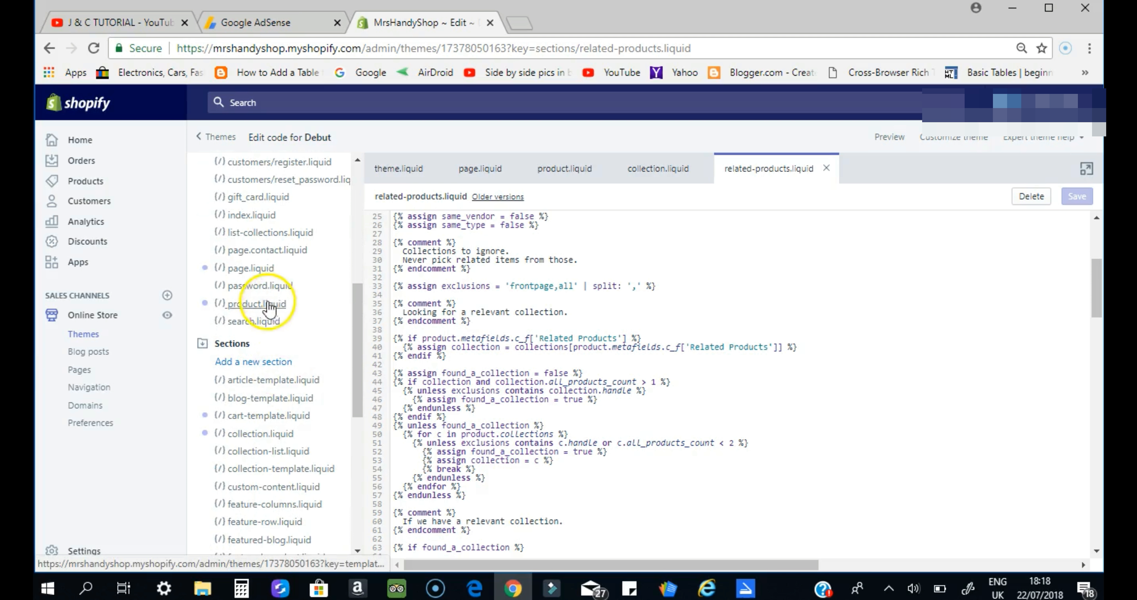
mouse_move(268, 398)
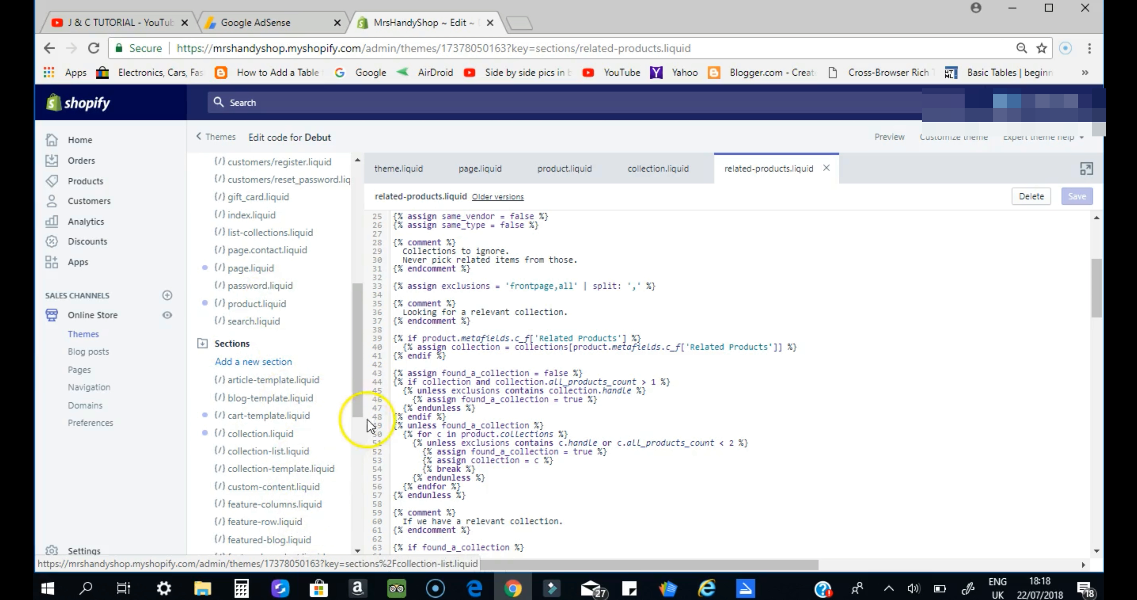
scroll("down", 3)
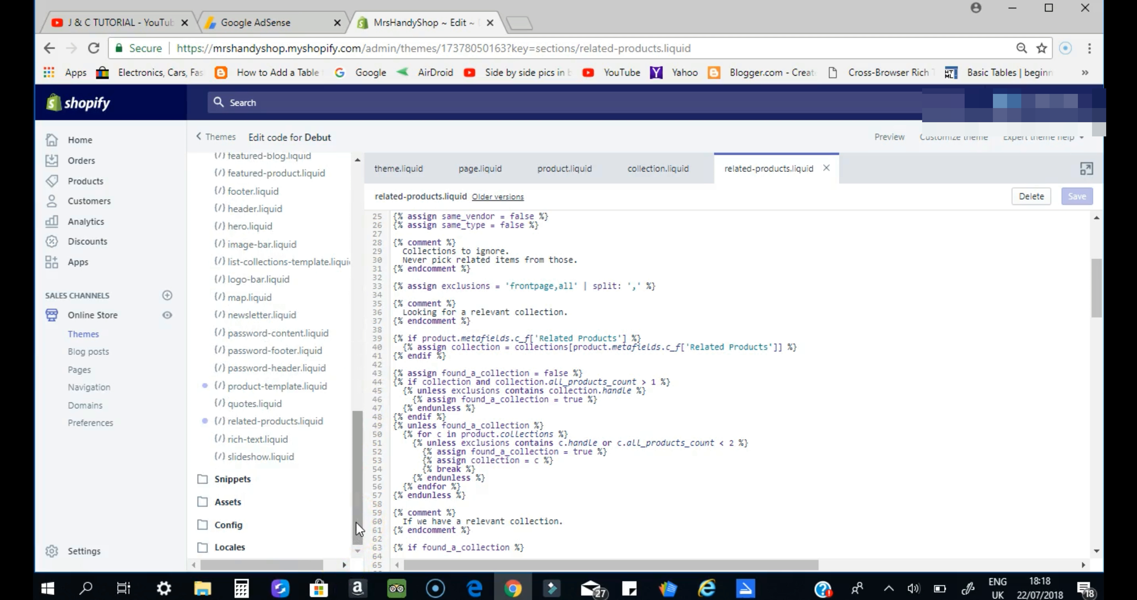
mouse_move(926, 217)
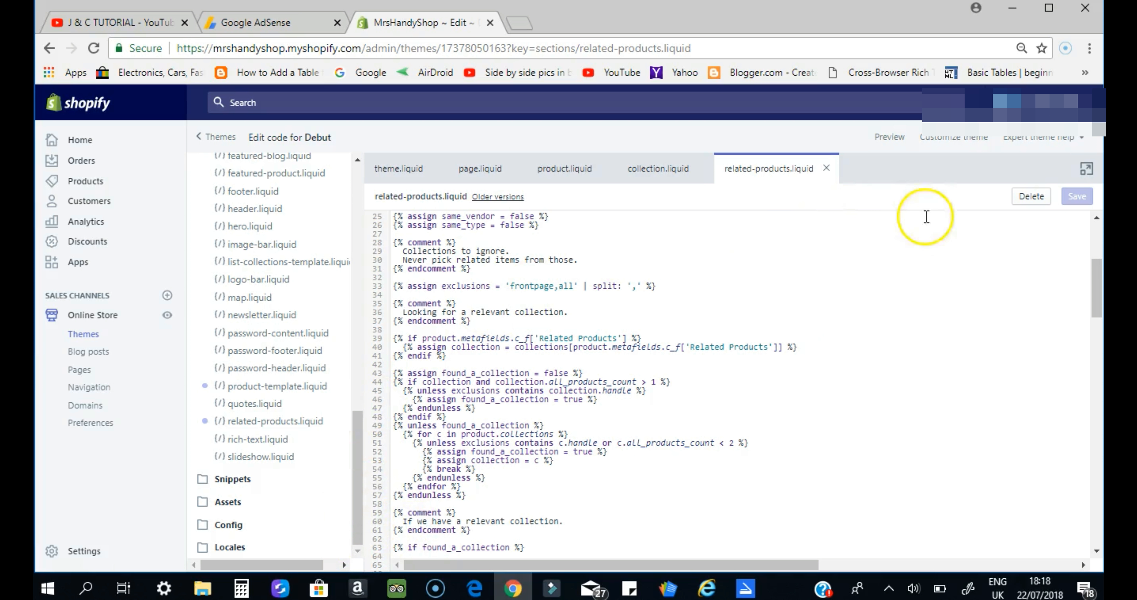
mouse_move(119, 402)
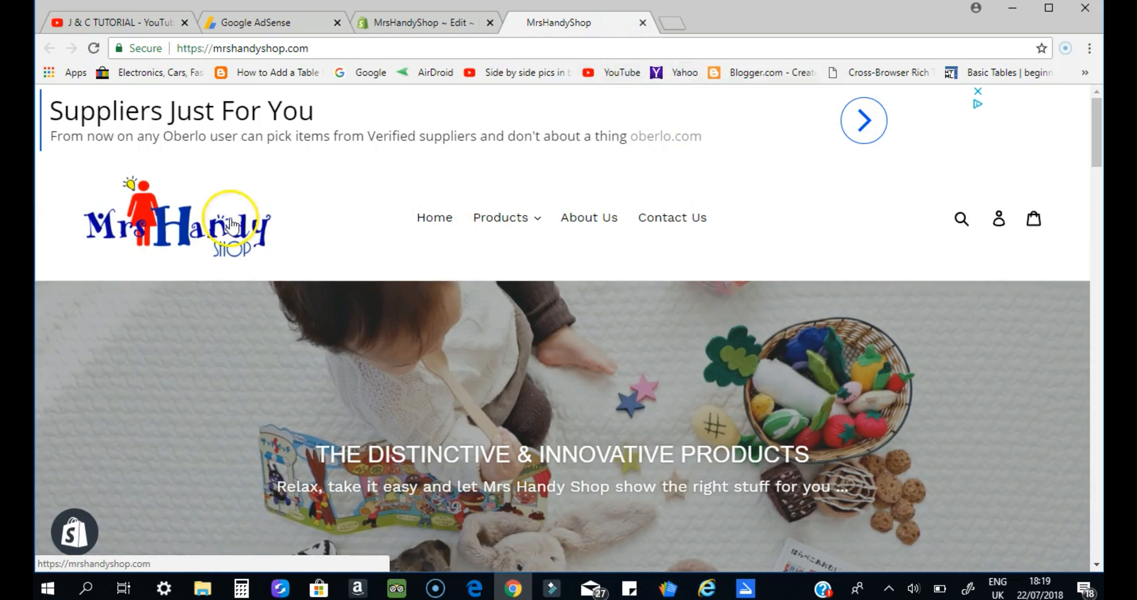
mouse_move(568, 116)
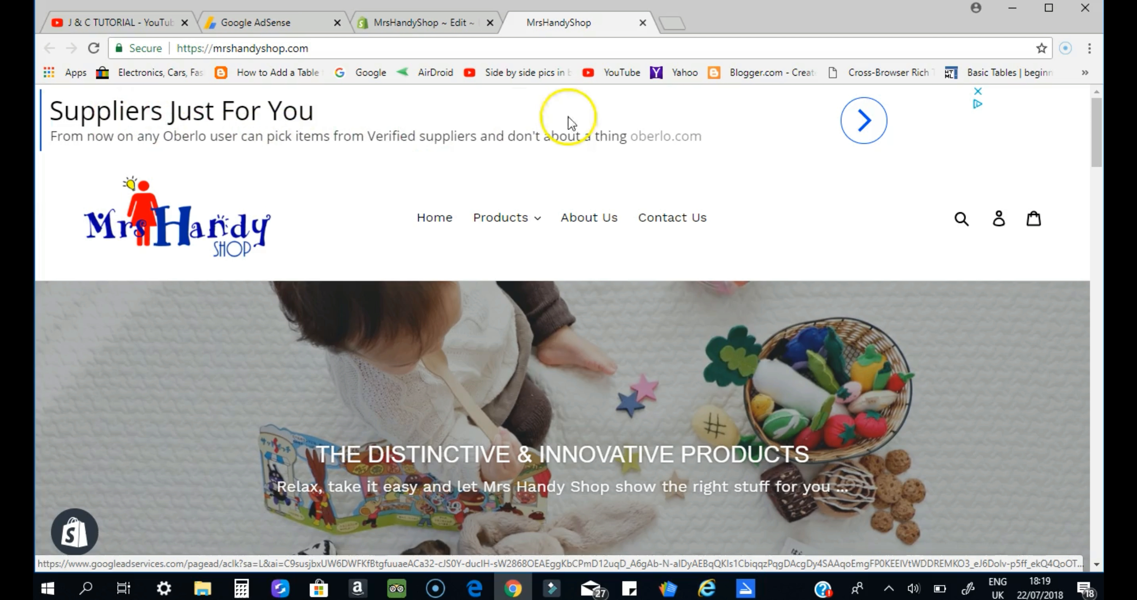
mouse_move(762, 236)
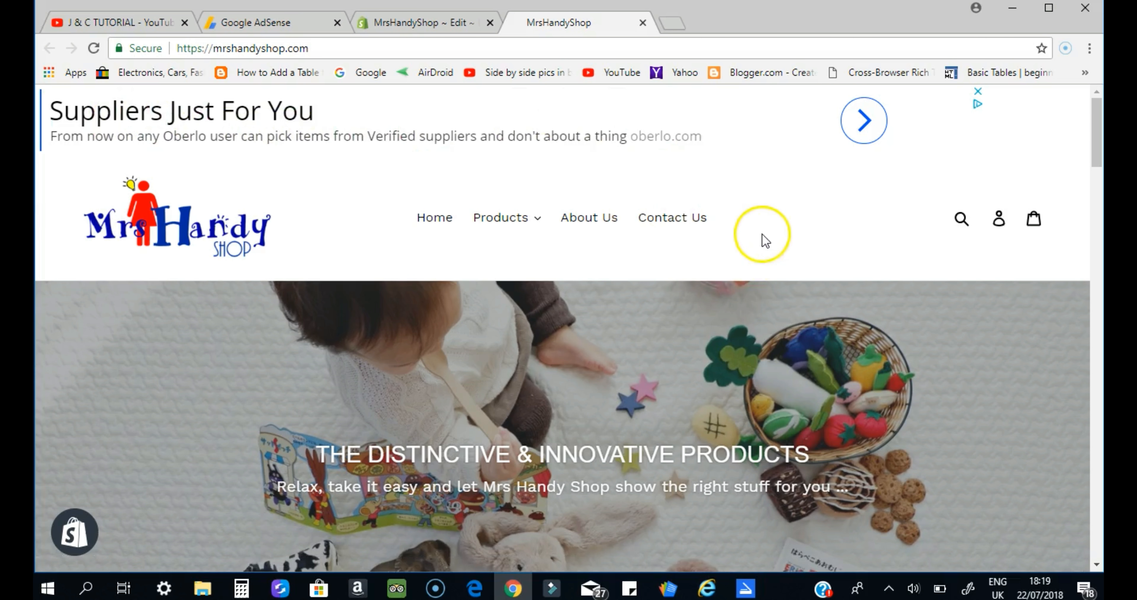
Step: Scroll the homepage to confirm ads above the header, mid-page and bottom, then open the Products menu
scroll("down", 3)
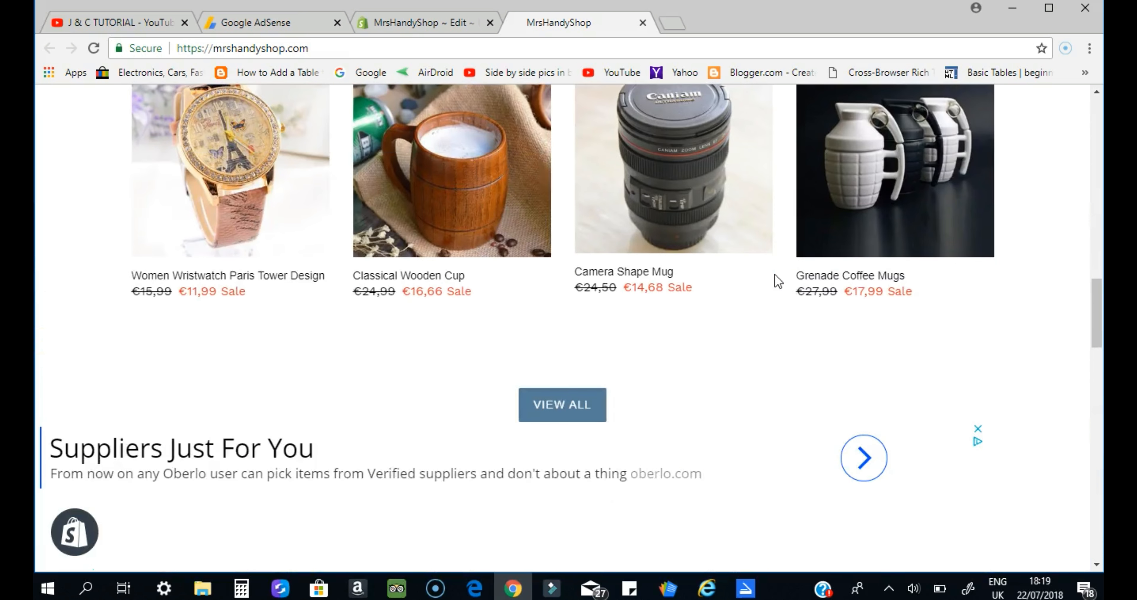
mouse_move(368, 512)
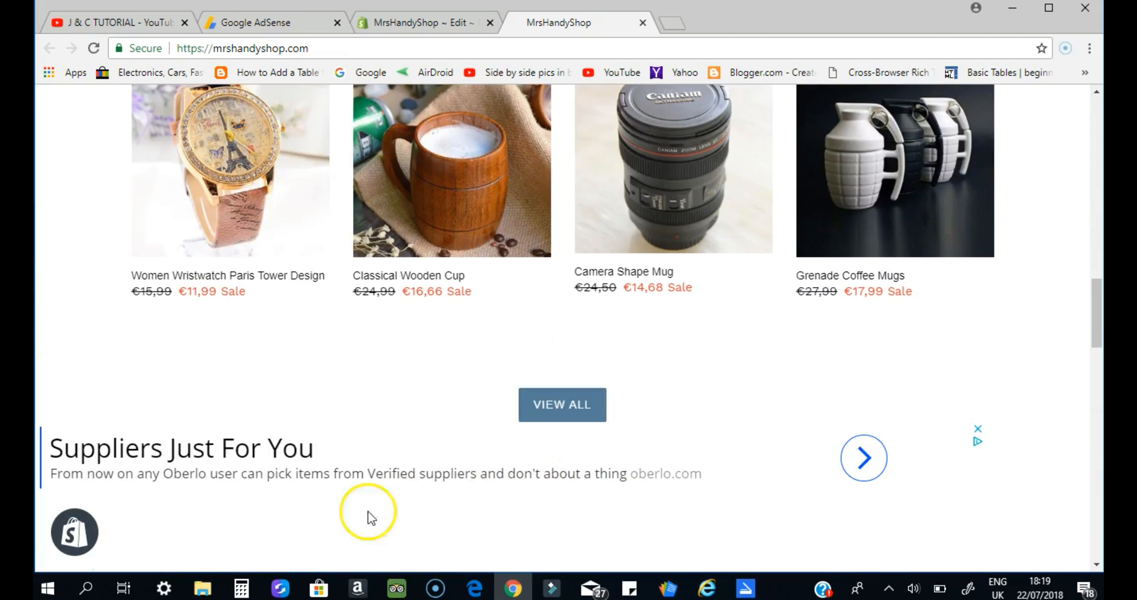
mouse_move(498, 506)
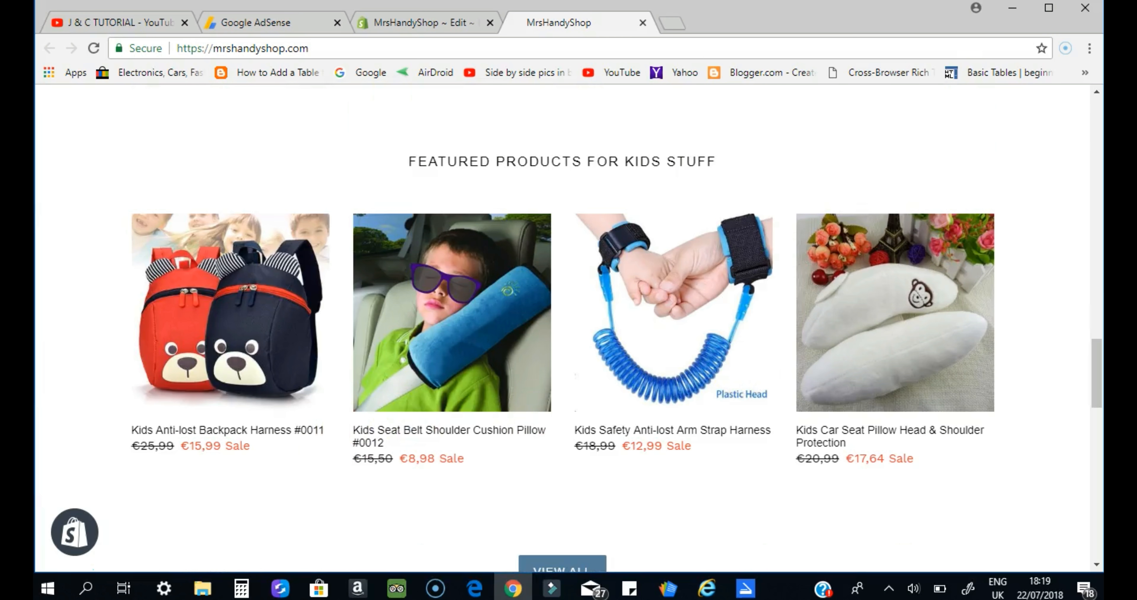
scroll("down", 3)
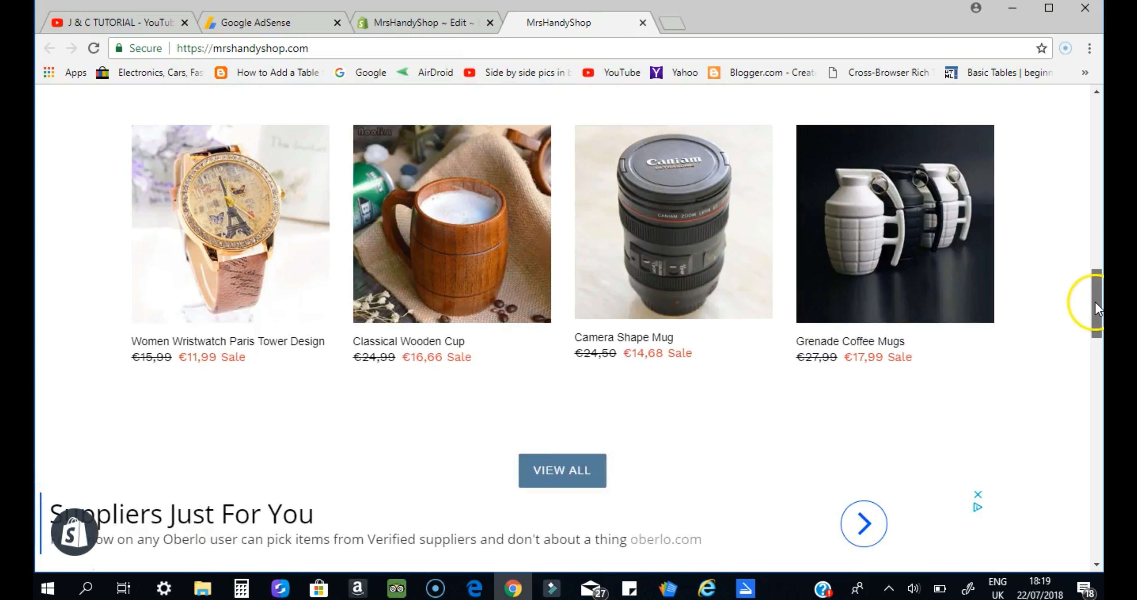
scroll("down", 3)
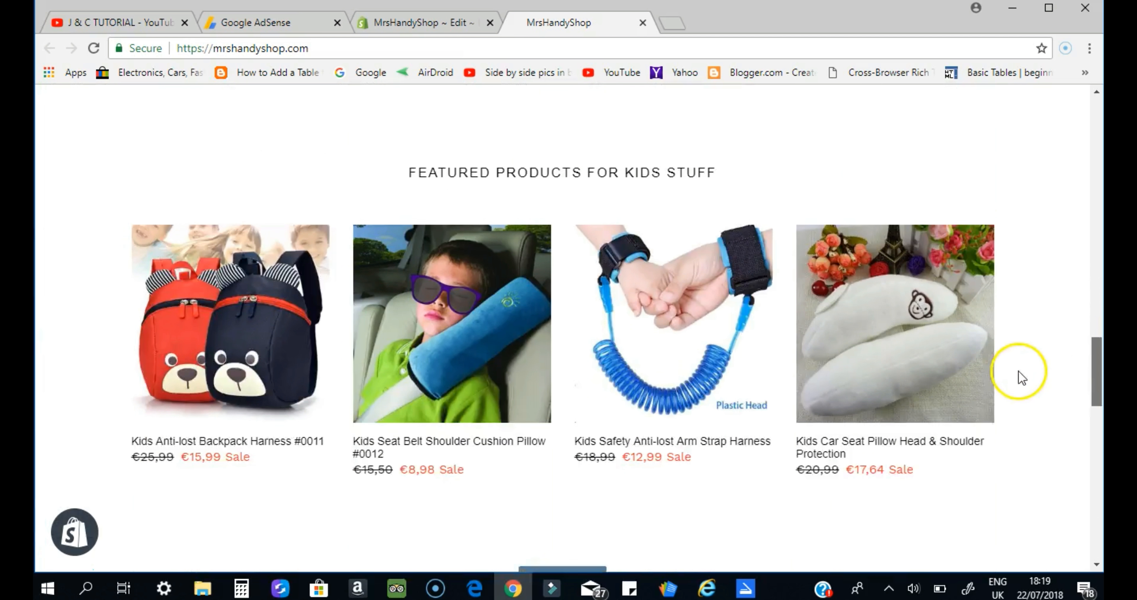
scroll("up", 3)
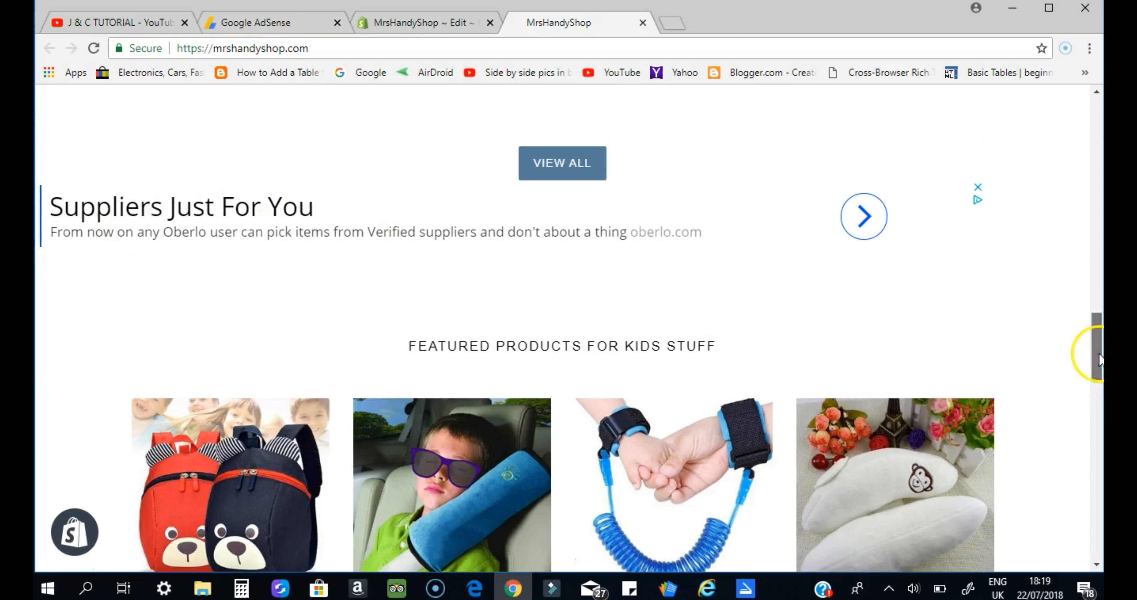
scroll("down", 3)
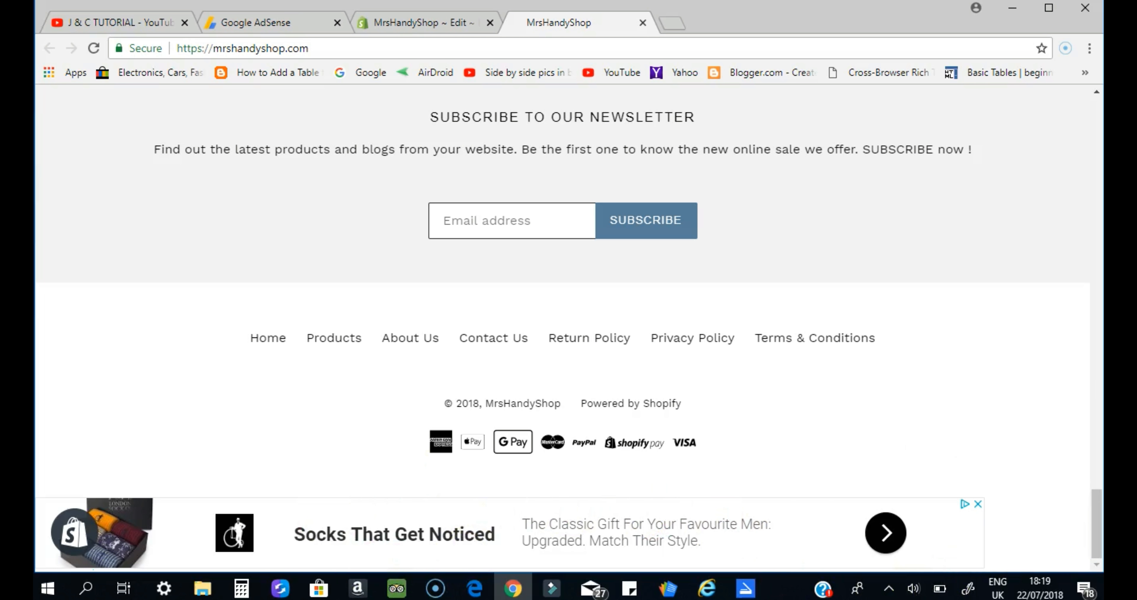
scroll("up", 3)
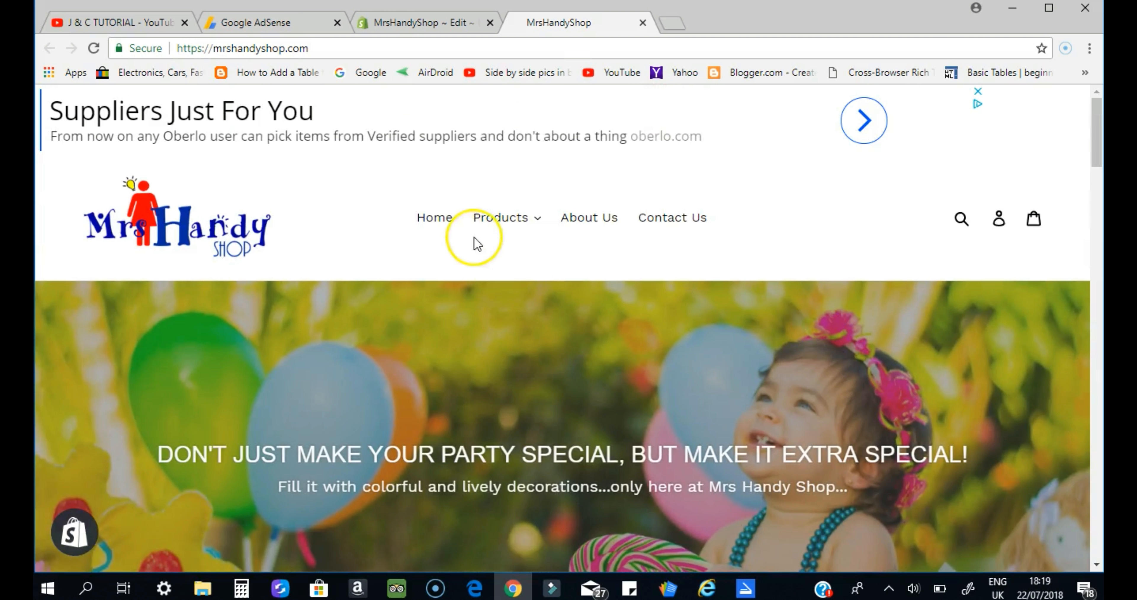
left_click(505, 216)
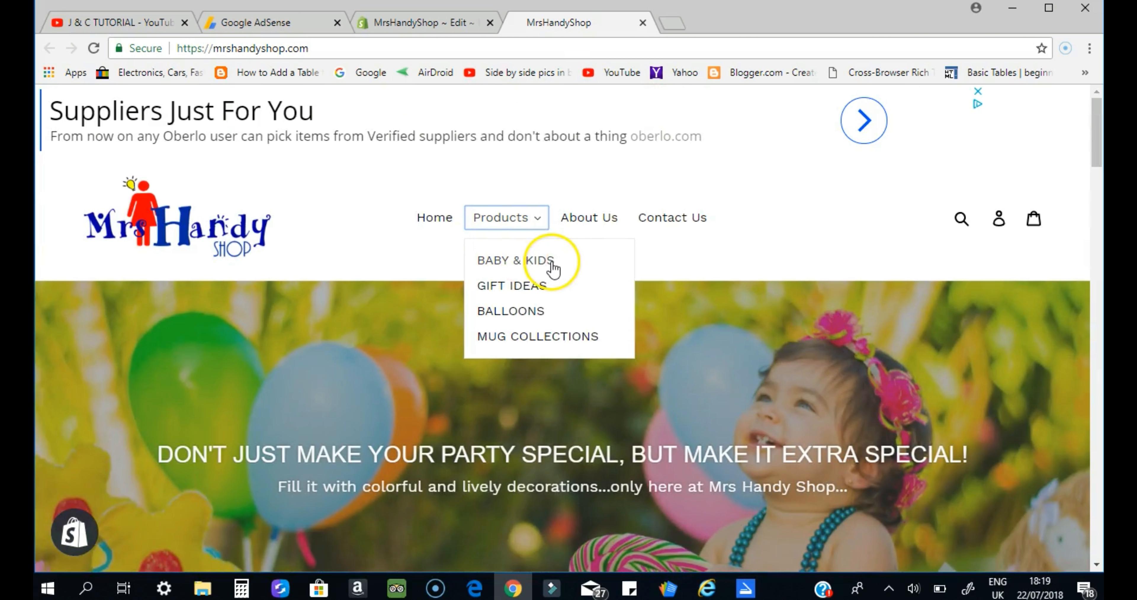
Step: Open the Baby & Kids collection and check the ads at the top and in the footer
left_click(514, 261)
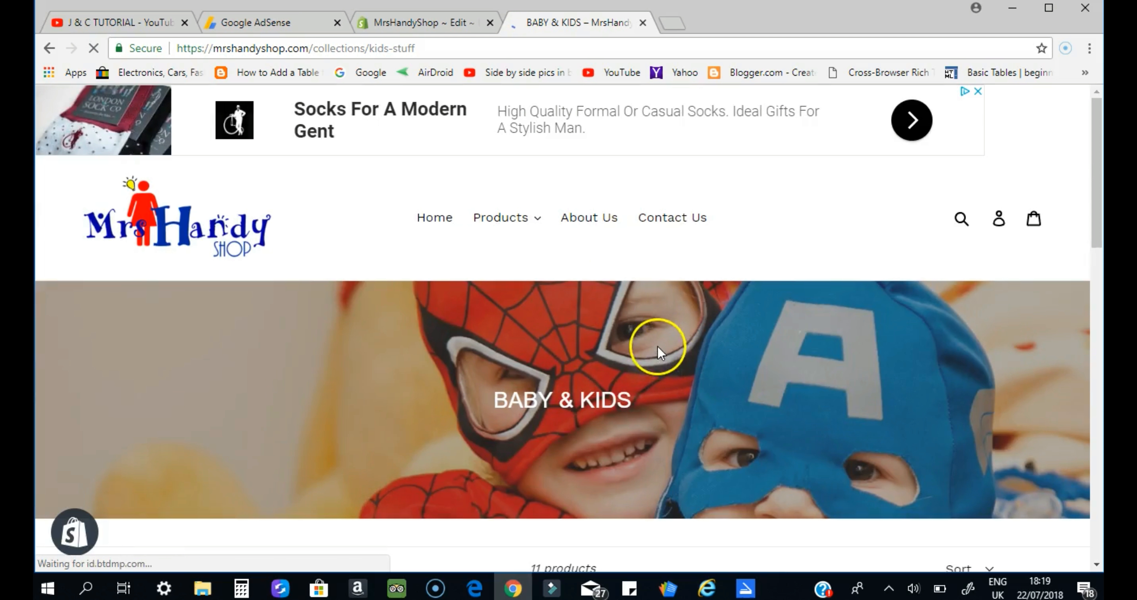
scroll("down", 3)
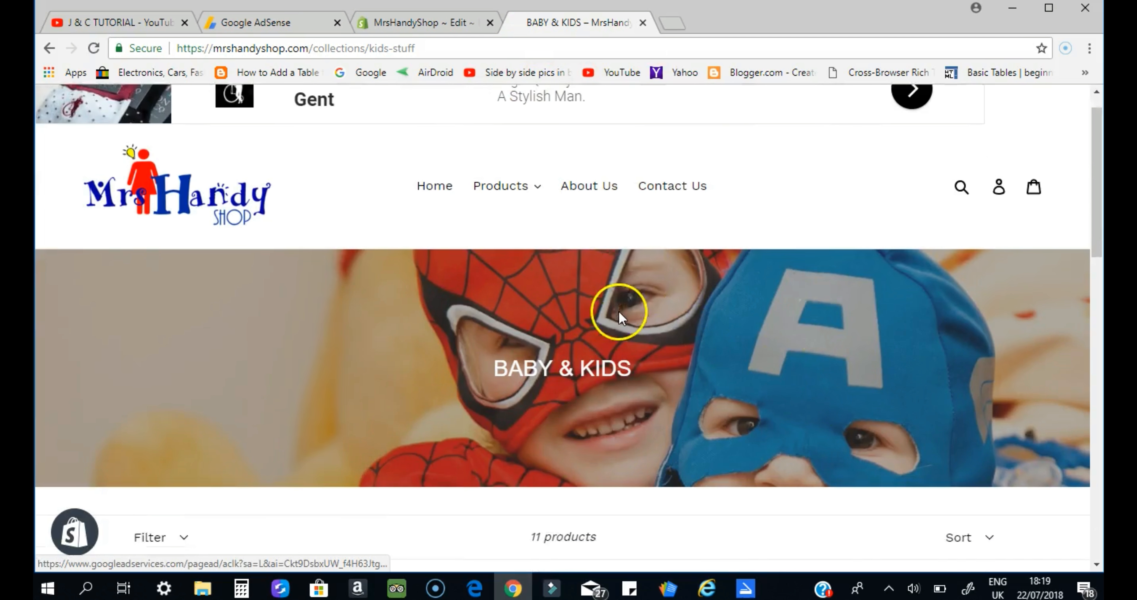
scroll("down", 3)
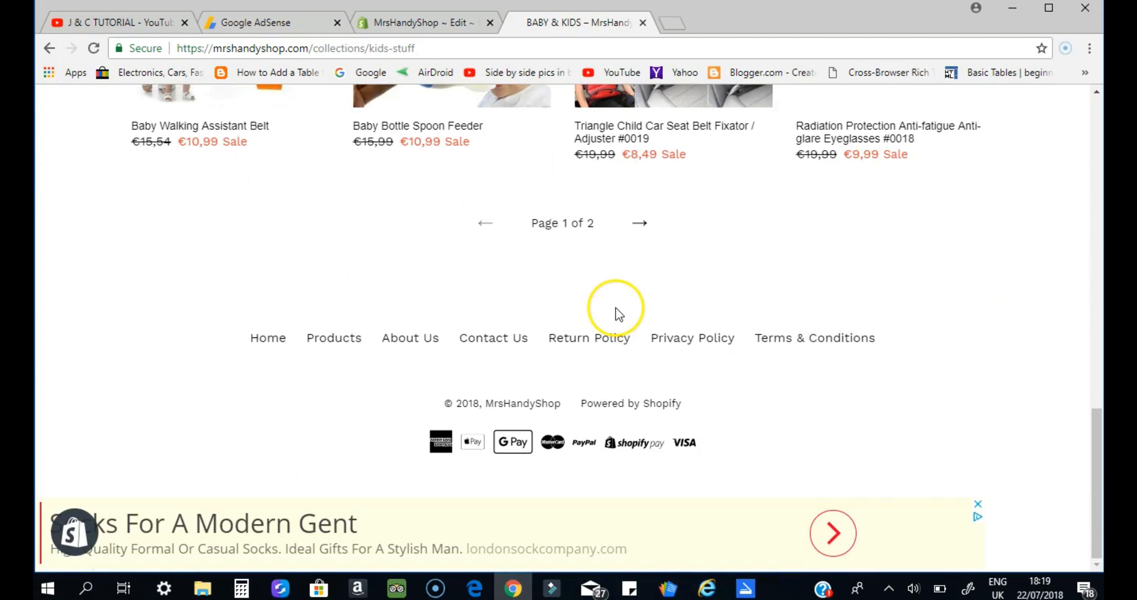
scroll("up", 3)
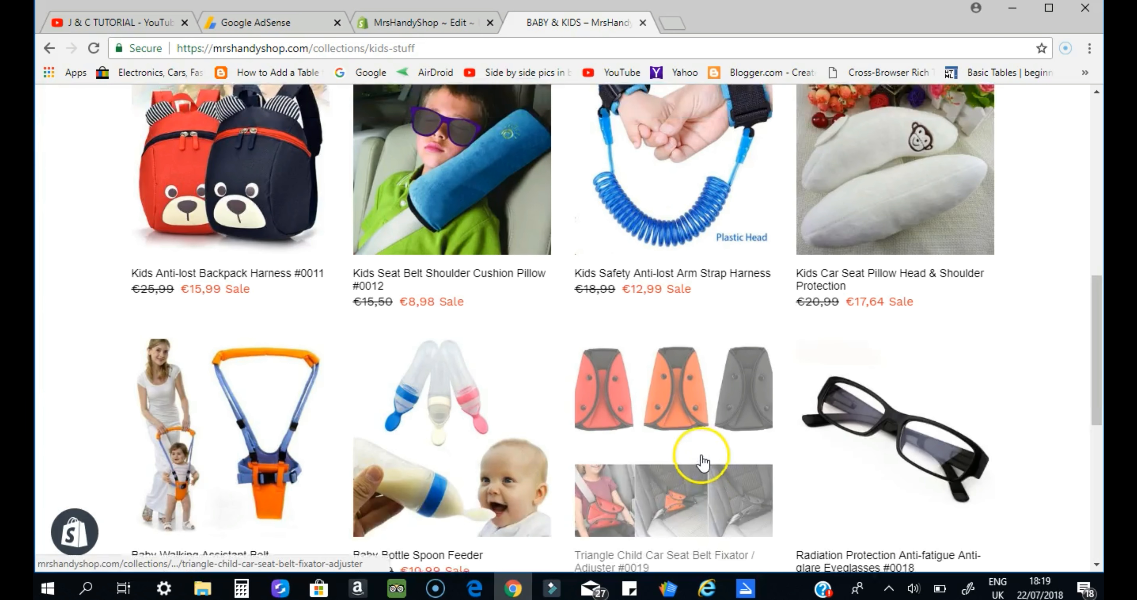
scroll("down", 3)
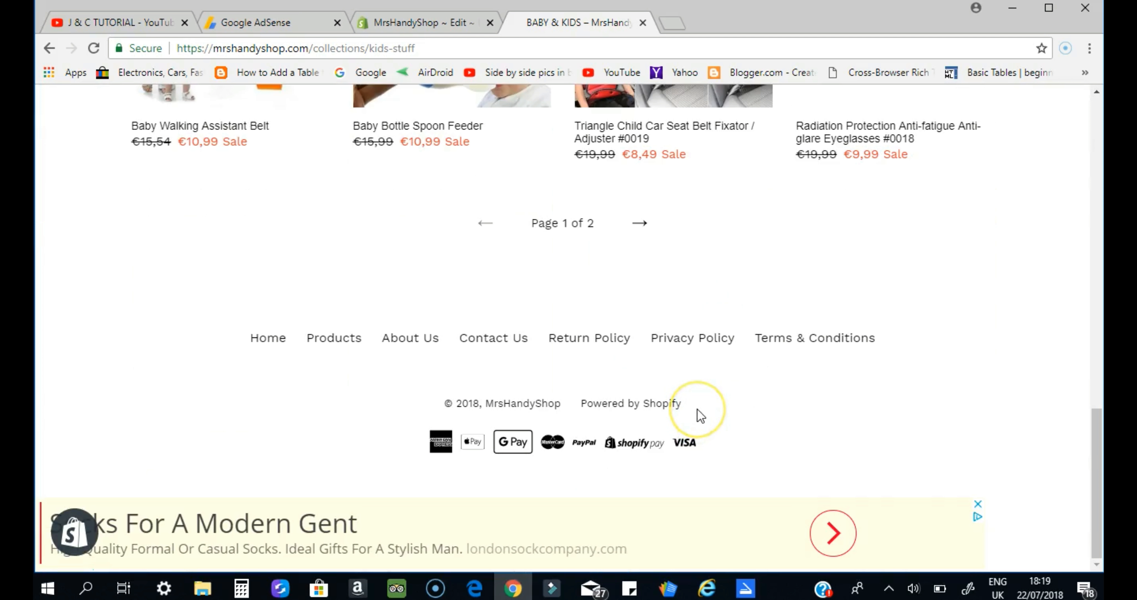
scroll("up", 3)
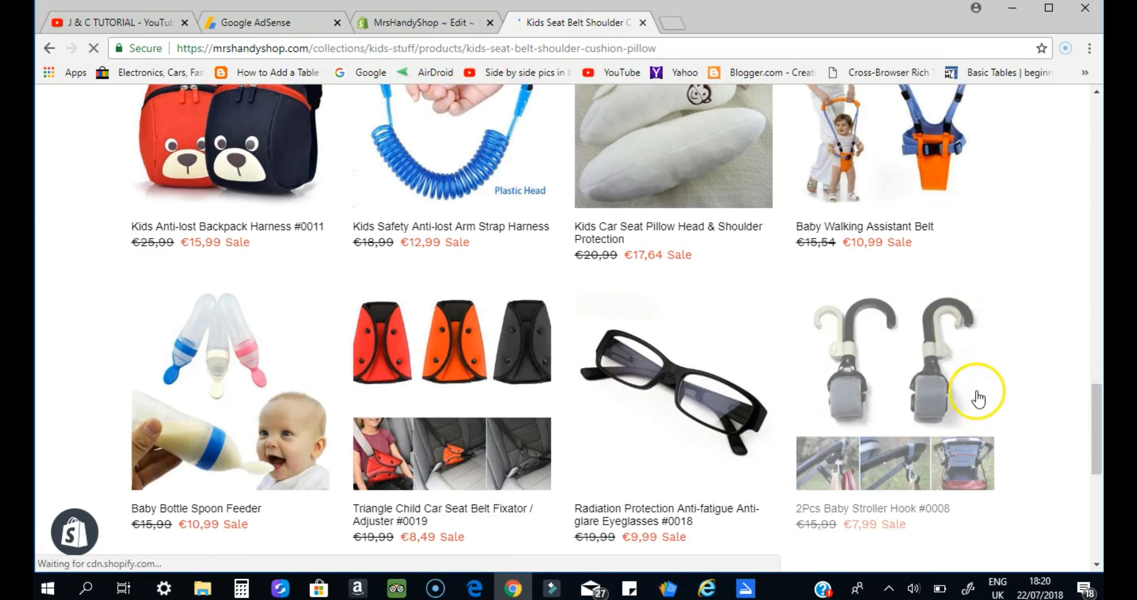
Step: Scroll the Kids Seat Belt Shoulder Cushion Pillow page to view the ads below recommended products
scroll("down", 3)
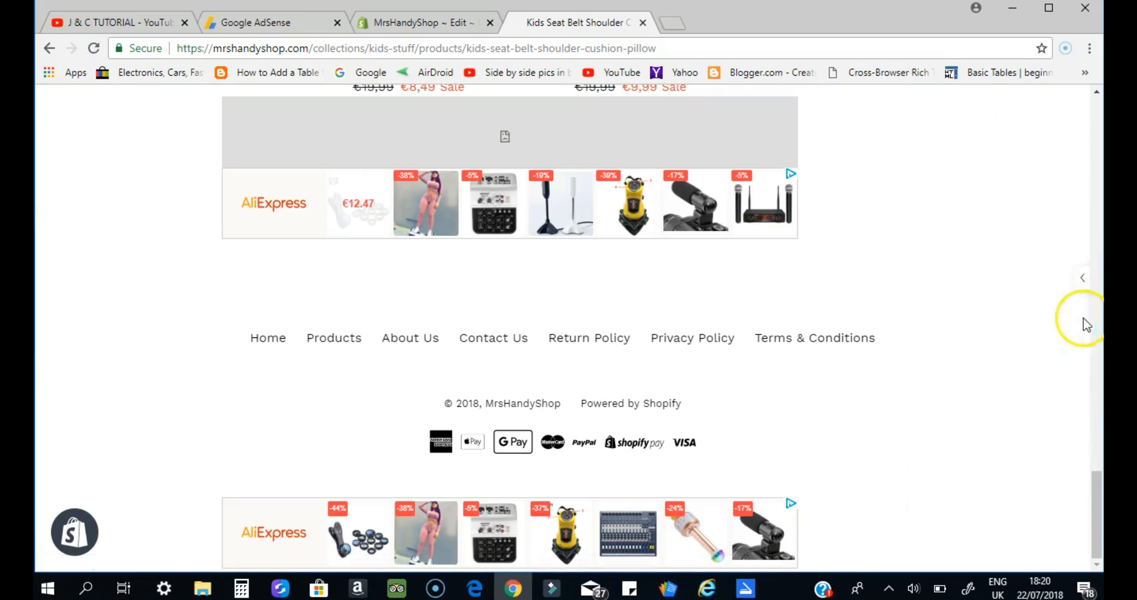
scroll("up", 3)
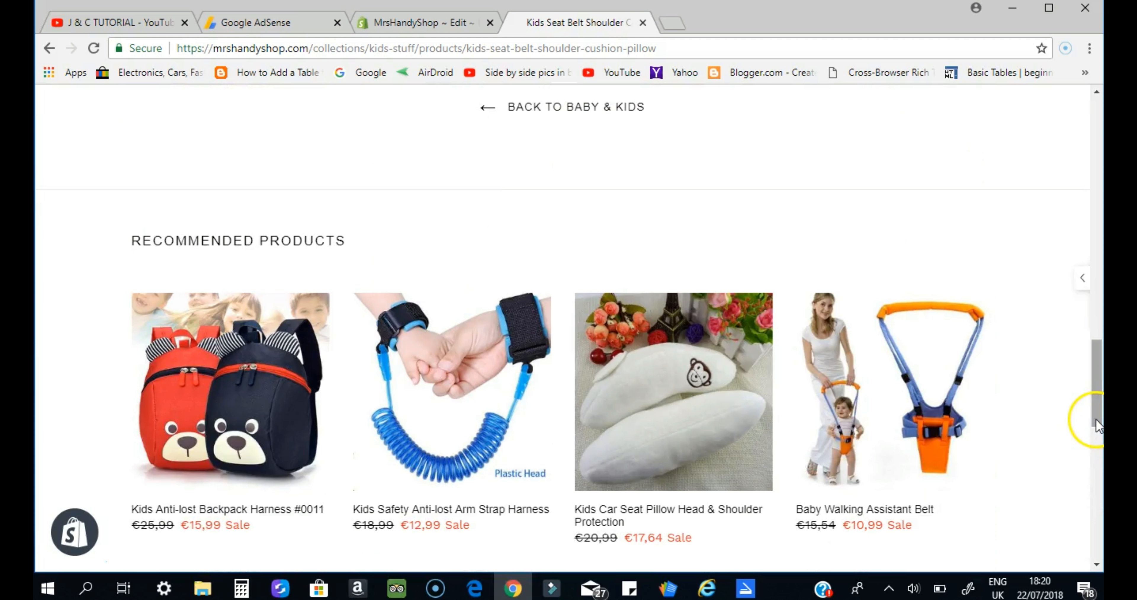
scroll("down", 3)
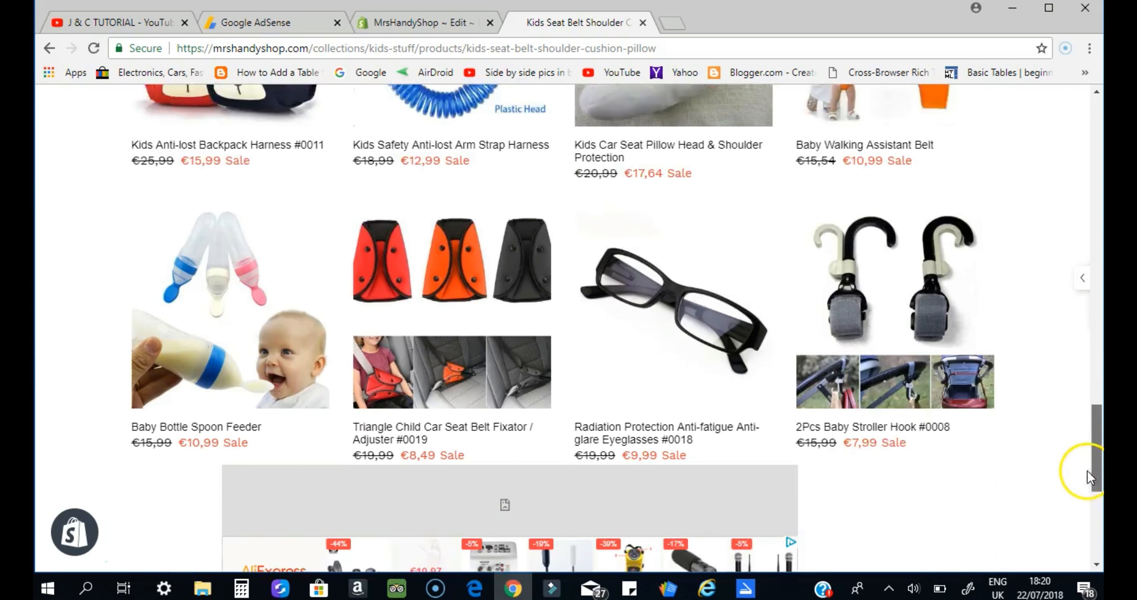
scroll("down", 3)
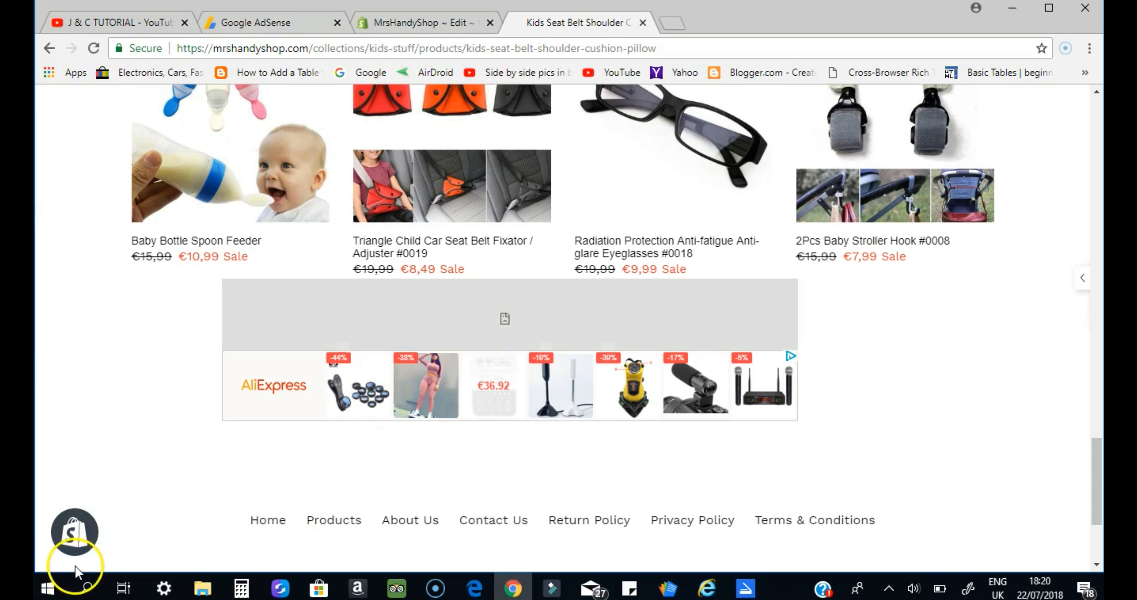
Step: Return to the J & C TUTORIAL YouTube channel home page showing its uploads list
left_click(113, 23)
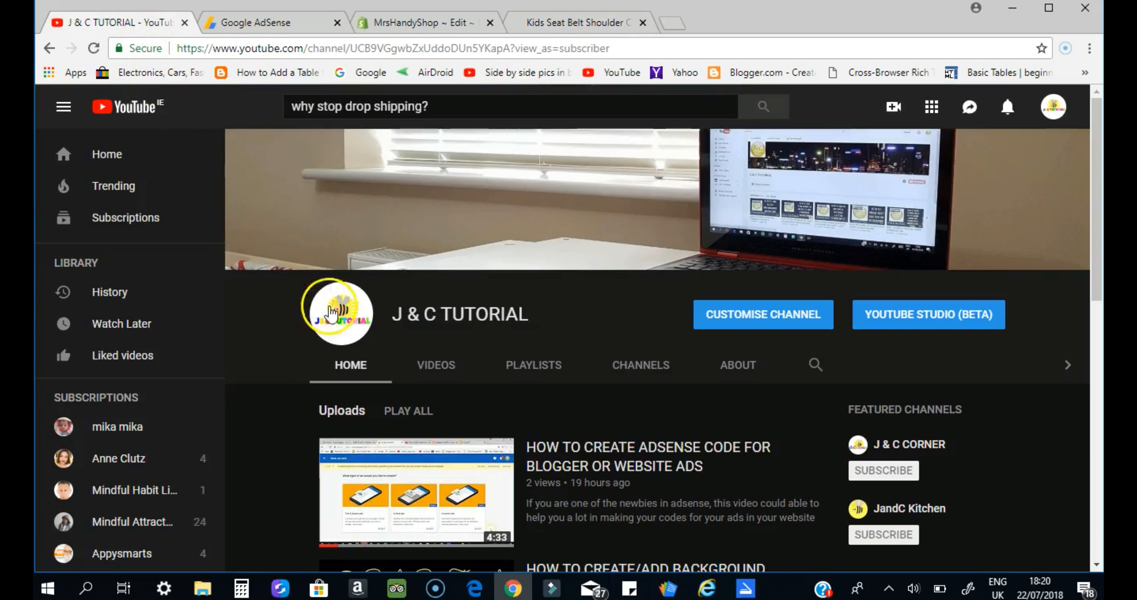
mouse_move(341, 314)
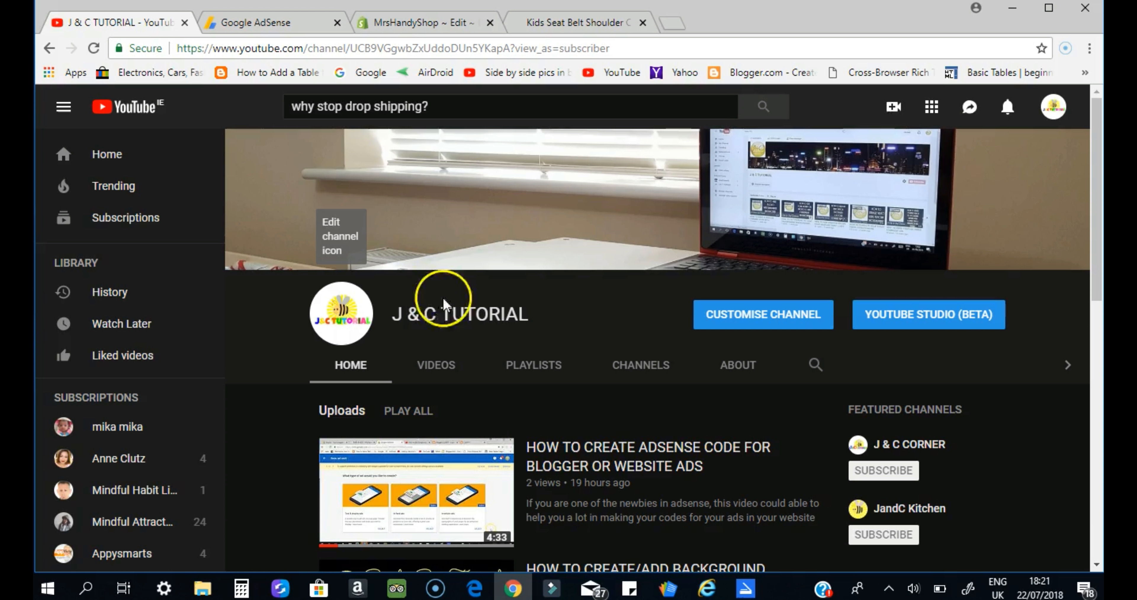
mouse_move(475, 365)
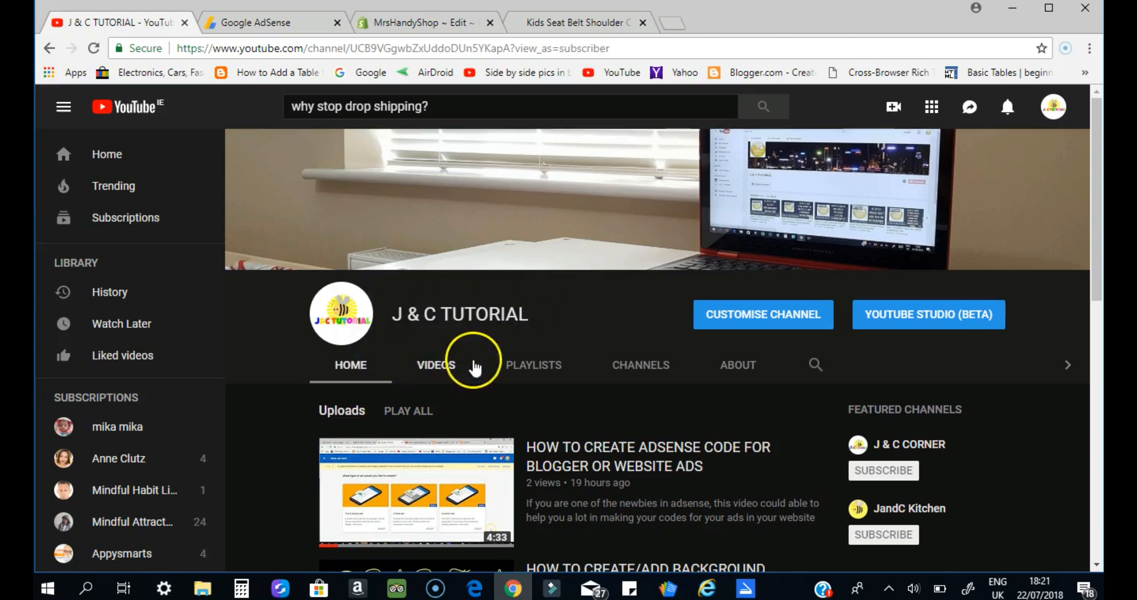
mouse_move(341, 313)
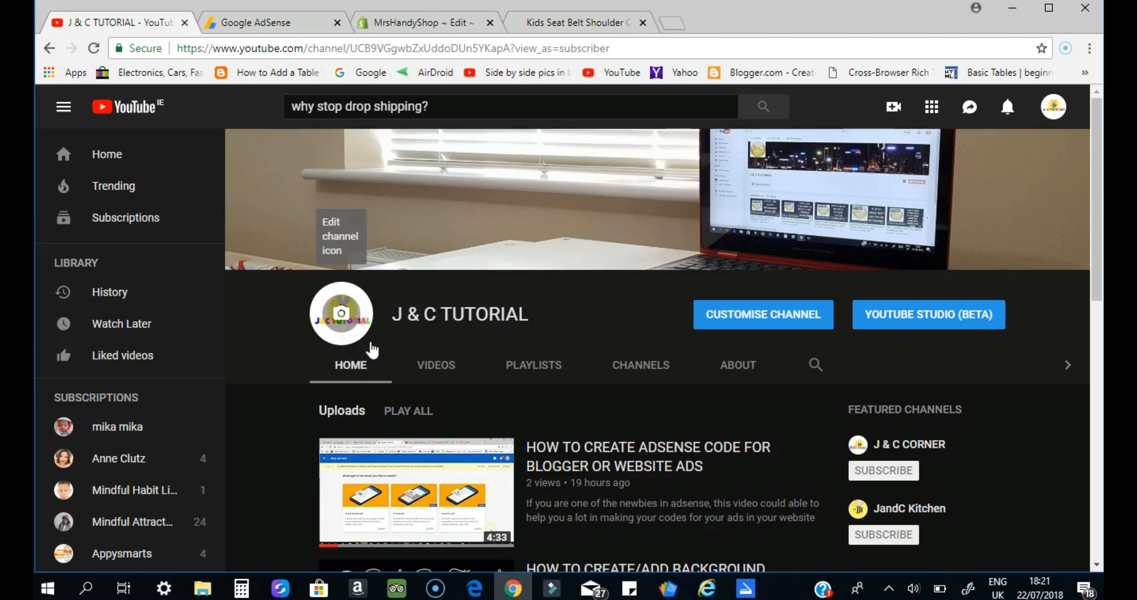